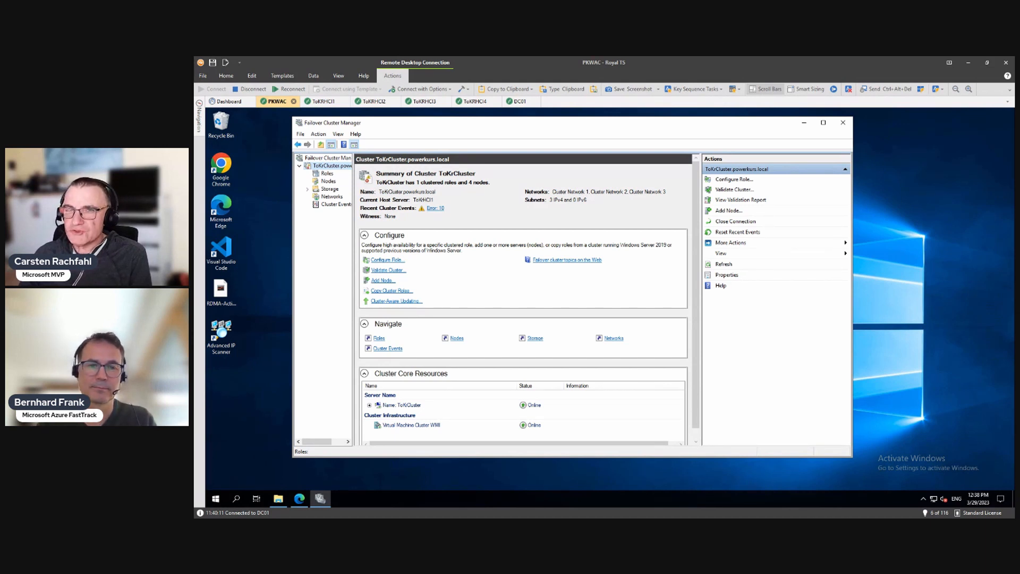
pyautogui.moveTo(602, 345)
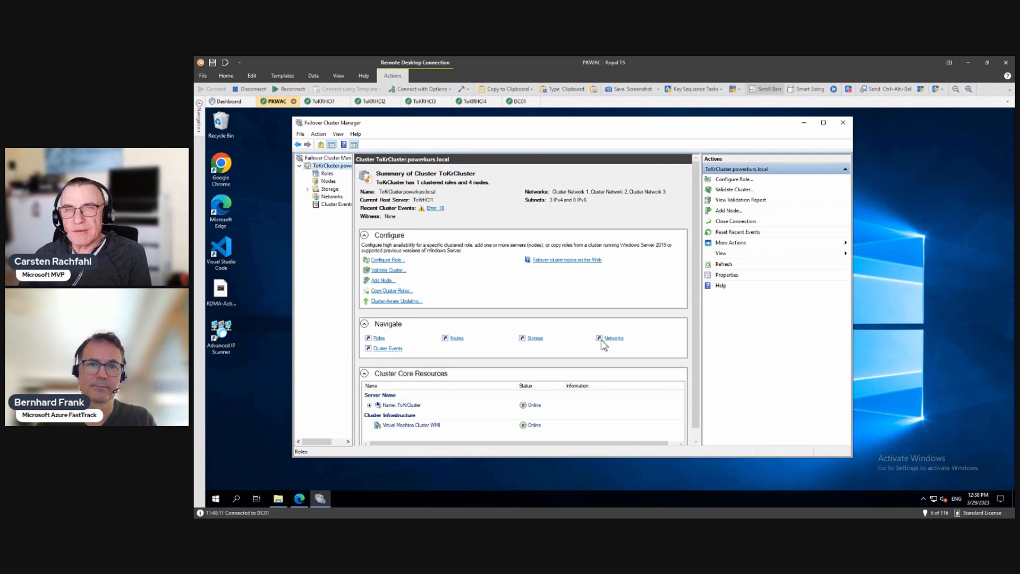
pyautogui.moveTo(650, 199)
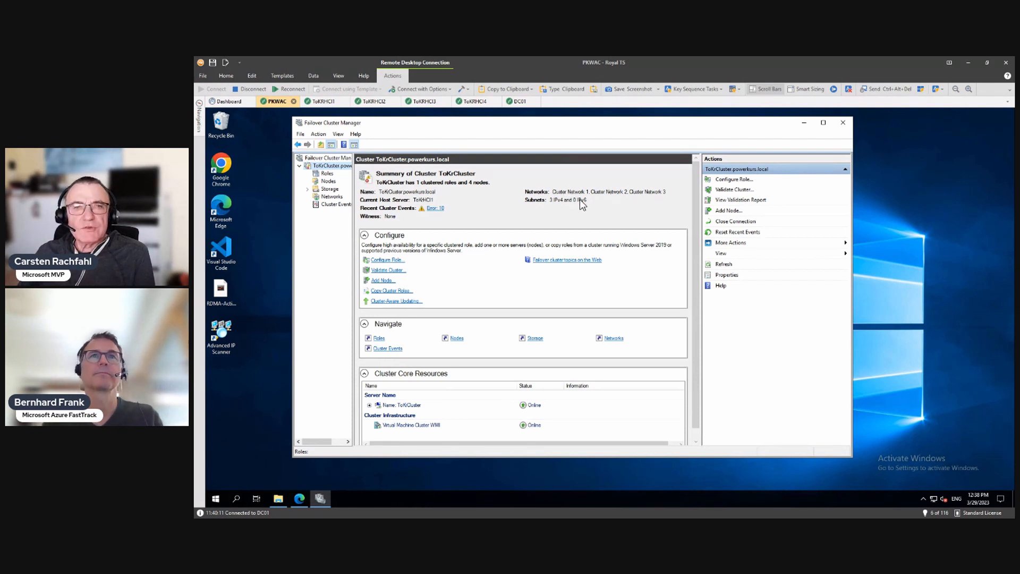
# Step: Show the Nodes list and select individual nodes to review their state, site and vote columns
pyautogui.click(328, 181)
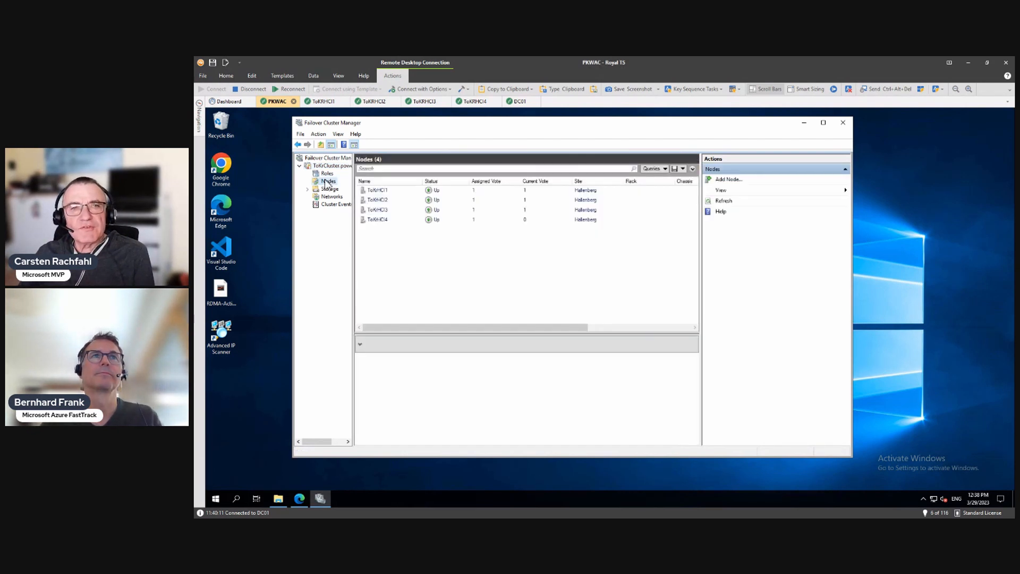
pyautogui.click(377, 190)
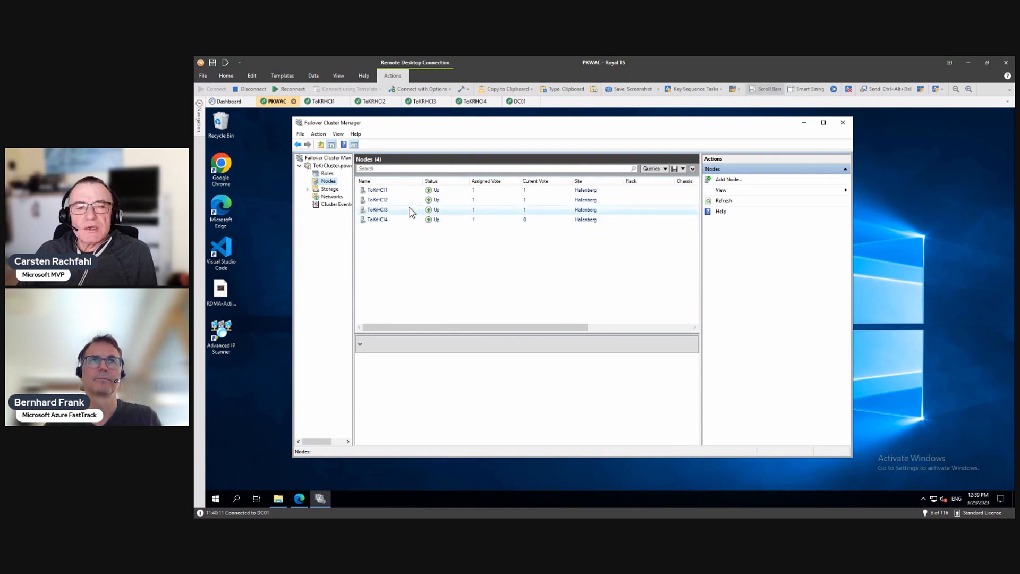
pyautogui.click(378, 190)
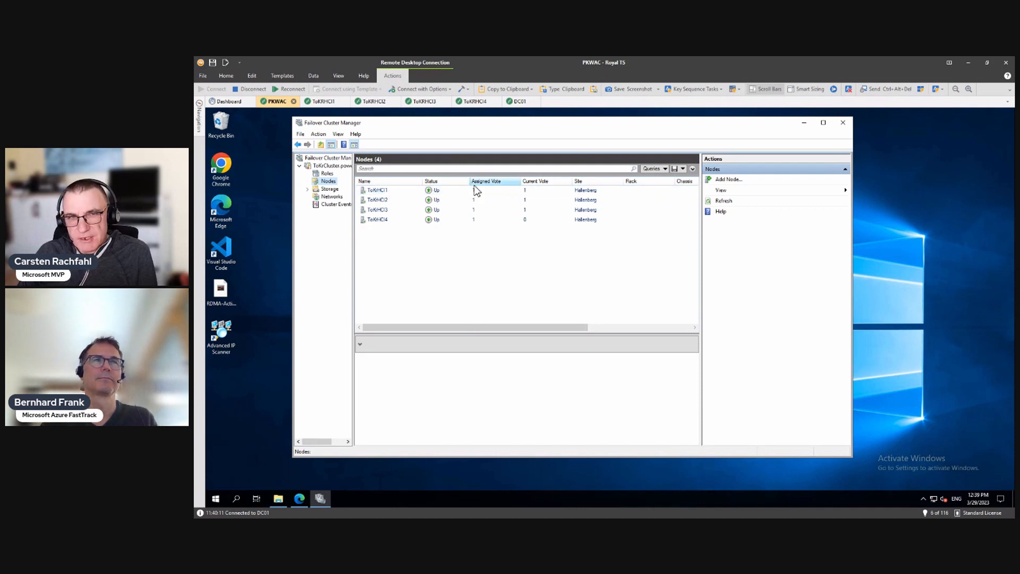
pyautogui.click(377, 210)
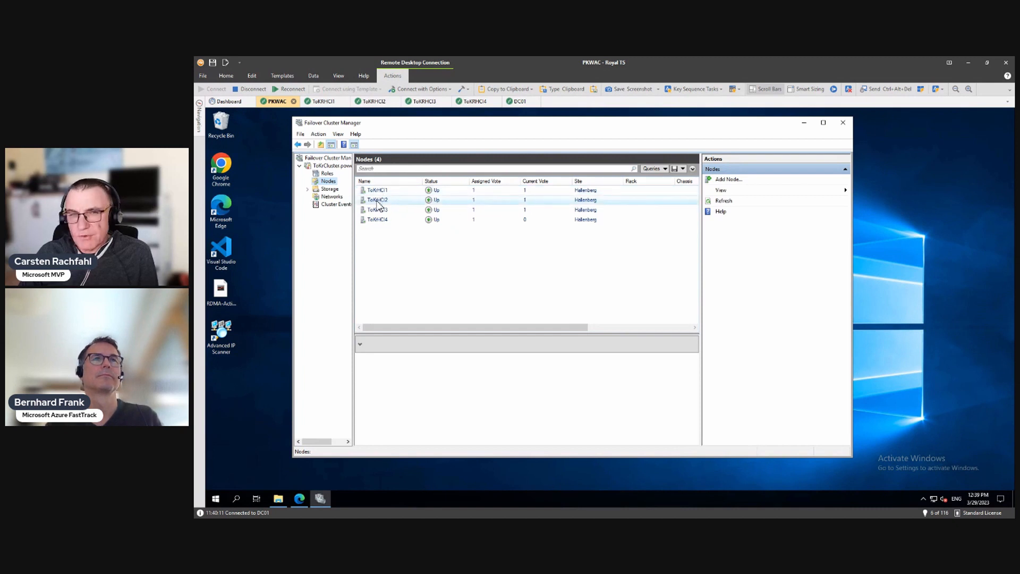
pyautogui.click(377, 210)
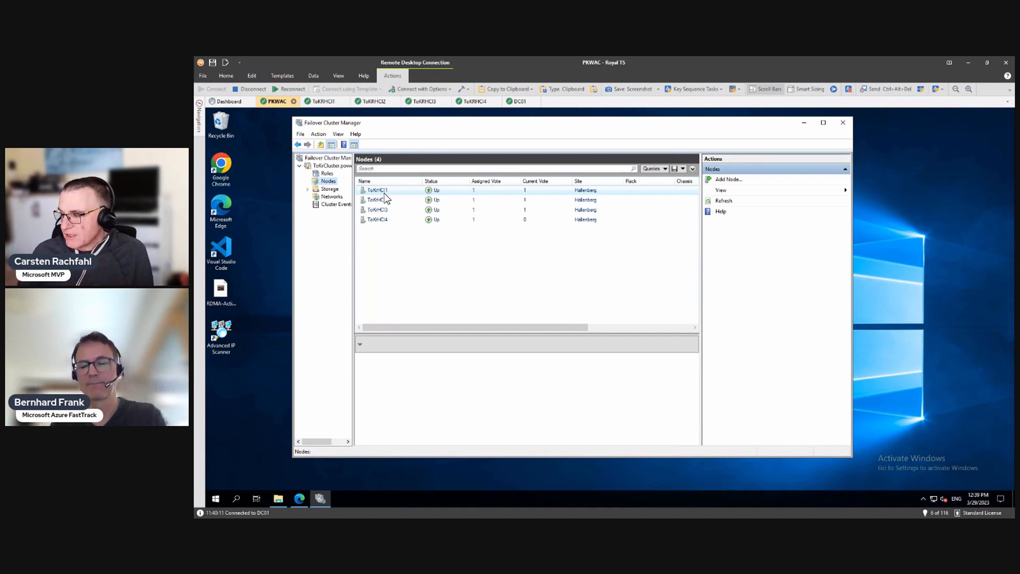
pyautogui.moveTo(410, 196)
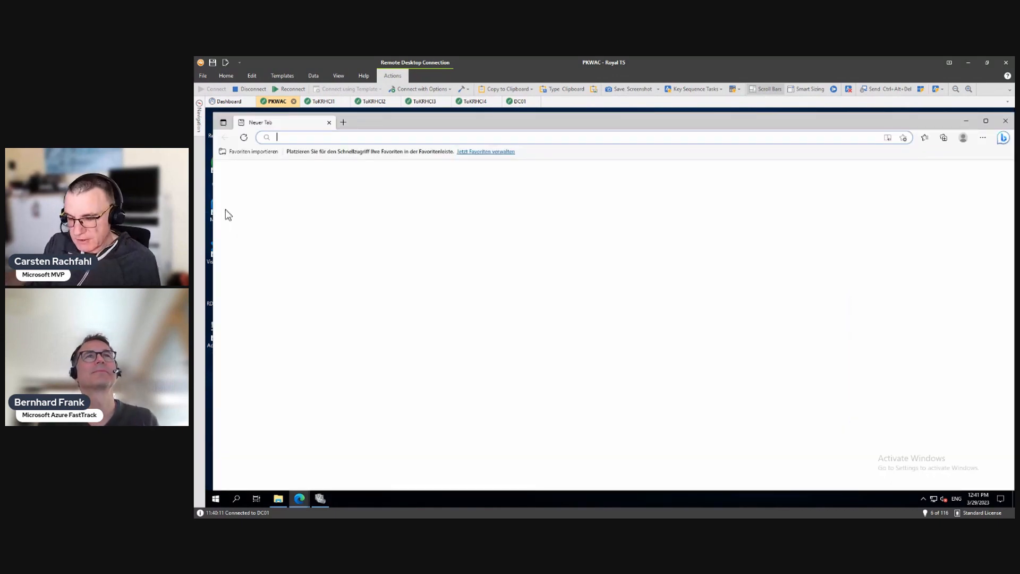
pyautogui.write('https://localhost')
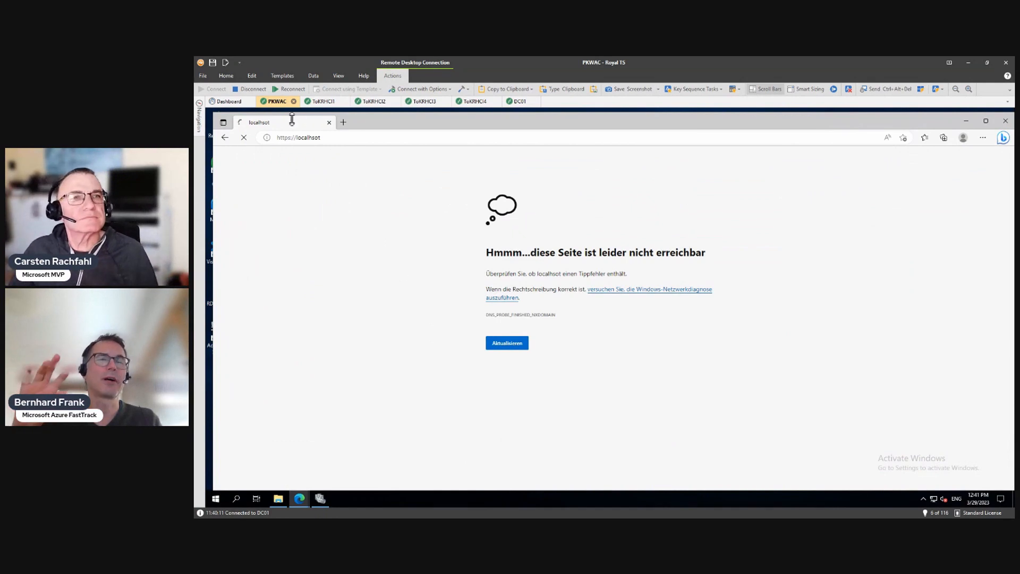
pyautogui.click(299, 138)
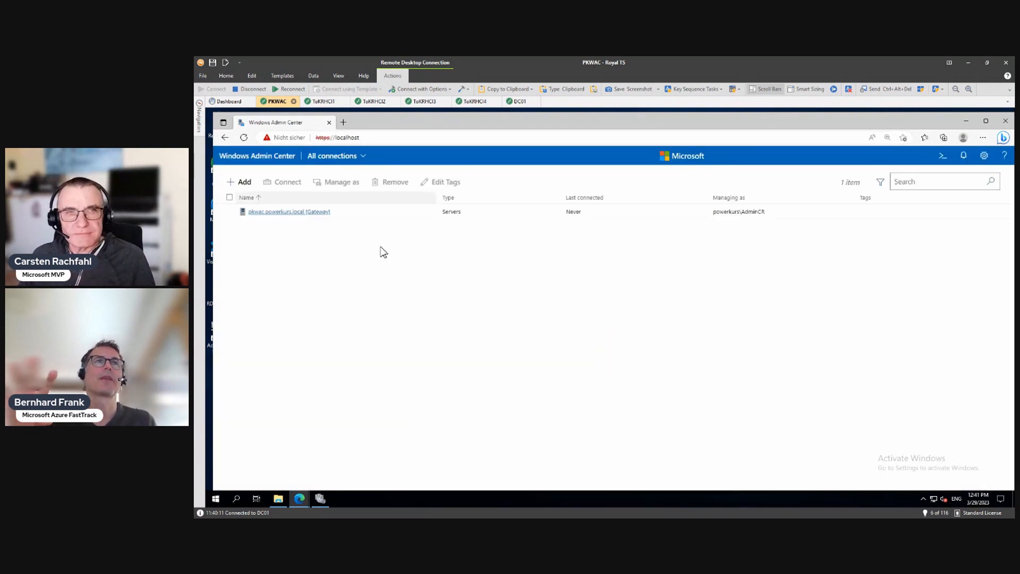
pyautogui.moveTo(546, 301)
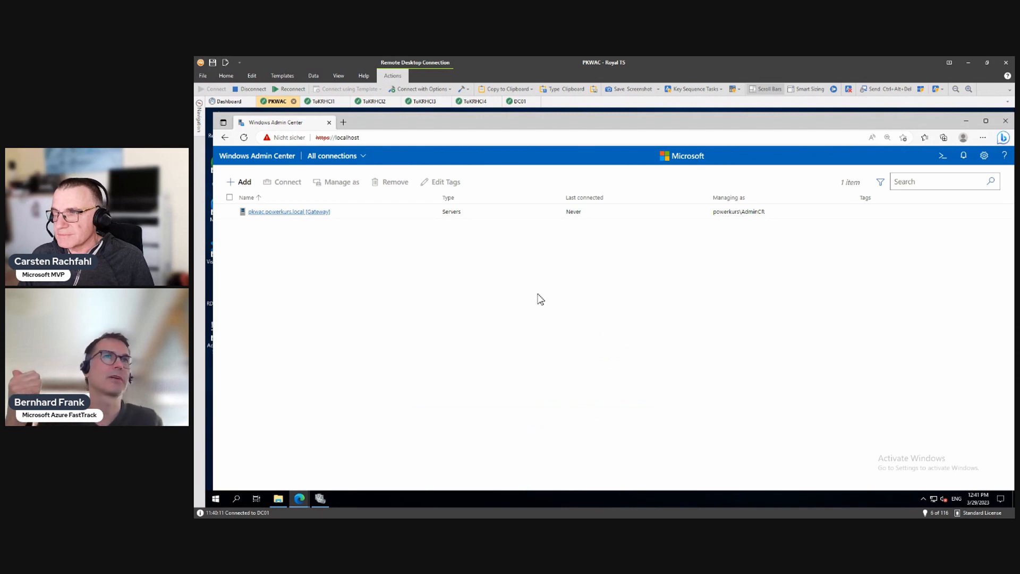
pyautogui.moveTo(414, 267)
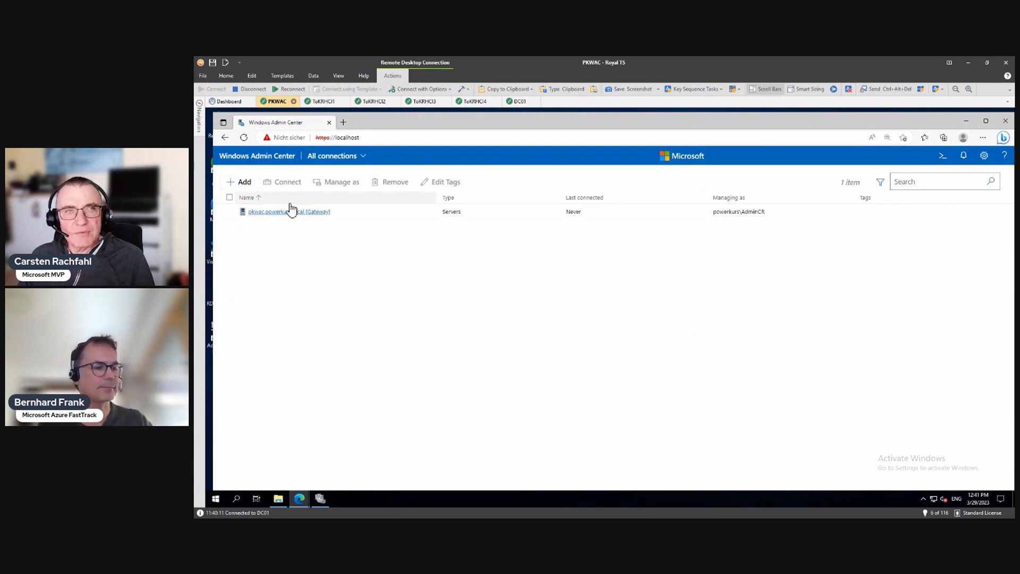
pyautogui.click(242, 182)
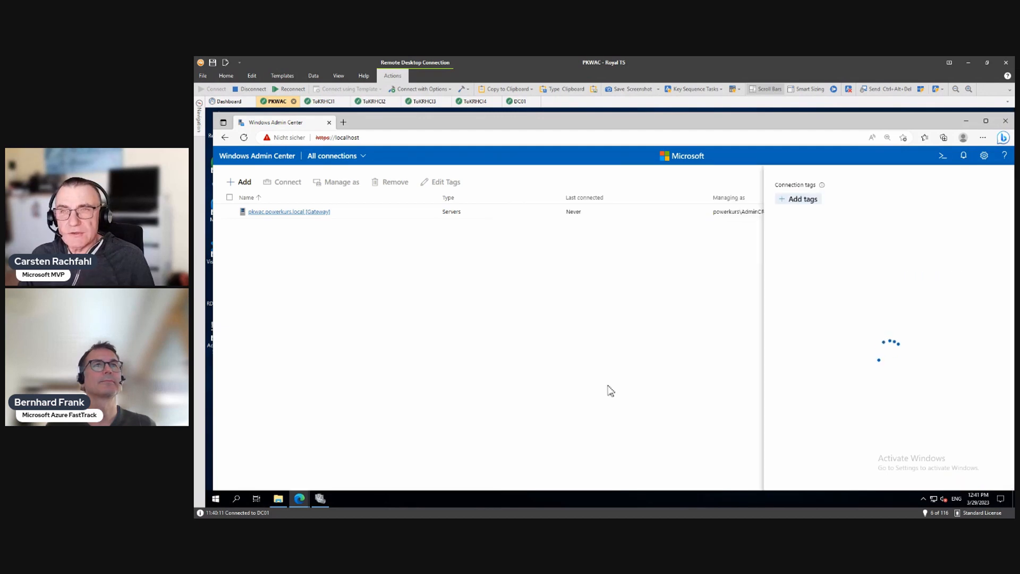
# Step: Add ToKrCluster, picked from the remembered names, together with its servers as connections
pyautogui.click(239, 182)
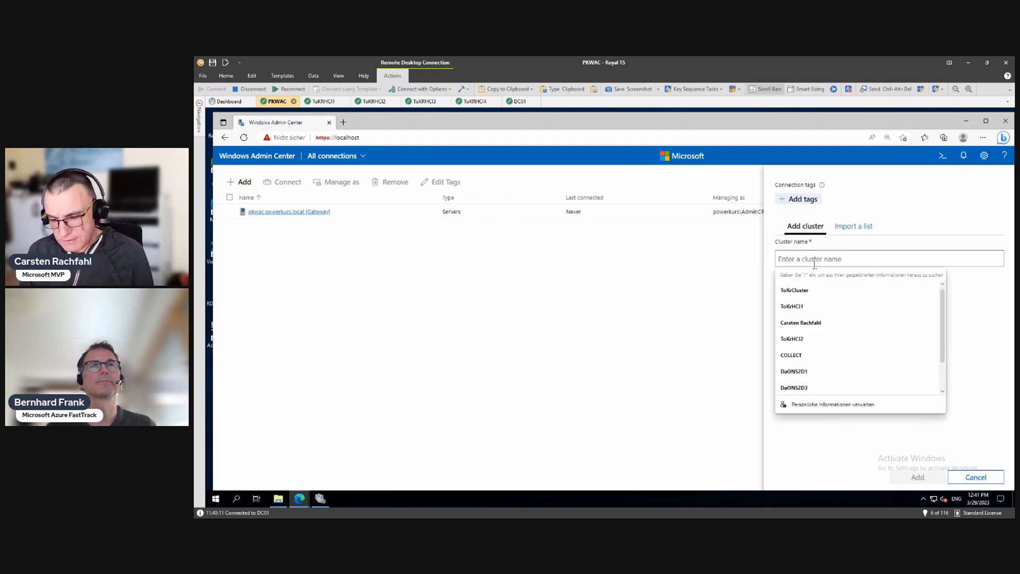
pyautogui.write('ToKrCluster')
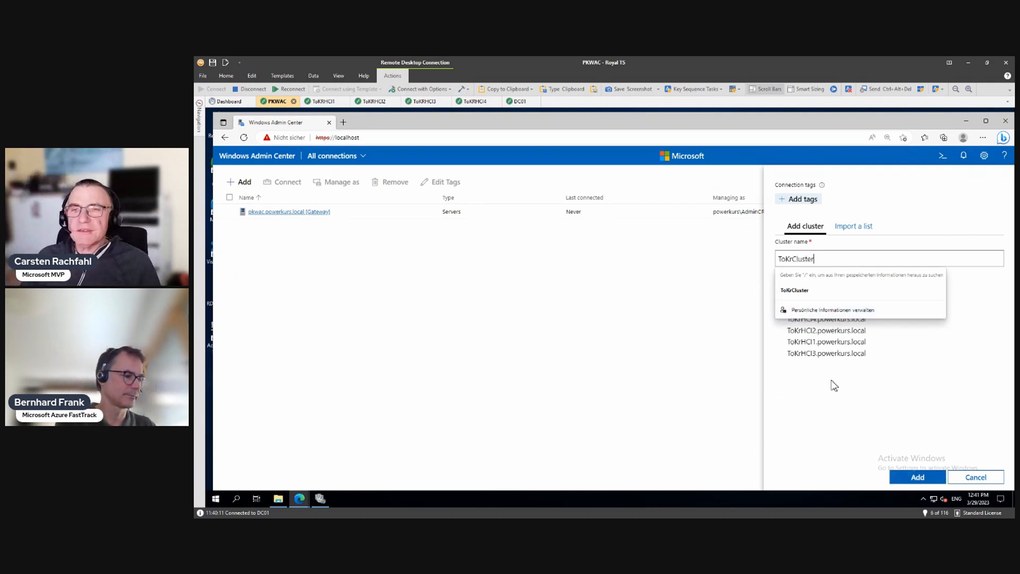
pyautogui.click(795, 289)
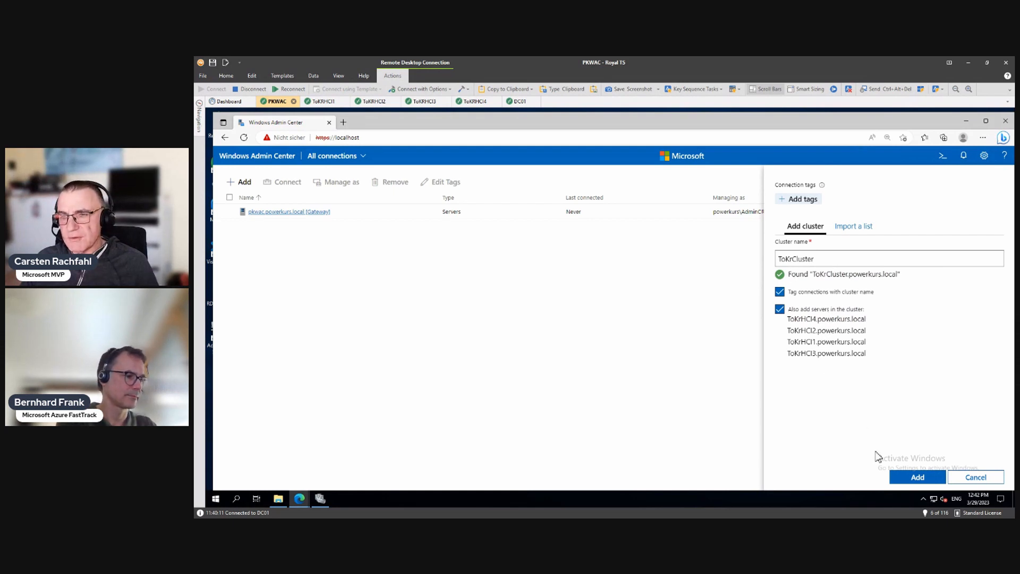
pyautogui.click(918, 477)
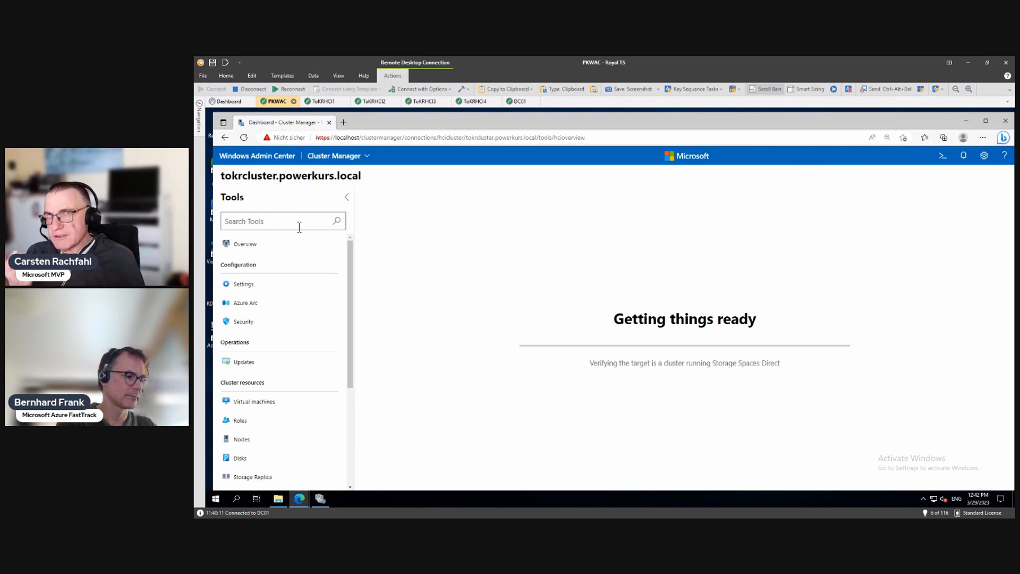
# Step: Review the tokrcluster.powerkurs.local overview in Cluster Manager and its Tools list
pyautogui.click(246, 244)
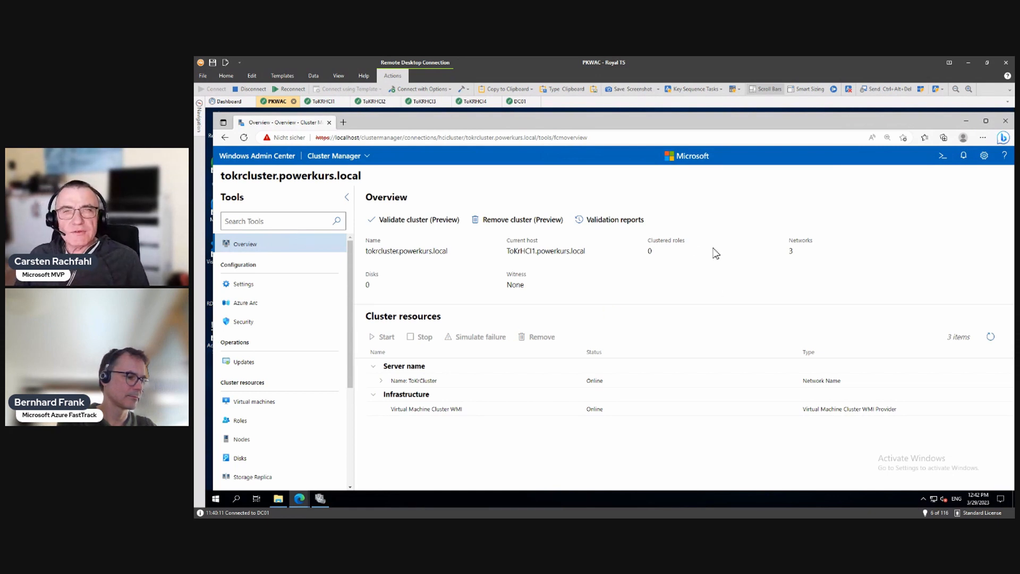
pyautogui.moveTo(240, 457)
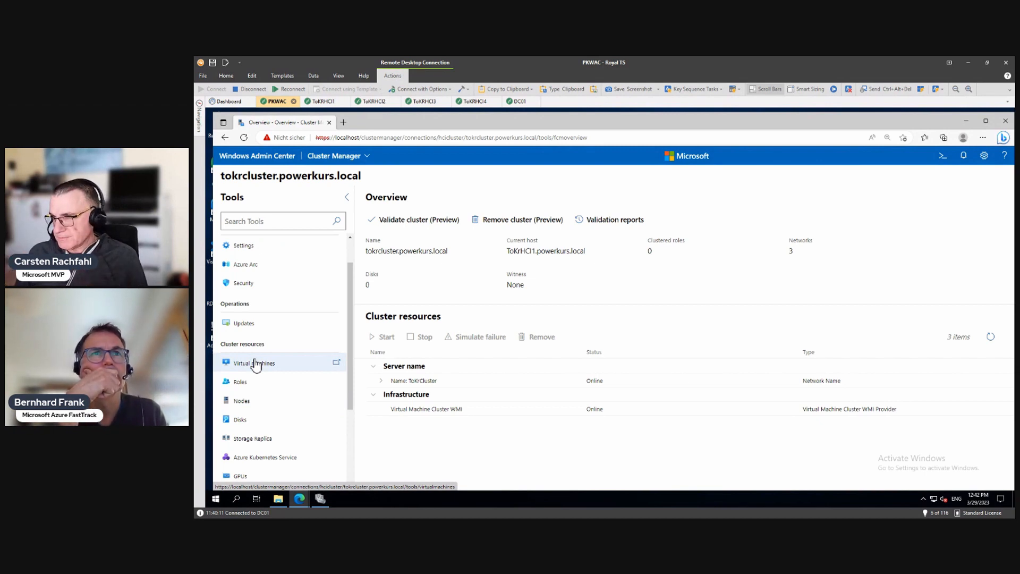
pyautogui.moveTo(280, 297)
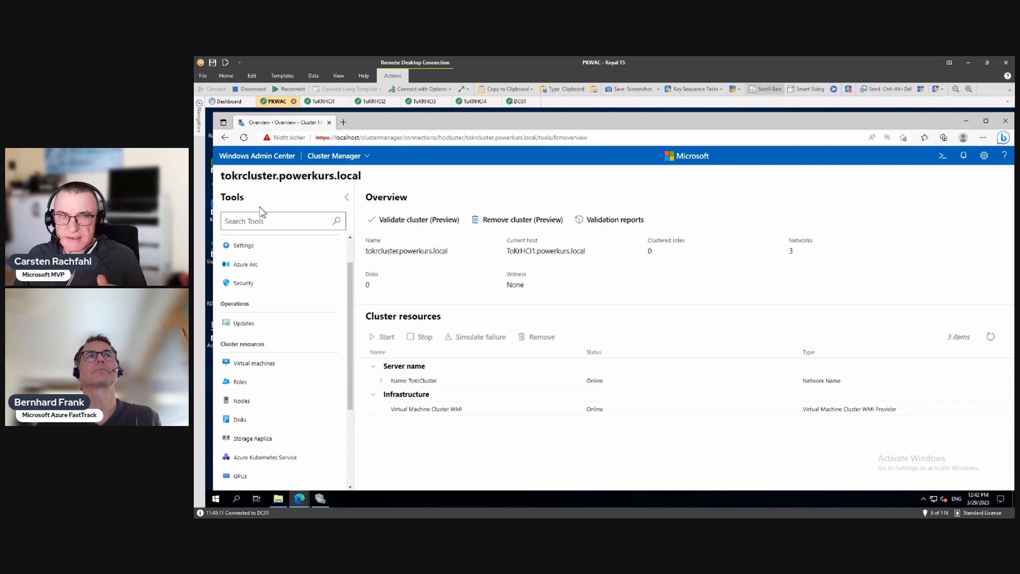
pyautogui.moveTo(561, 135)
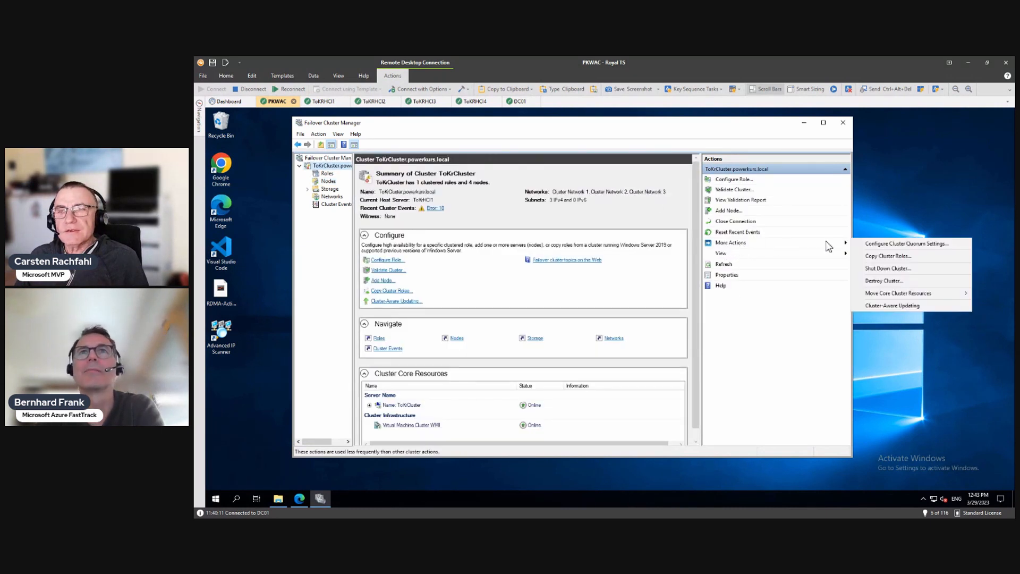
# Step: Start Configure Cluster Quorum Settings and choose 'Select the quorum witness' to reach the witness type page
pyautogui.click(907, 243)
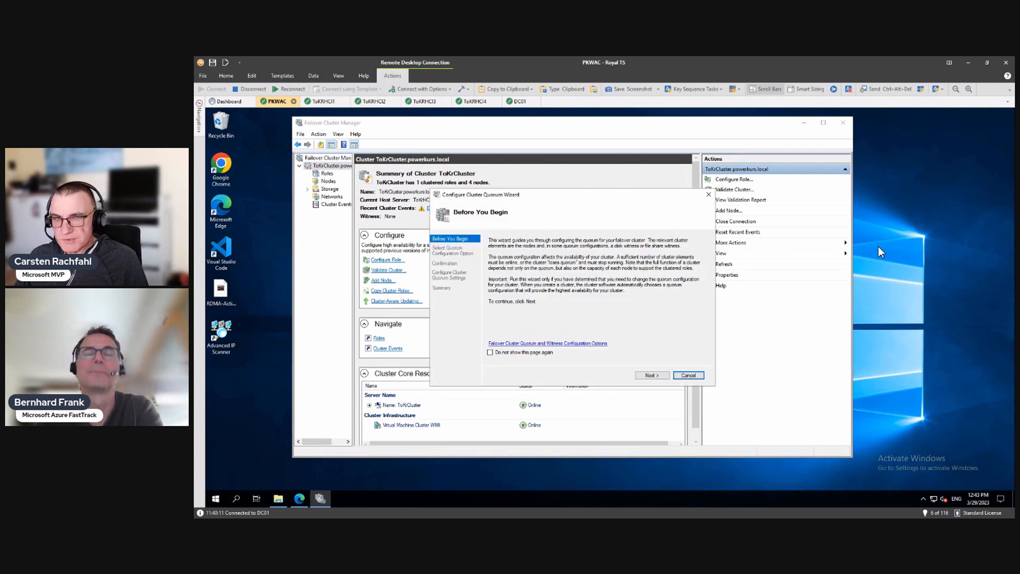
pyautogui.click(651, 375)
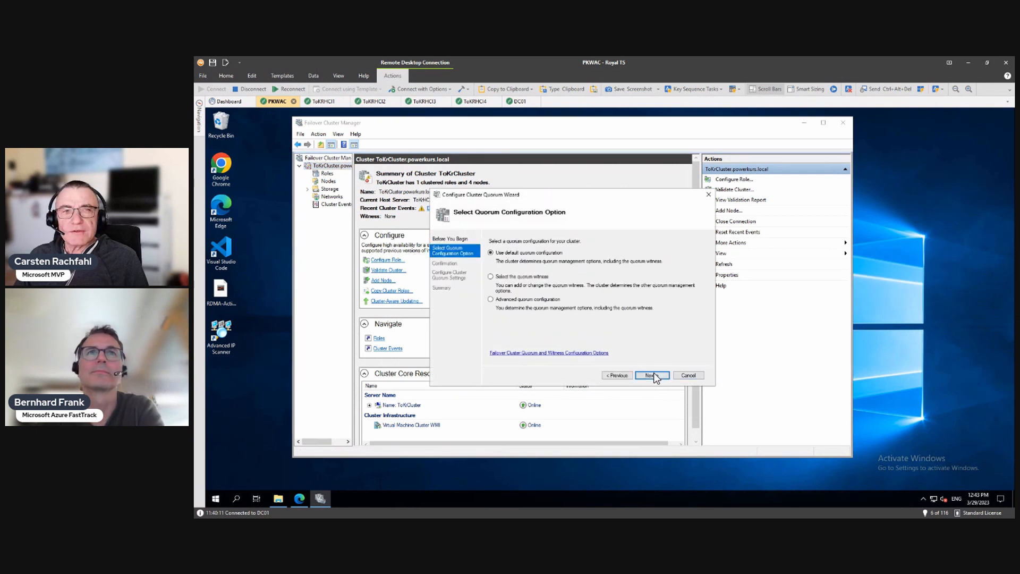
pyautogui.click(491, 276)
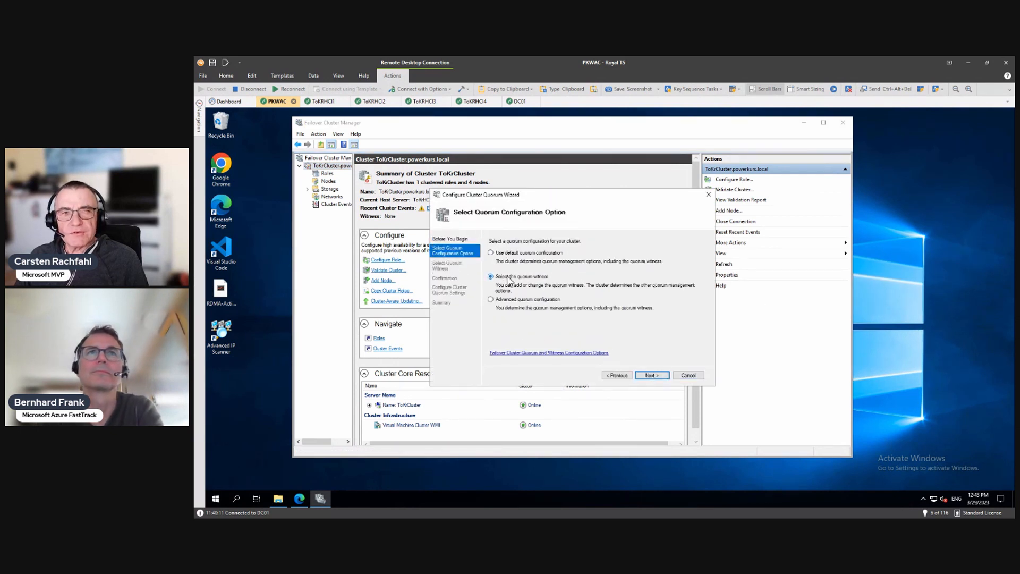
pyautogui.click(651, 375)
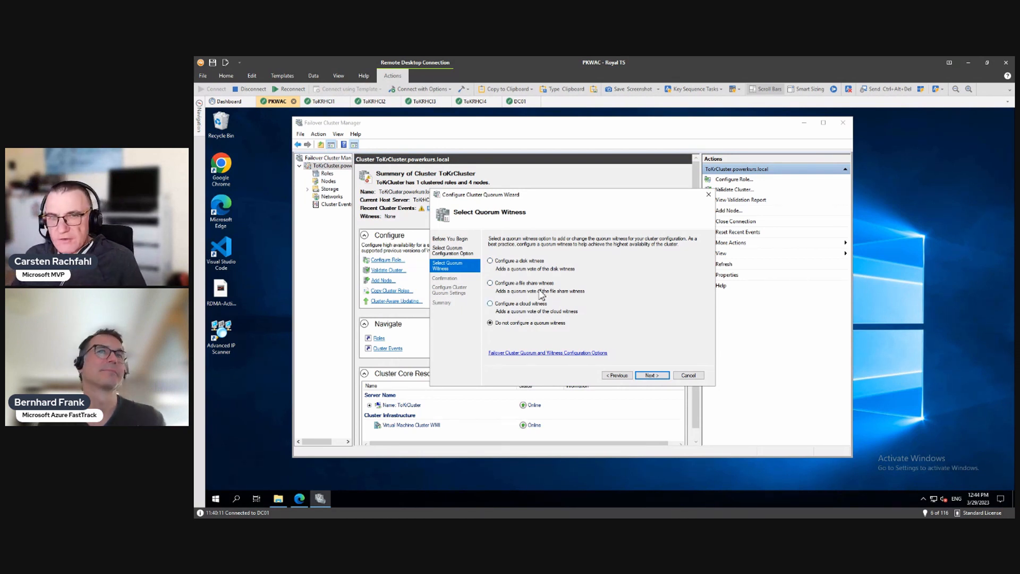
pyautogui.moveTo(540, 298)
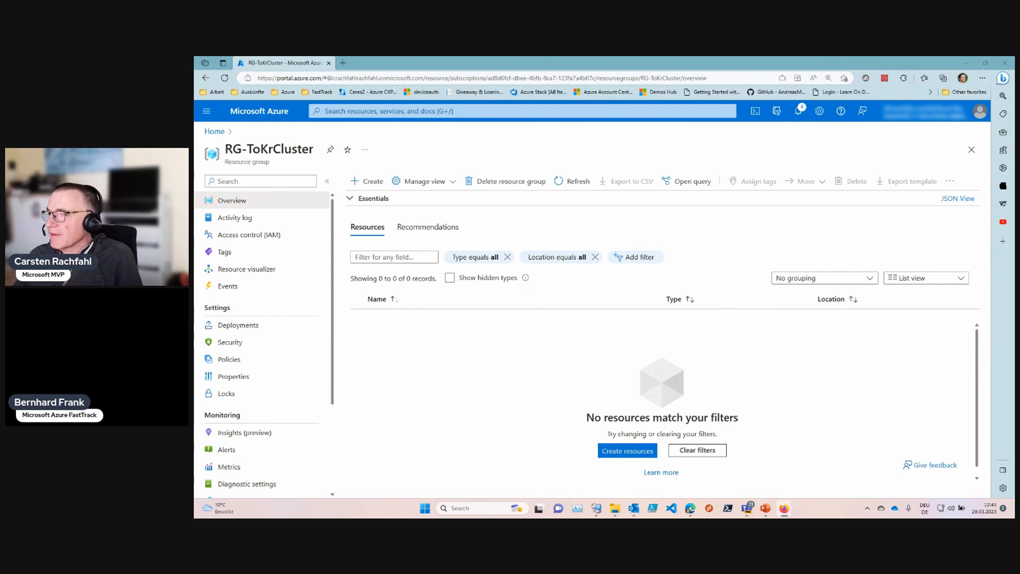
# Step: Navigate the Azure portal to the RG-ToKrCluster resource group overview
pyautogui.click(989, 63)
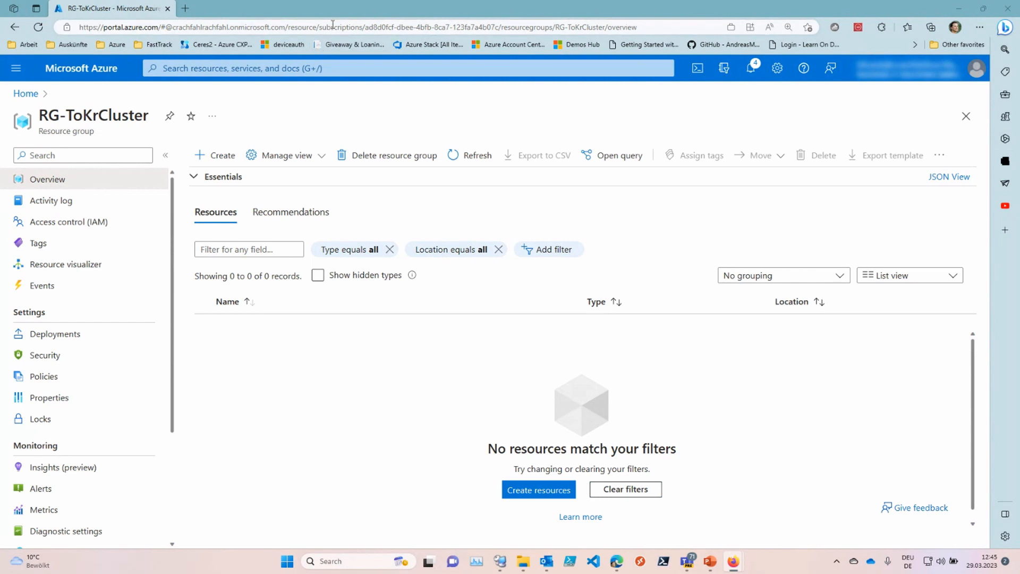
pyautogui.moveTo(325, 108)
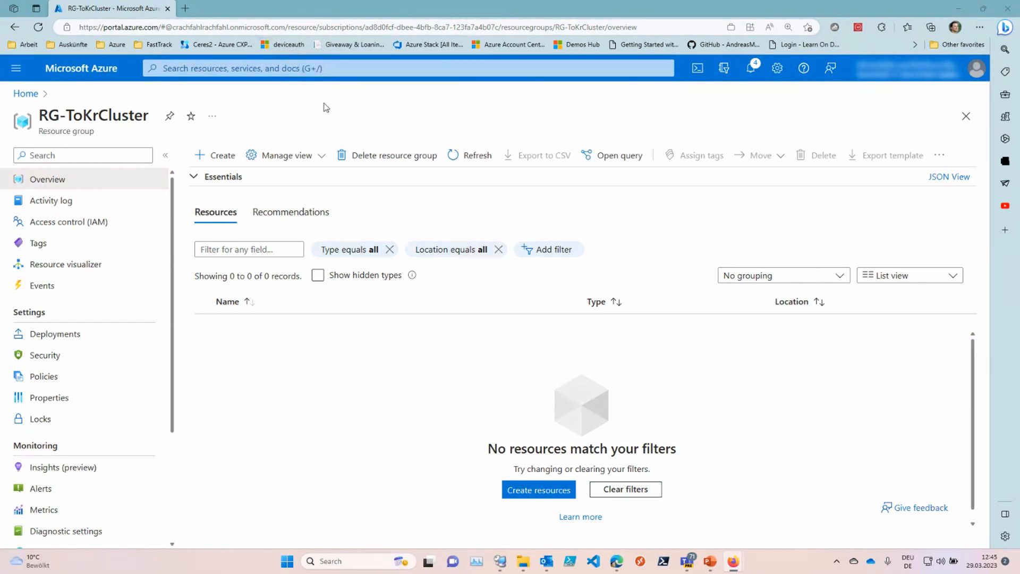
pyautogui.moveTo(346, 410)
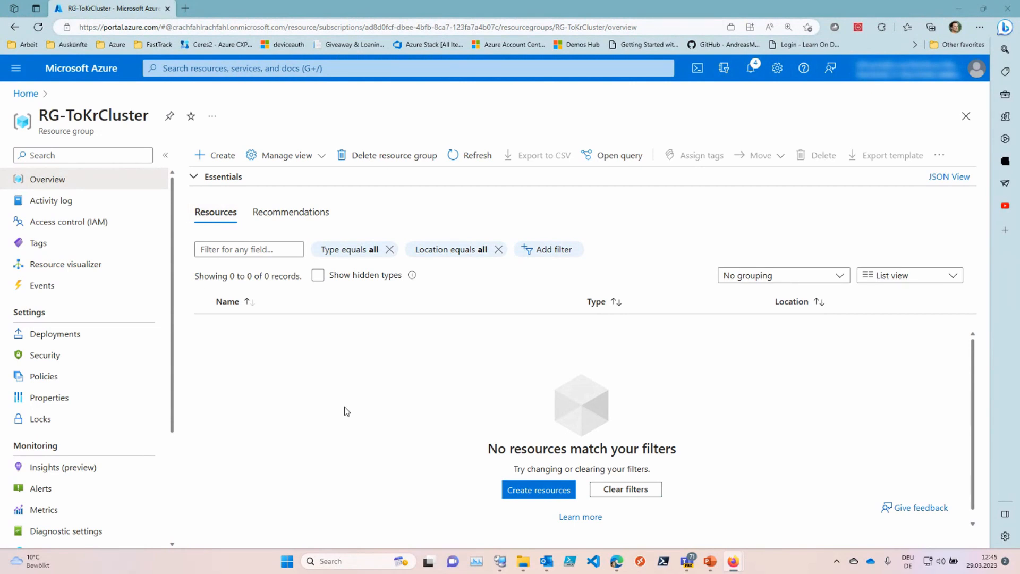
pyautogui.click(249, 249)
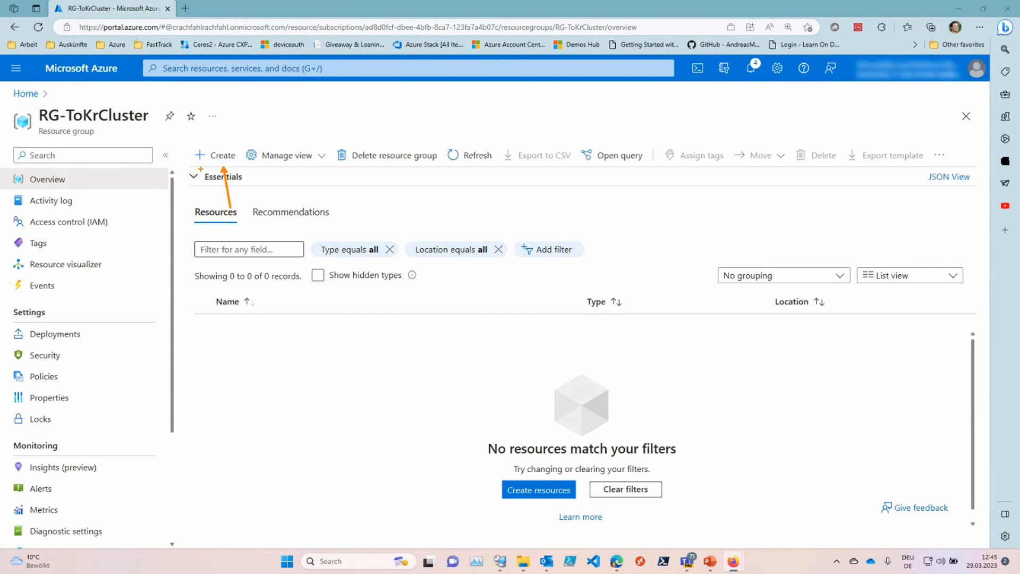
# Step: Create a new resource in the group, searching the Marketplace for 'sto' and starting a Storage account
pyautogui.click(221, 155)
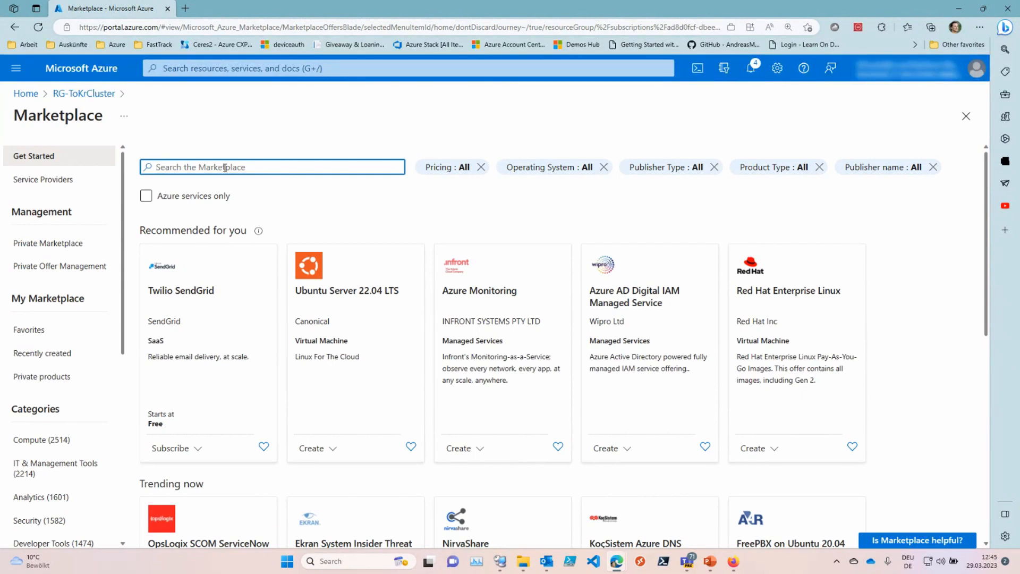
pyautogui.write('stora')
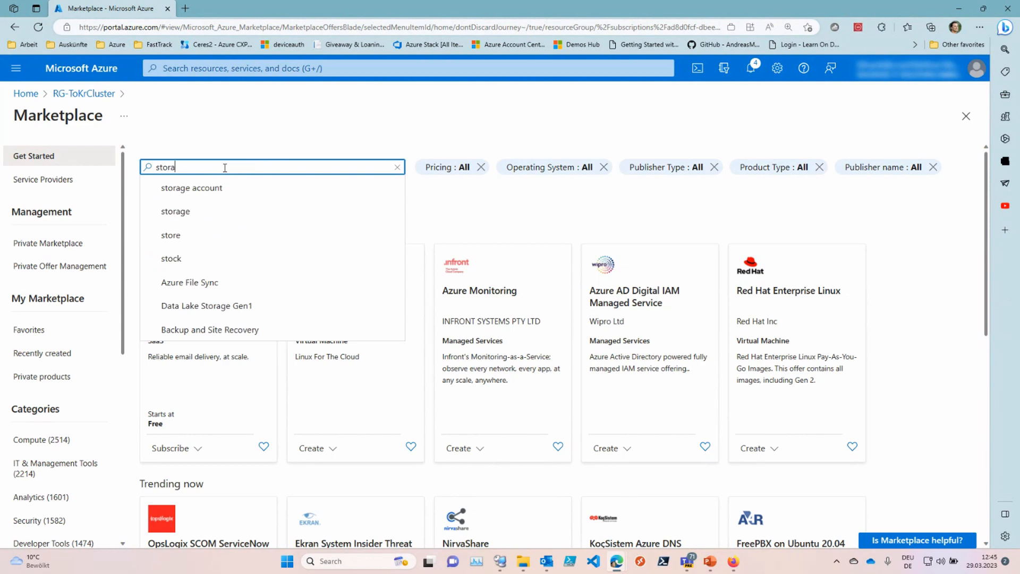
pyautogui.click(191, 187)
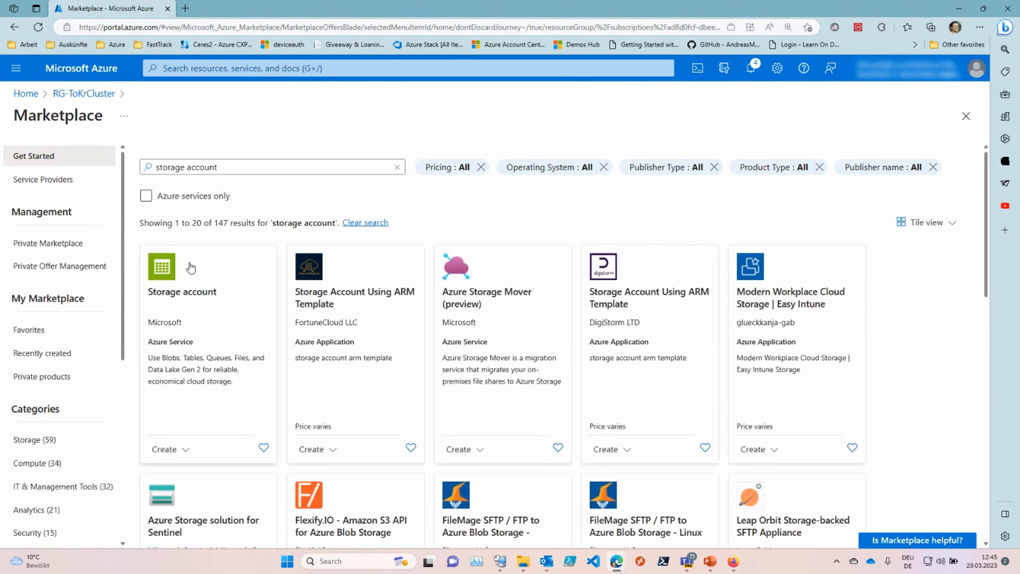
pyautogui.click(182, 291)
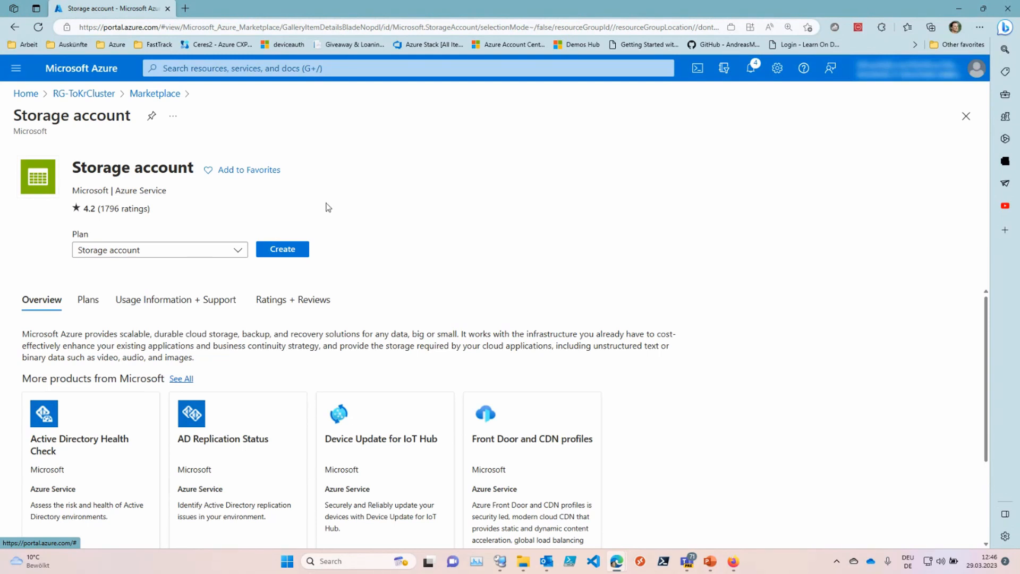
pyautogui.click(283, 249)
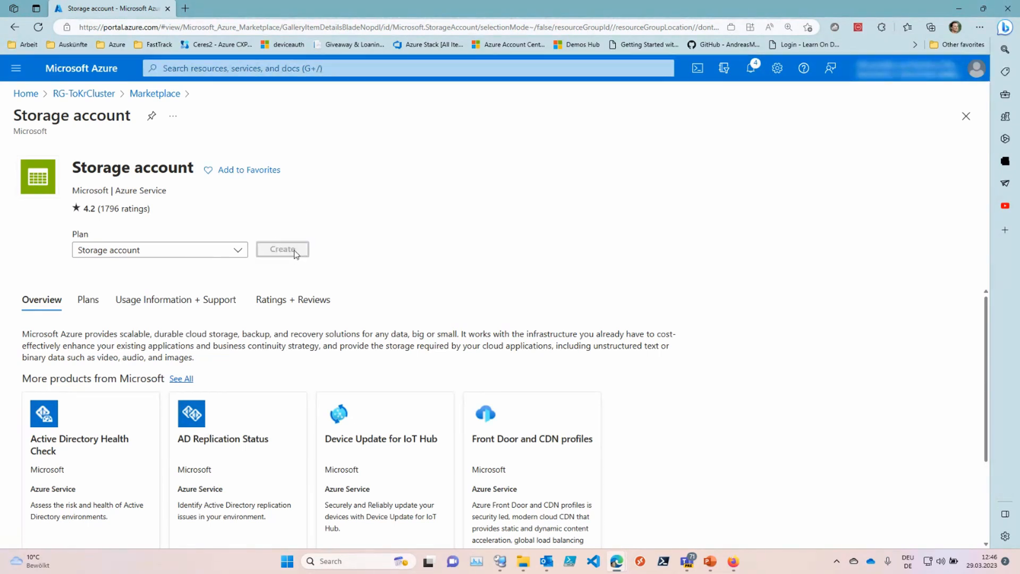
pyautogui.click(282, 249)
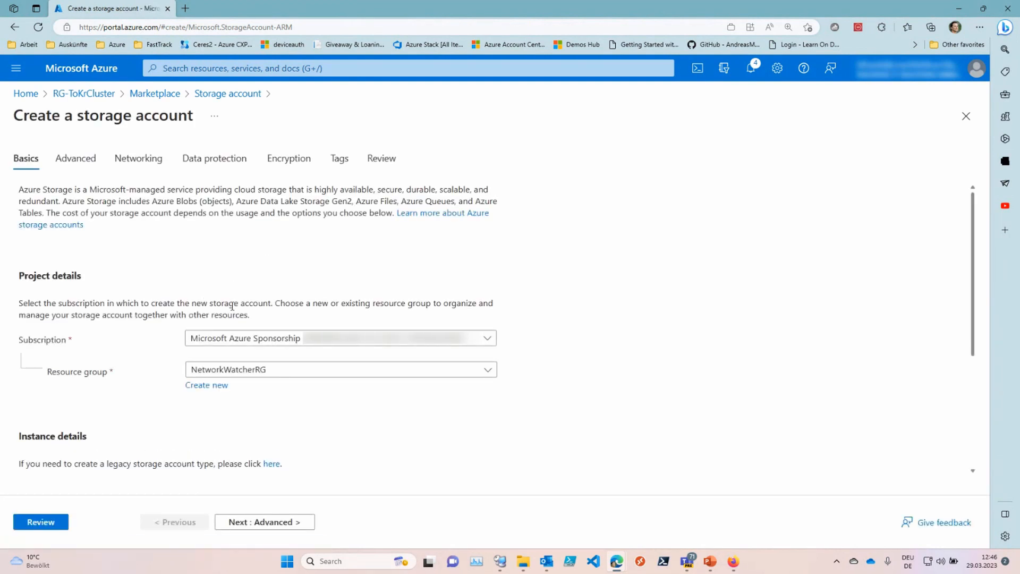
# Step: Keep the sponsorship subscription and place the storage account in RG-ToKrCluster
pyautogui.click(340, 338)
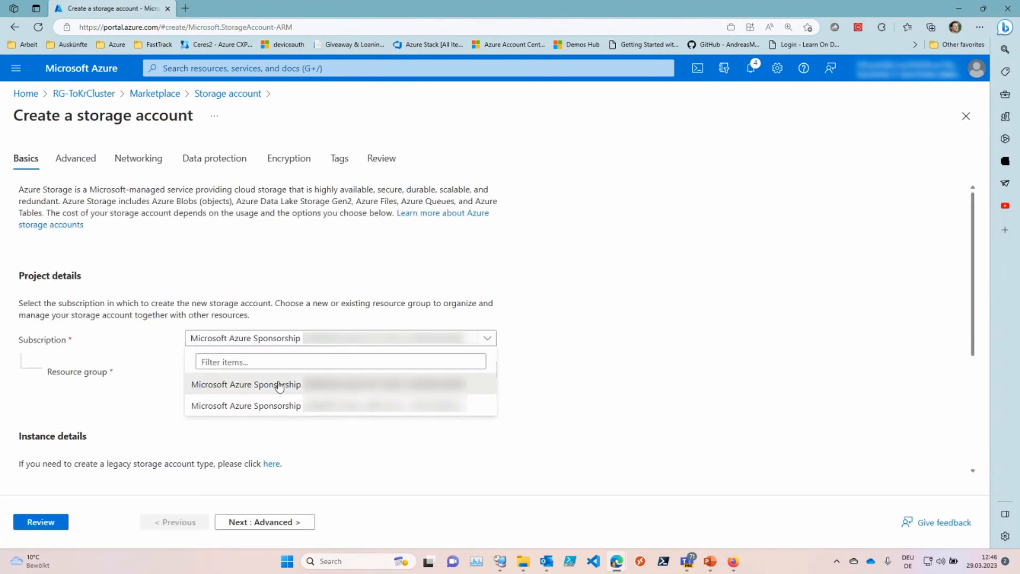
pyautogui.click(246, 383)
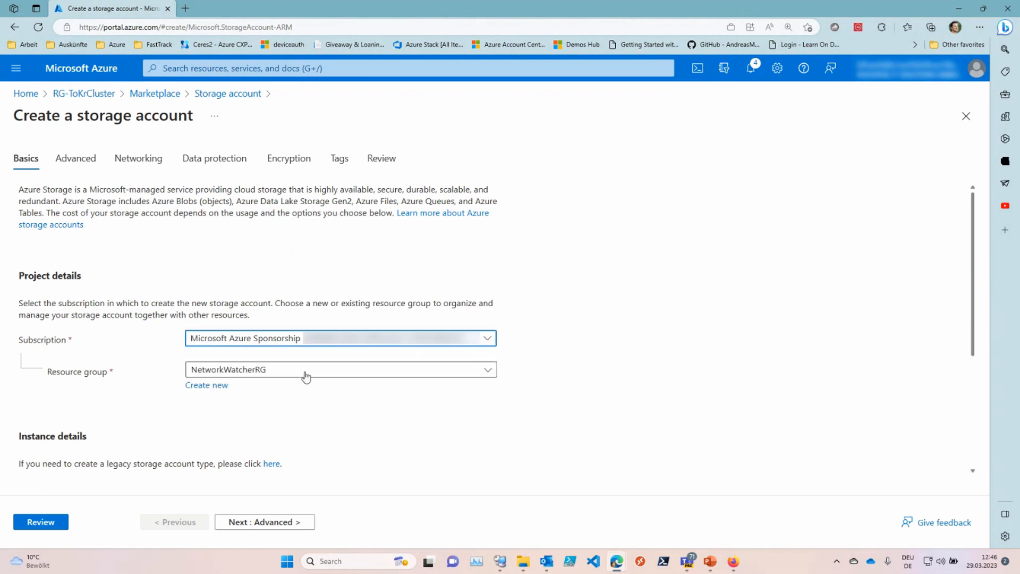
pyautogui.moveTo(292, 380)
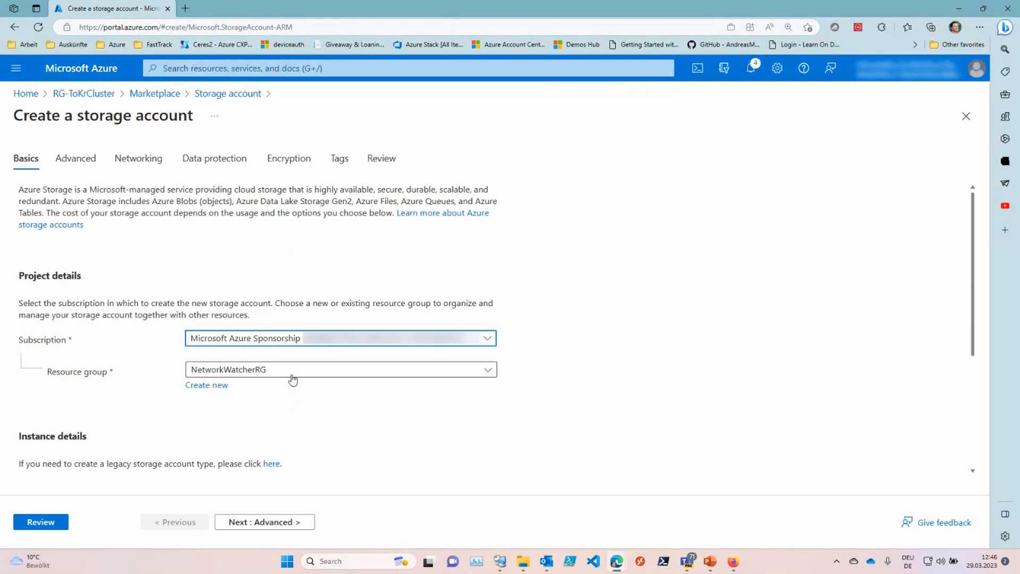
pyautogui.click(341, 369)
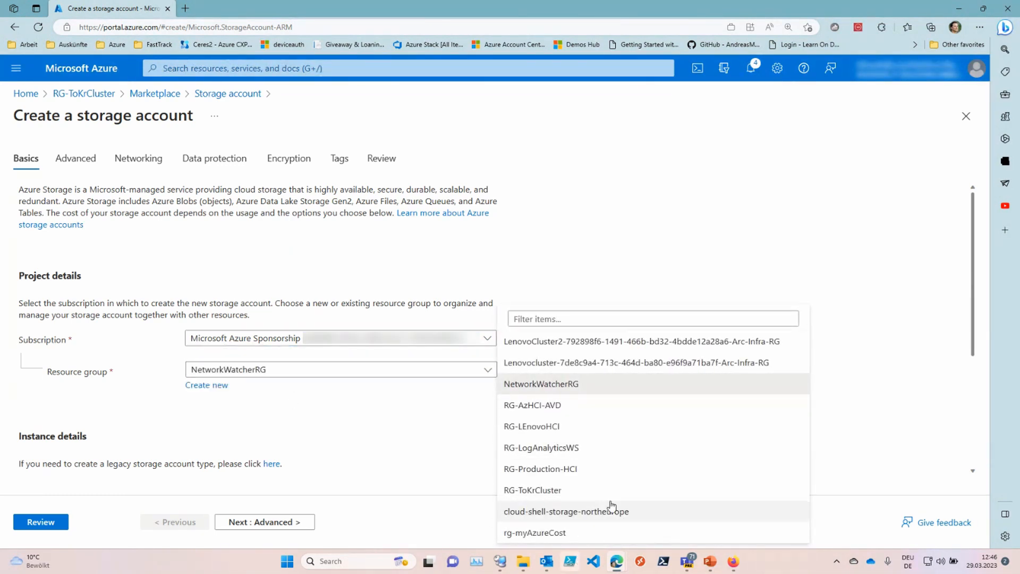
pyautogui.moveTo(612, 407)
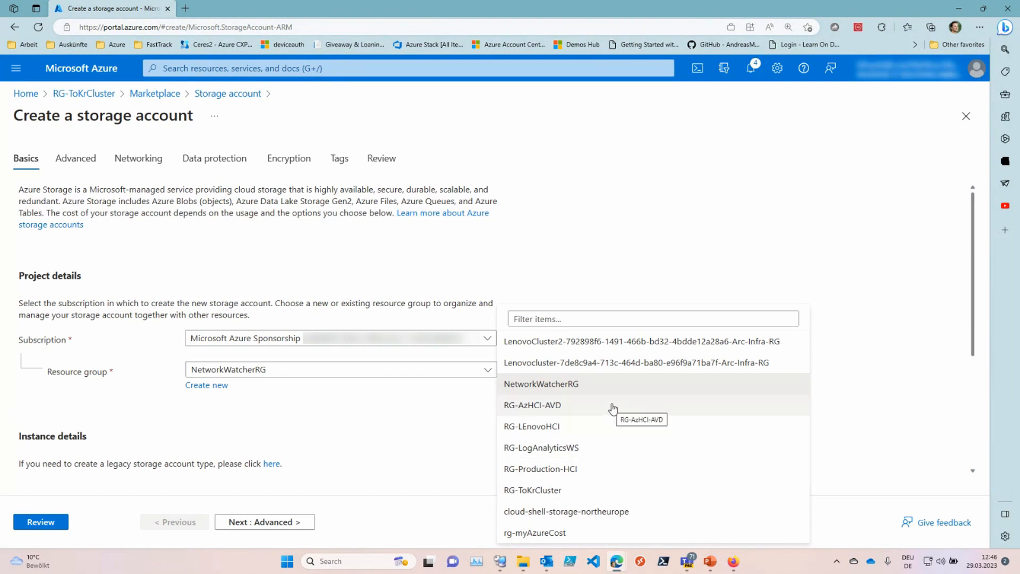
pyautogui.moveTo(543, 491)
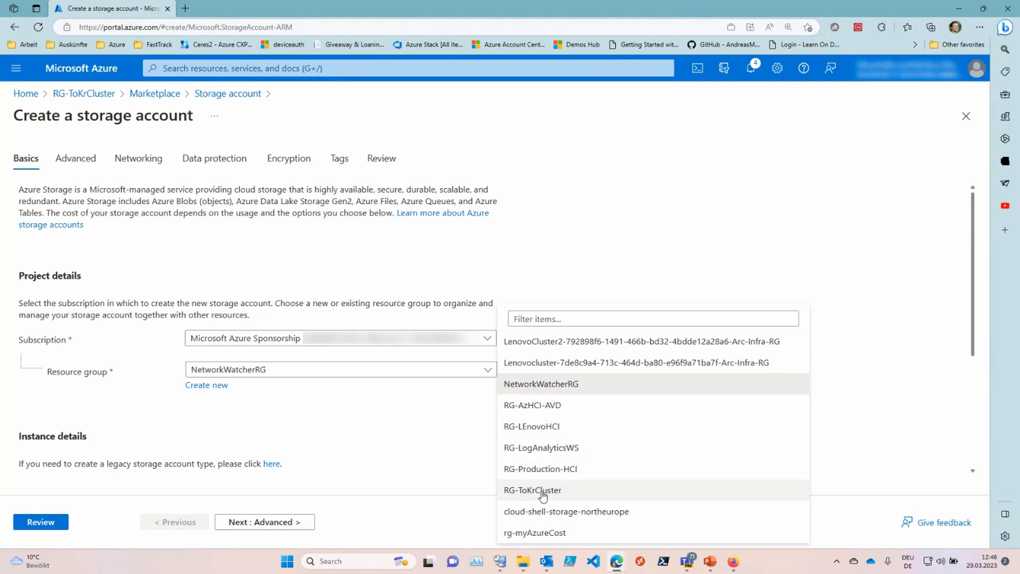
pyautogui.click(533, 490)
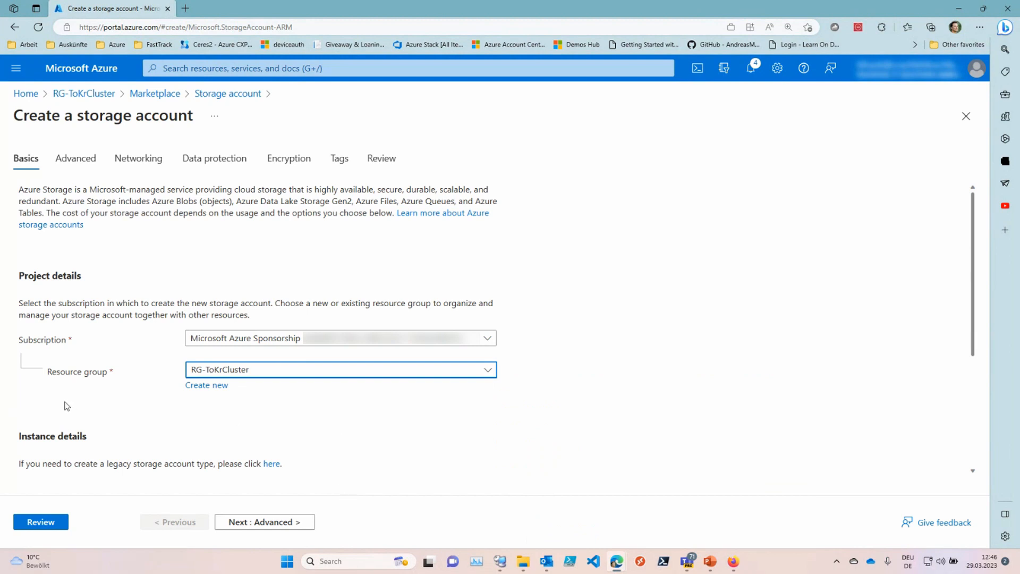
# Step: Name the account satokrclusterwitness, set region West Europe and locally-redundant storage (LRS) redundancy
pyautogui.scroll(-3)
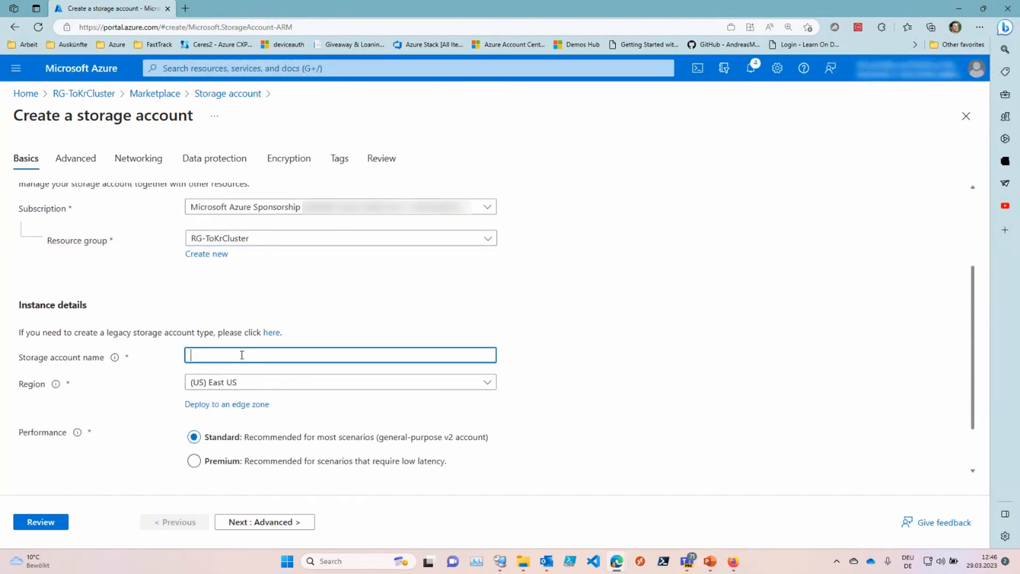
pyautogui.write('satokrclusterwitness')
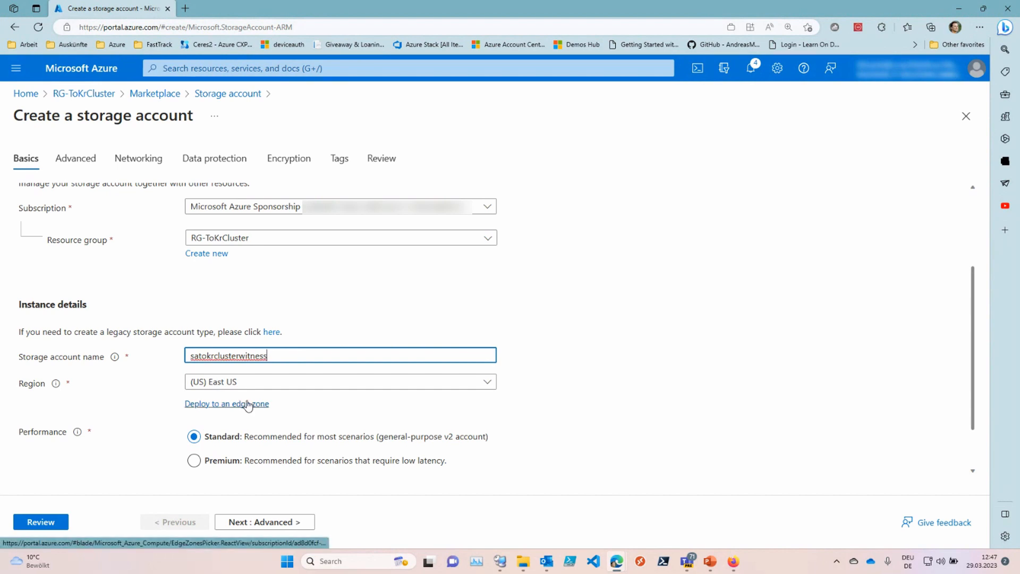
pyautogui.click(340, 382)
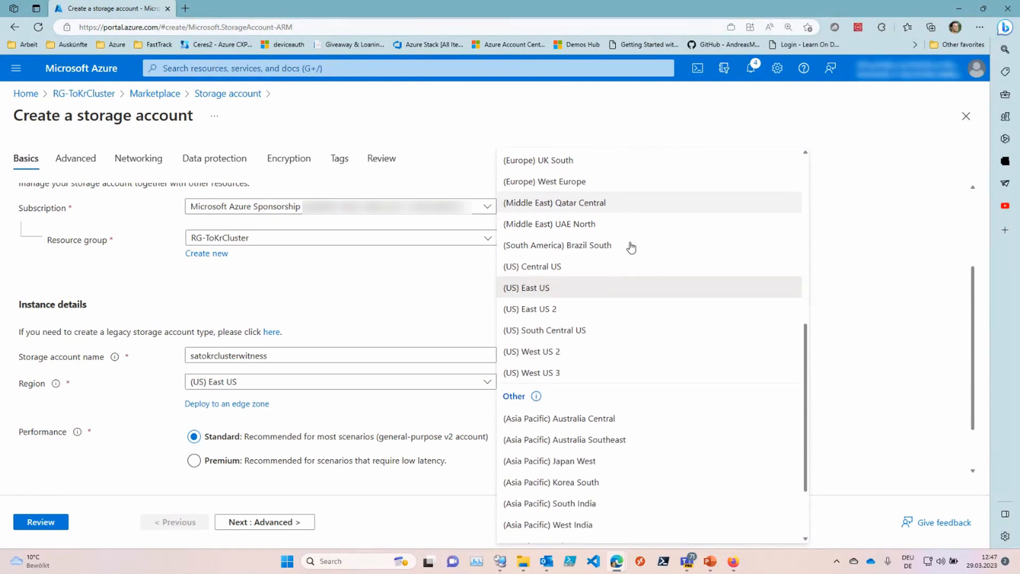
pyautogui.click(544, 181)
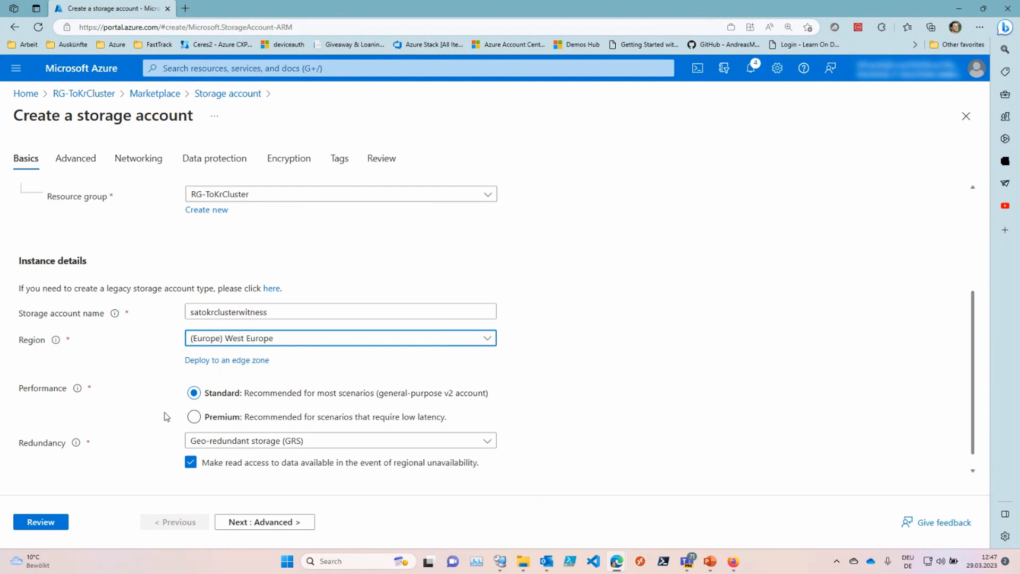
pyautogui.moveTo(133, 411)
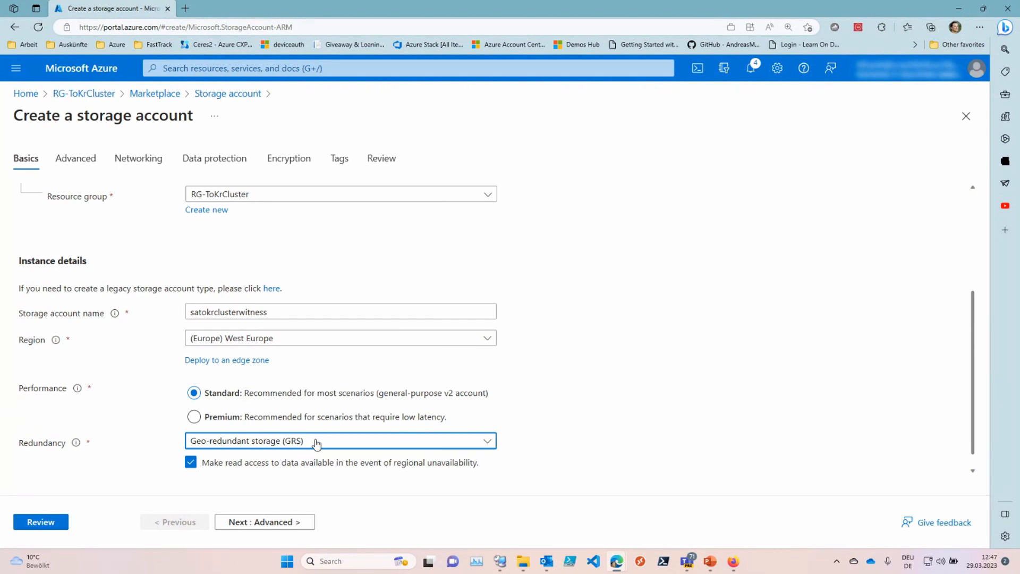
pyautogui.click(340, 440)
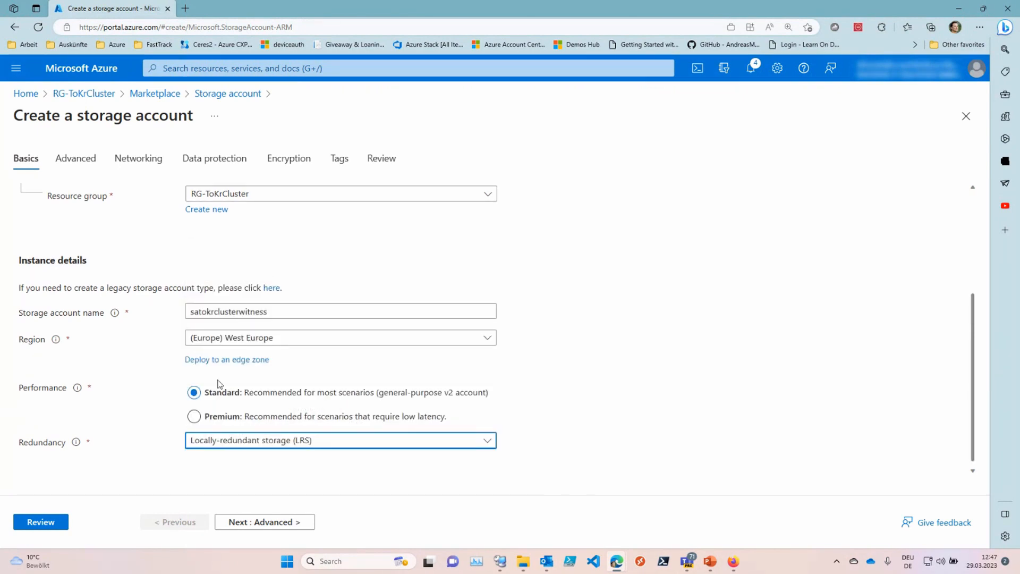
pyautogui.scroll(-3)
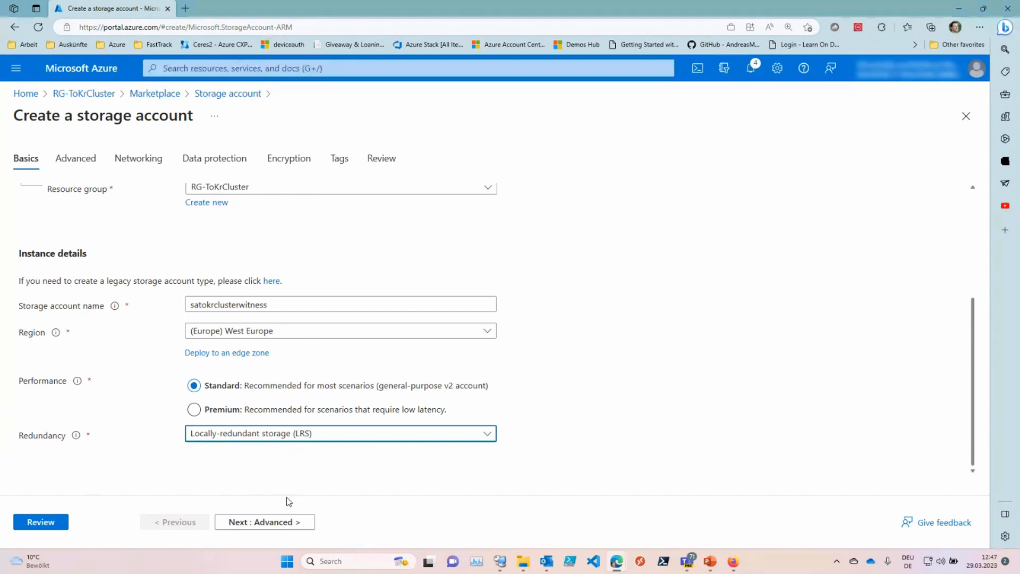
# Step: Keep defaults through networking and data protection pages and move on to encryption settings
pyautogui.click(265, 521)
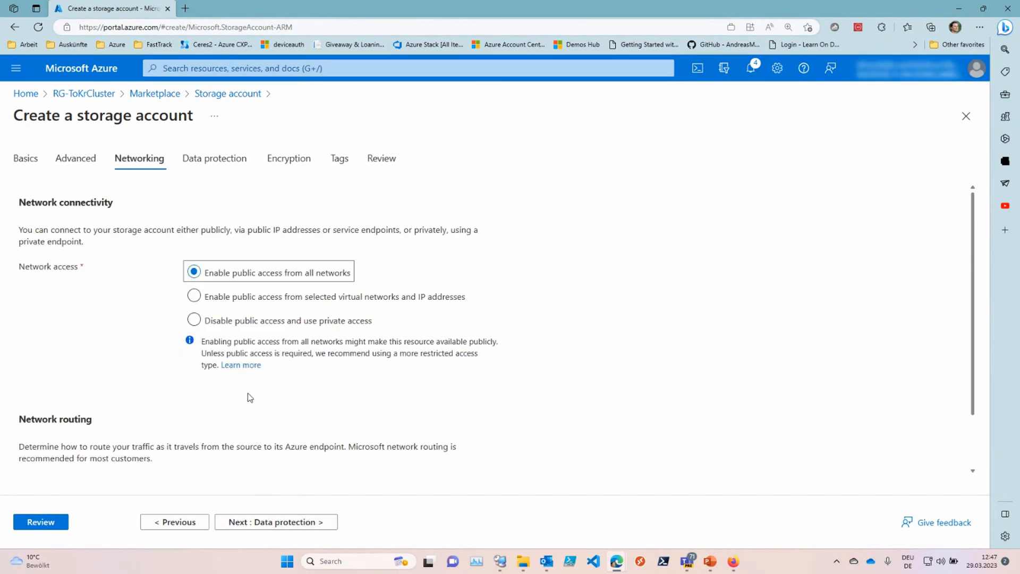
pyautogui.moveTo(283, 432)
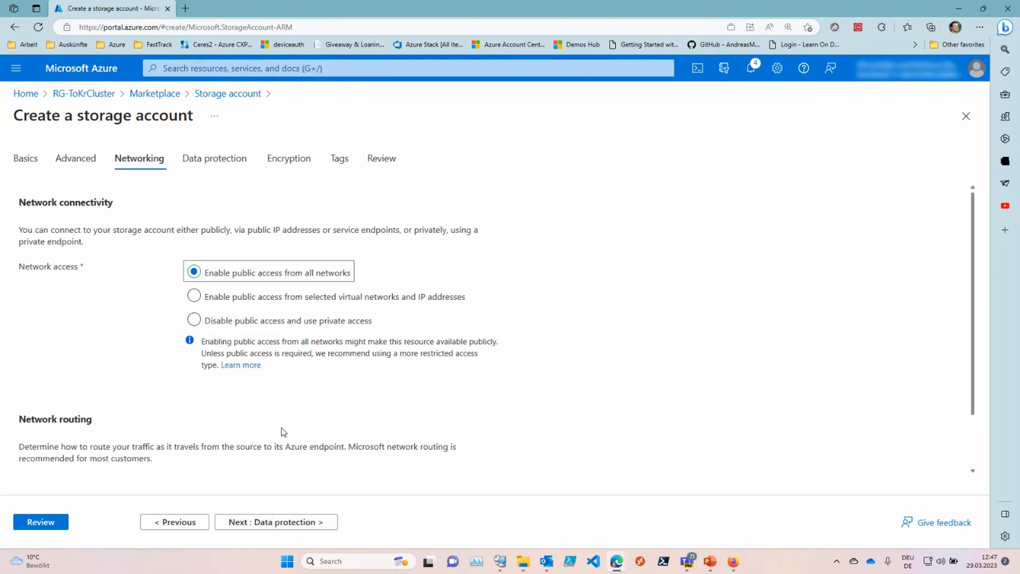
pyautogui.moveTo(291, 297)
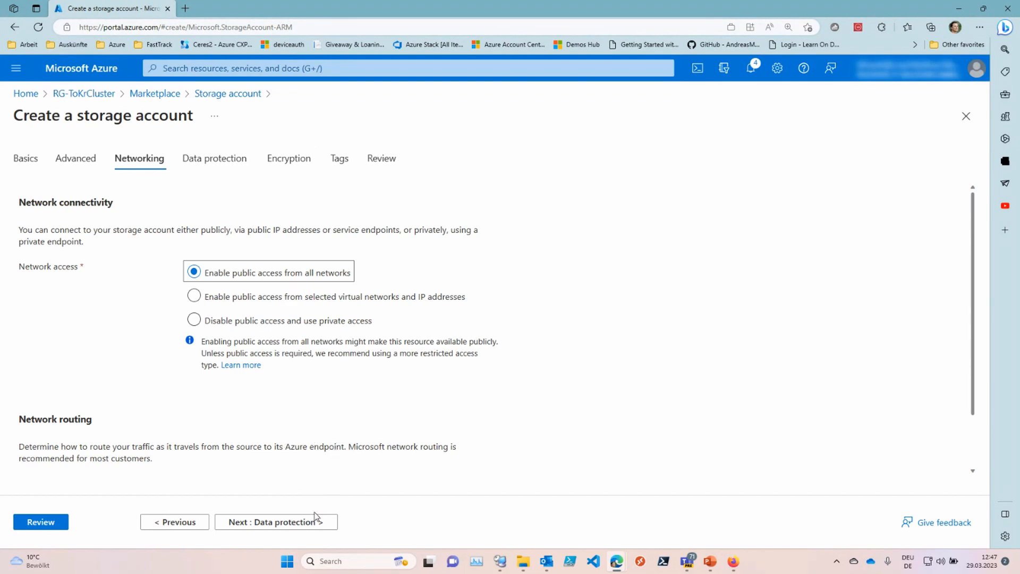
pyautogui.click(274, 521)
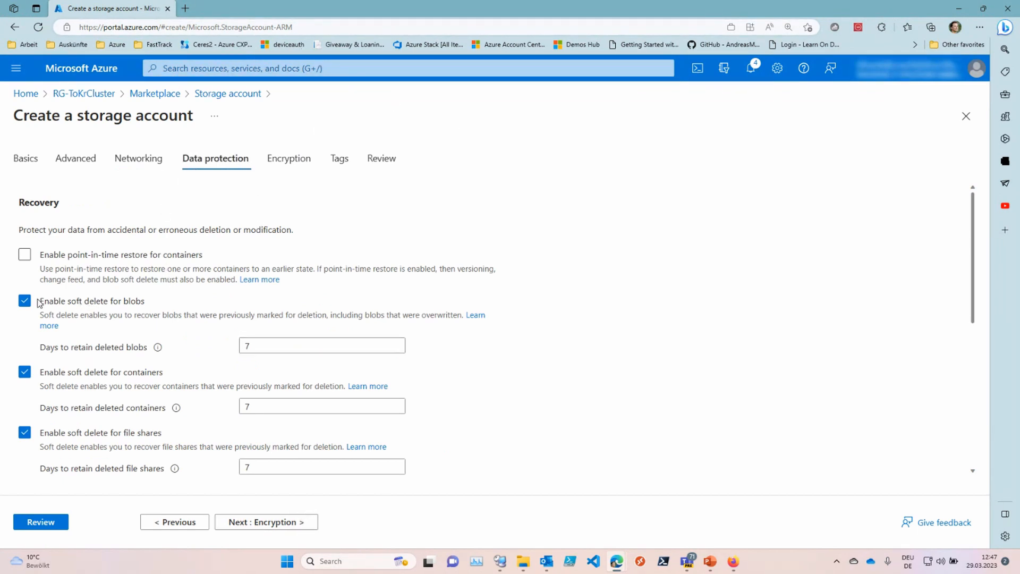
pyautogui.moveTo(74, 312)
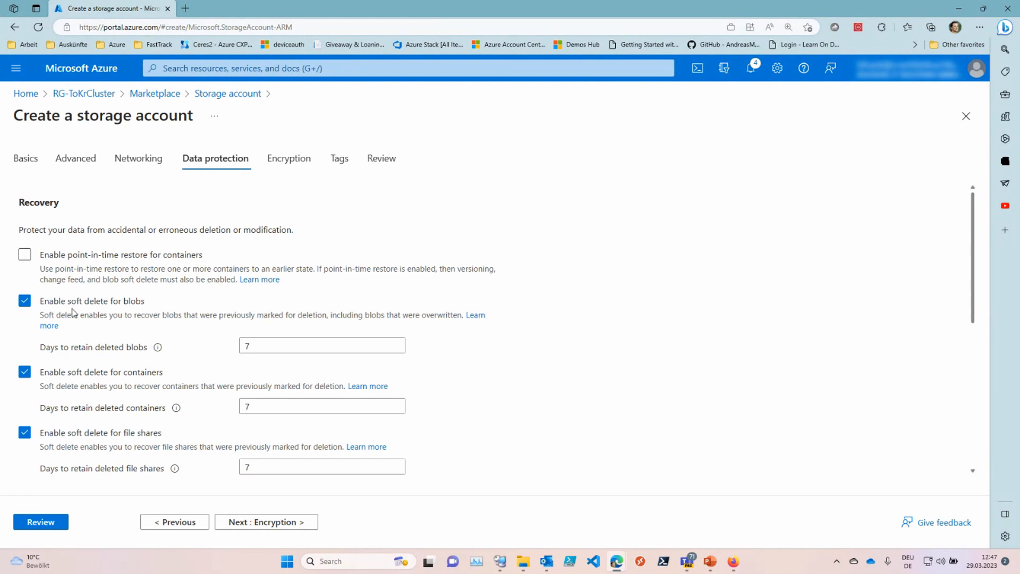
pyautogui.moveTo(109, 311)
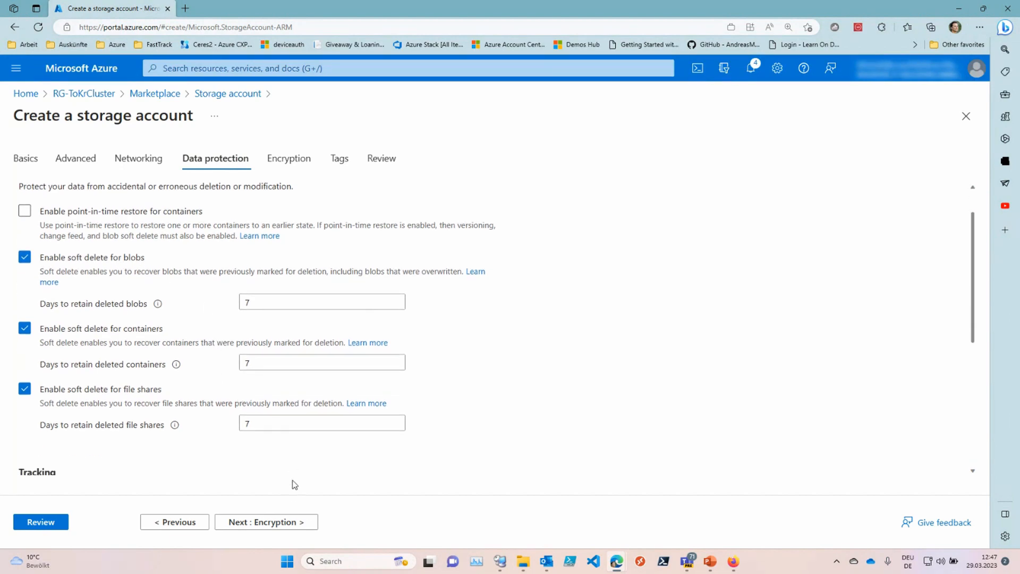
pyautogui.click(289, 158)
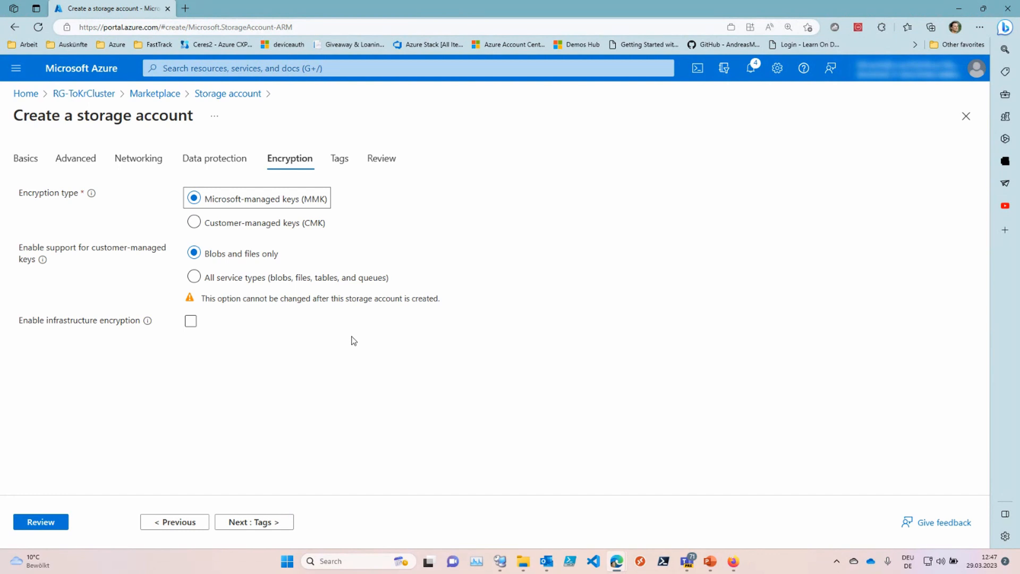
pyautogui.moveTo(296, 208)
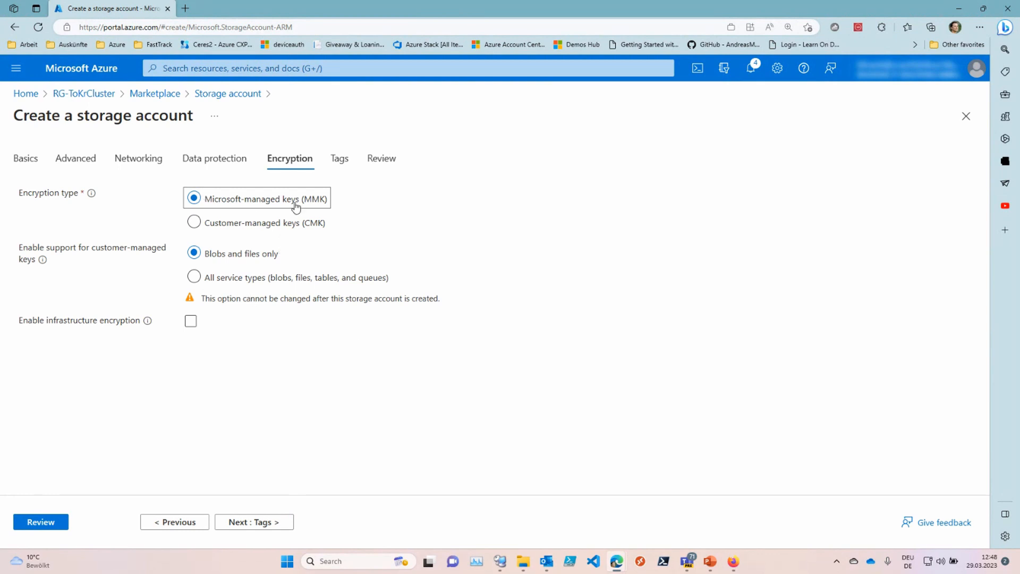
pyautogui.moveTo(271, 497)
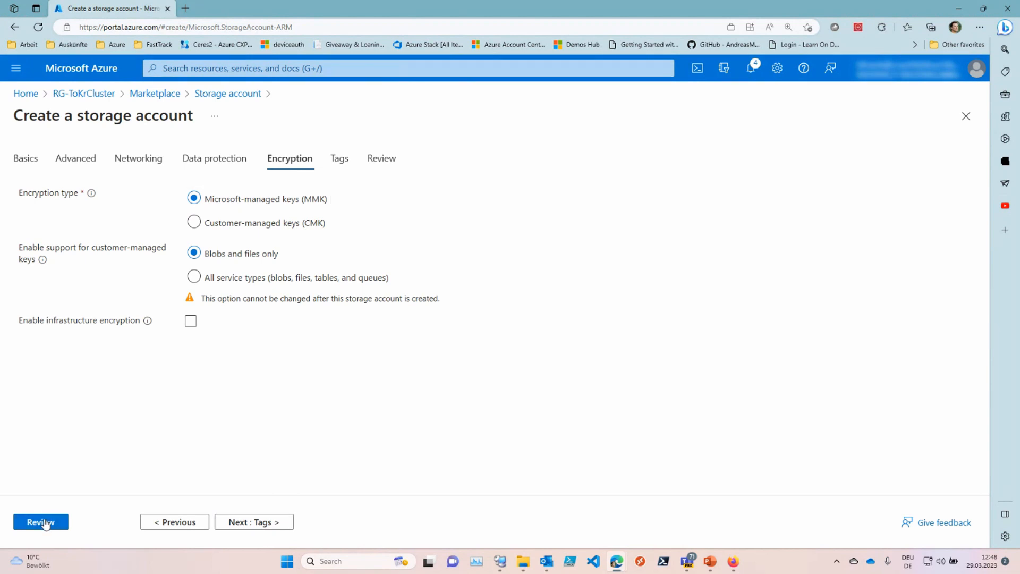
# Step: Review the summary and create the satokrclusterwitness storage account, starting its deployment
pyautogui.click(41, 522)
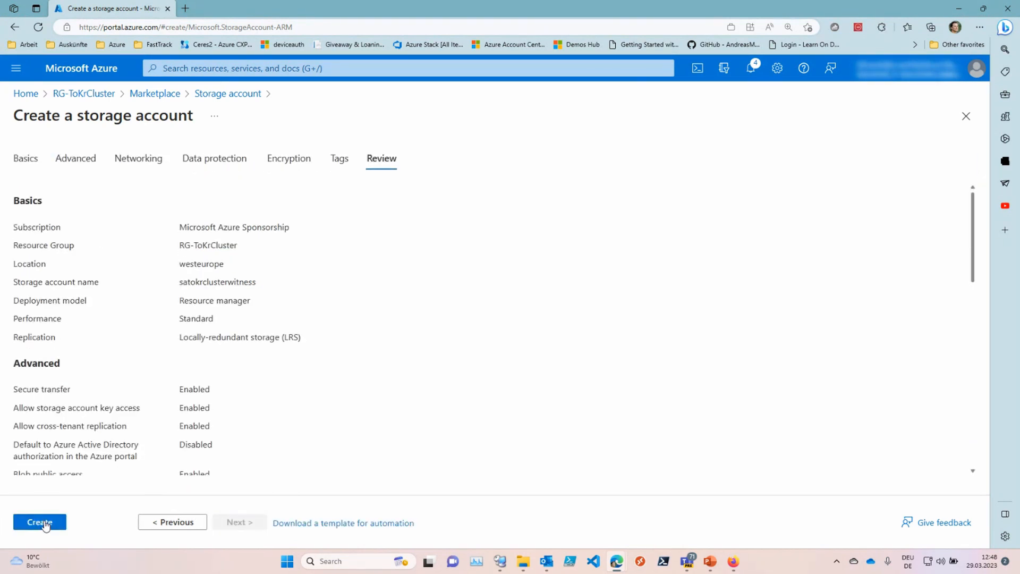
pyautogui.click(39, 522)
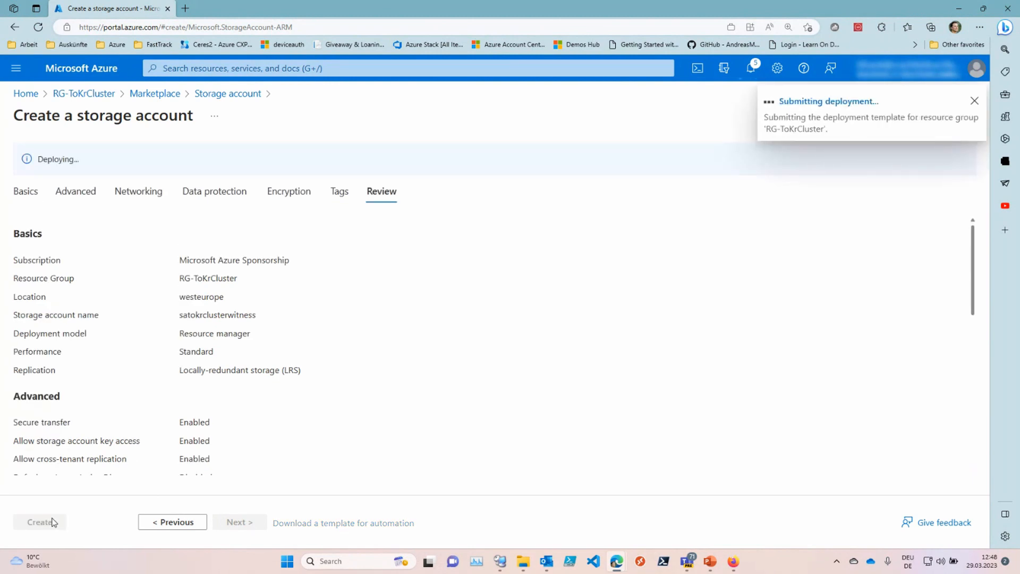
pyautogui.click(39, 522)
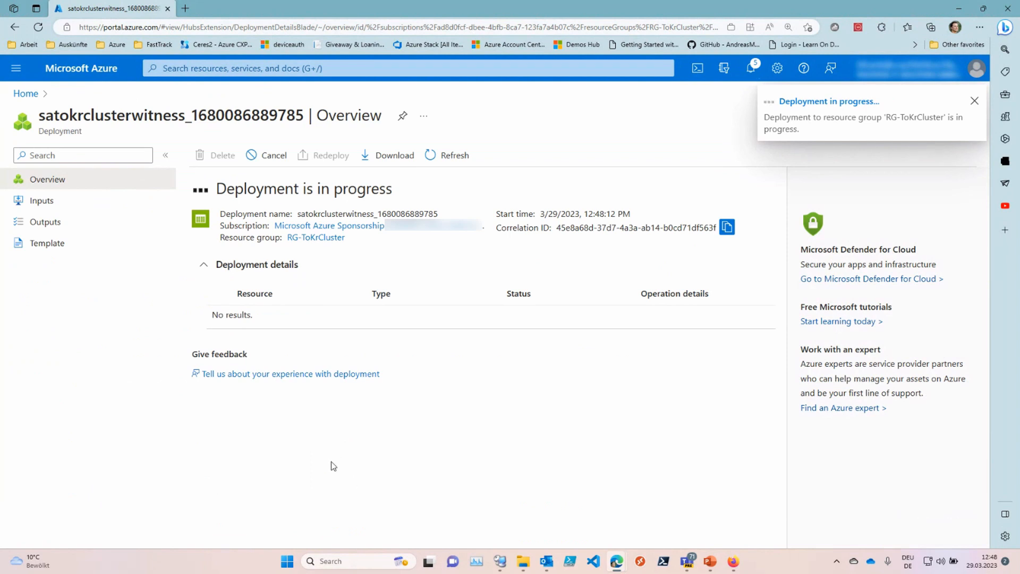
# Step: Go to the newly deployed satokrclusterwitness storage account resource
pyautogui.click(975, 101)
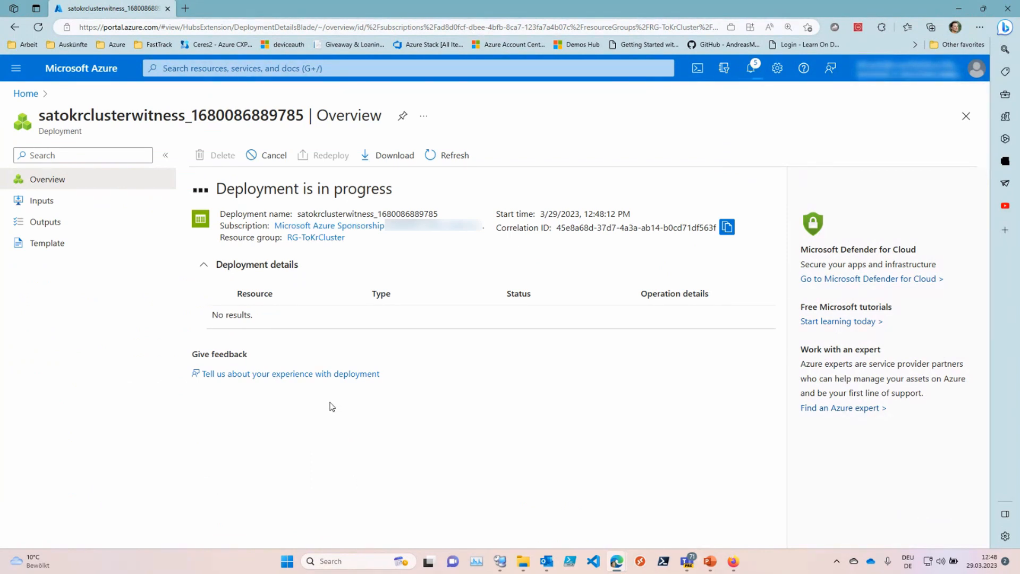
pyautogui.moveTo(331, 408)
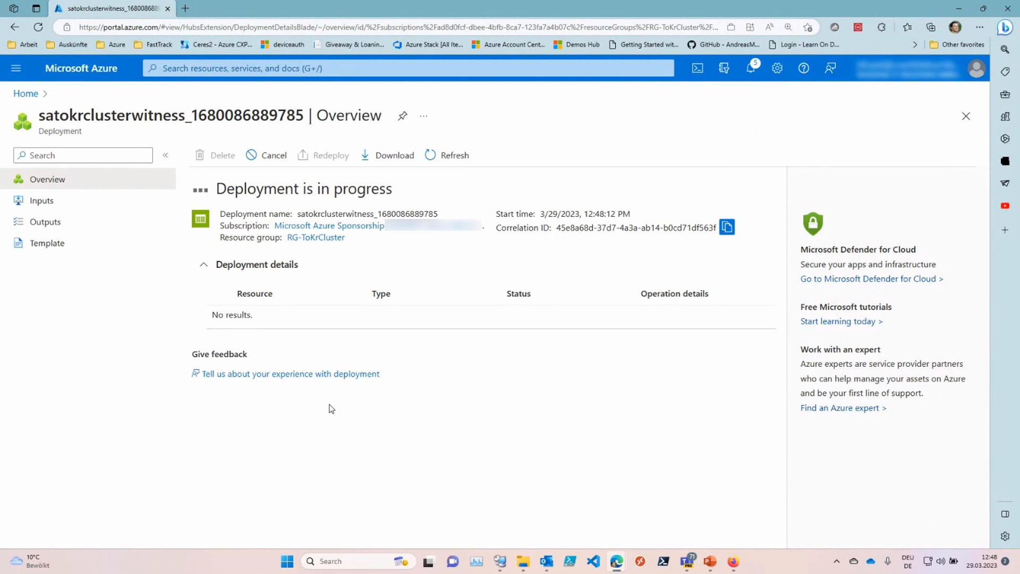
pyautogui.moveTo(329, 444)
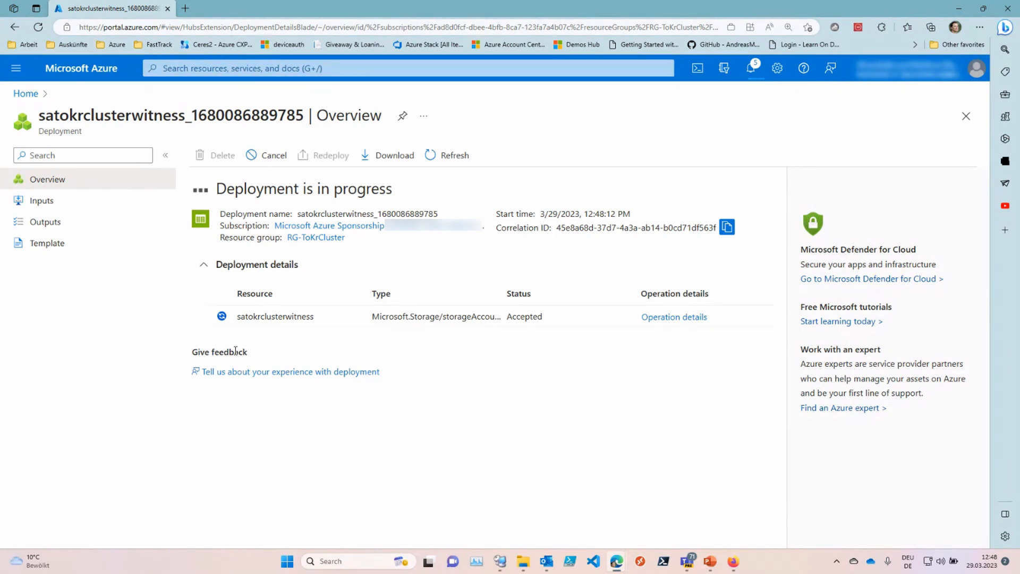
pyautogui.moveTo(273, 415)
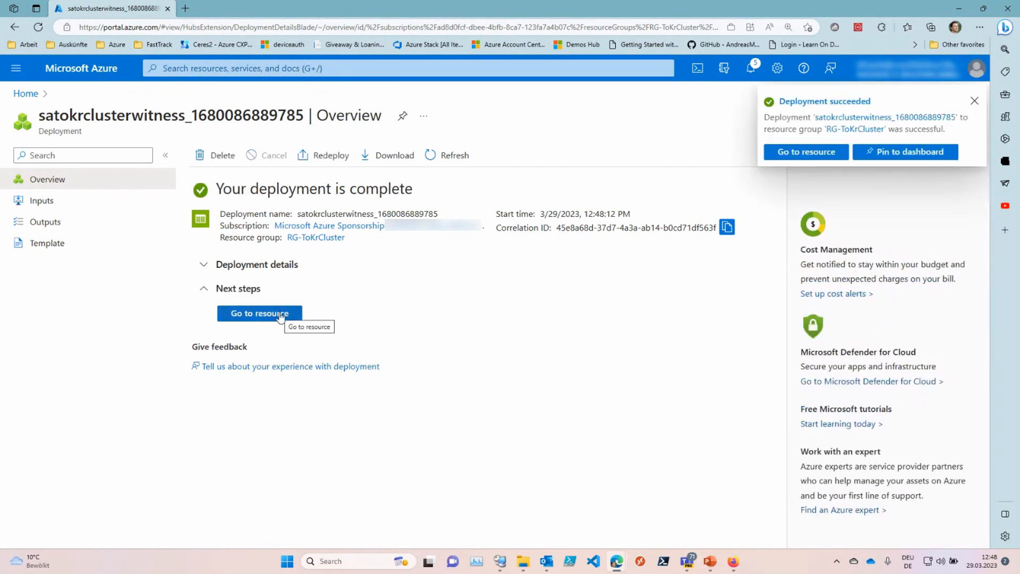
pyautogui.click(260, 313)
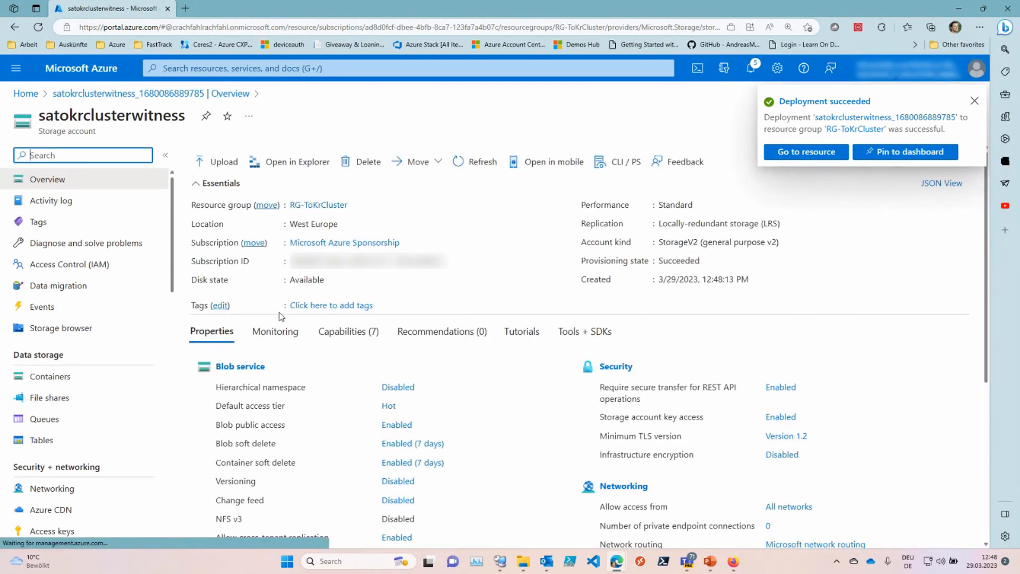
# Step: Navigate to Access keys under Security + networking for satokrclusterwitness
pyautogui.click(974, 101)
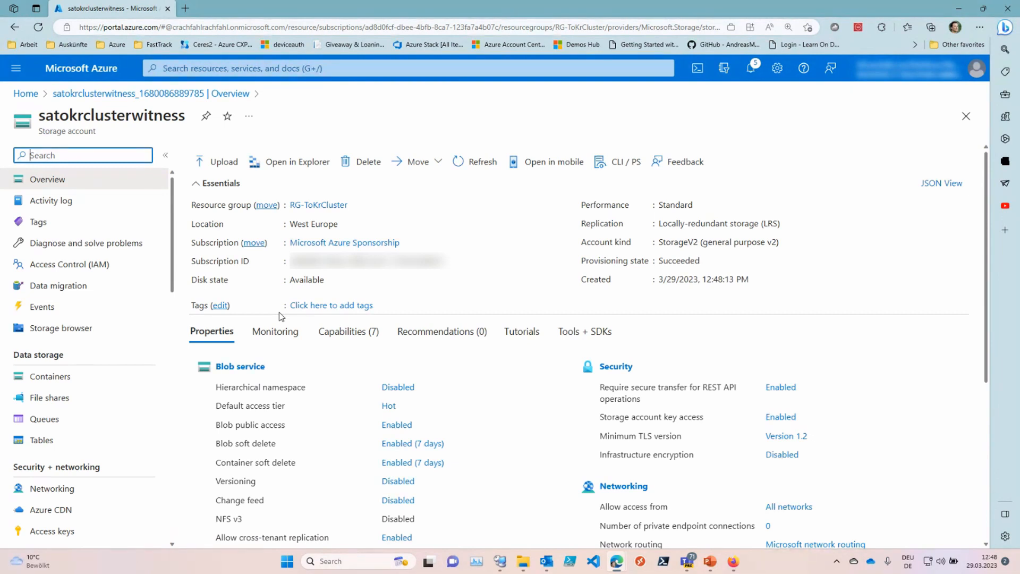
pyautogui.moveTo(135, 402)
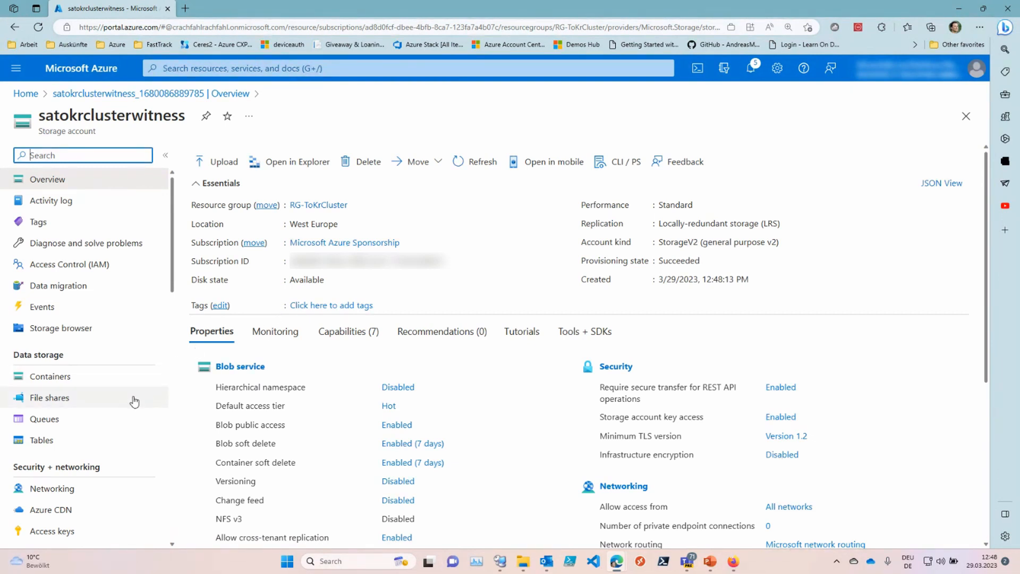
pyautogui.scroll(-3)
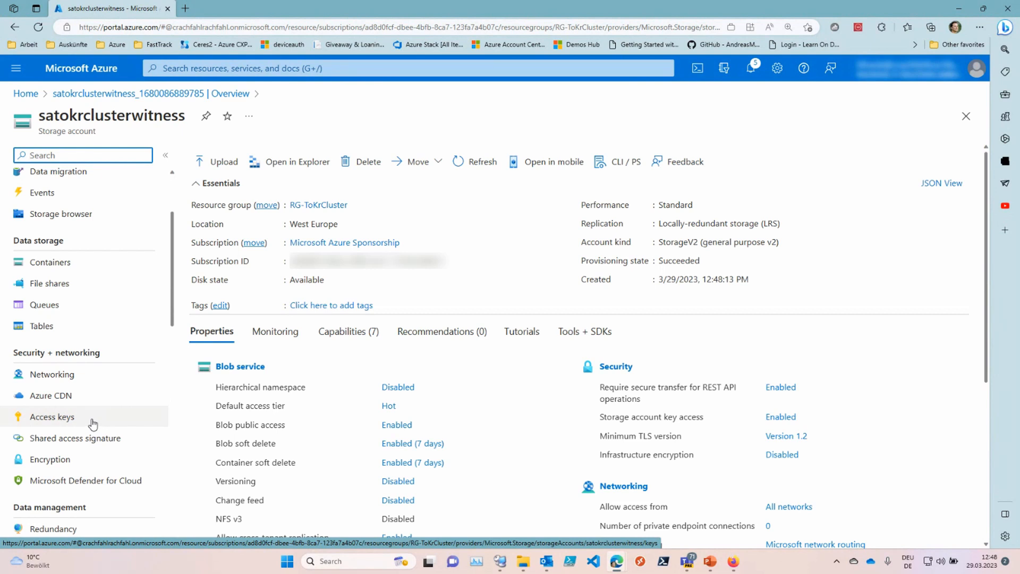
pyautogui.click(52, 417)
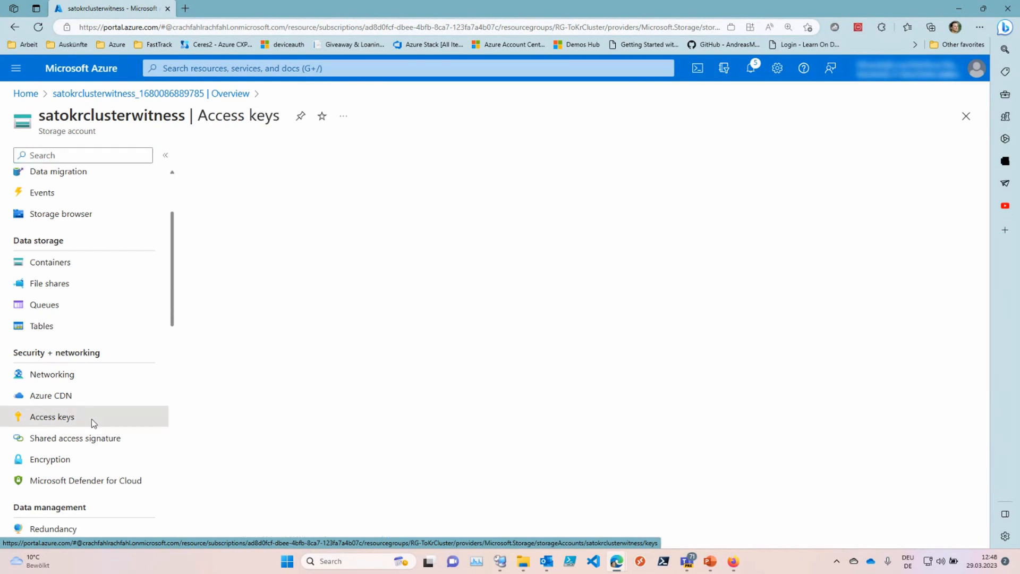
# Step: Load the Access keys page and select the account name satokrclusterwitness
pyautogui.click(52, 416)
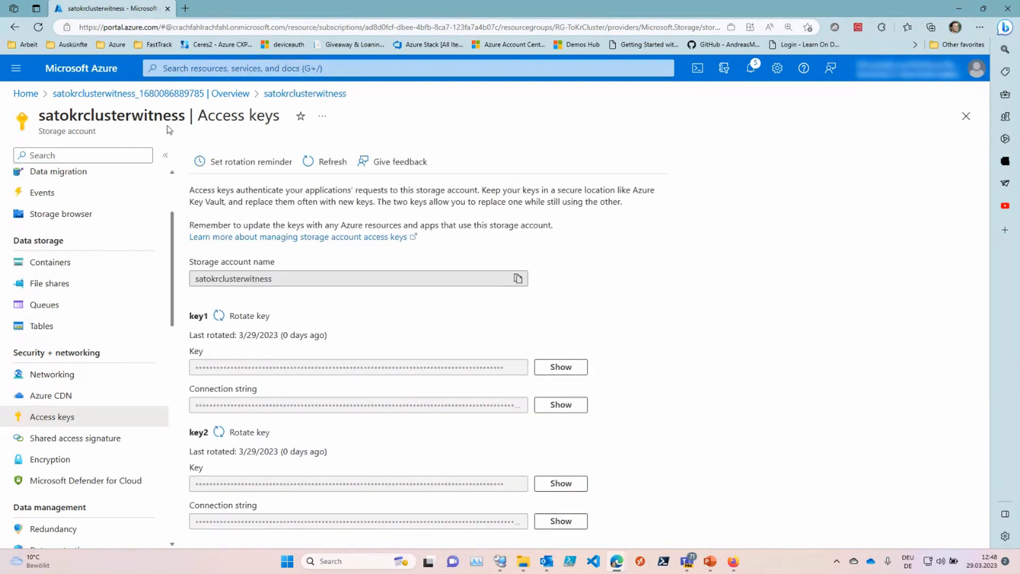
pyautogui.doubleClick(112, 115)
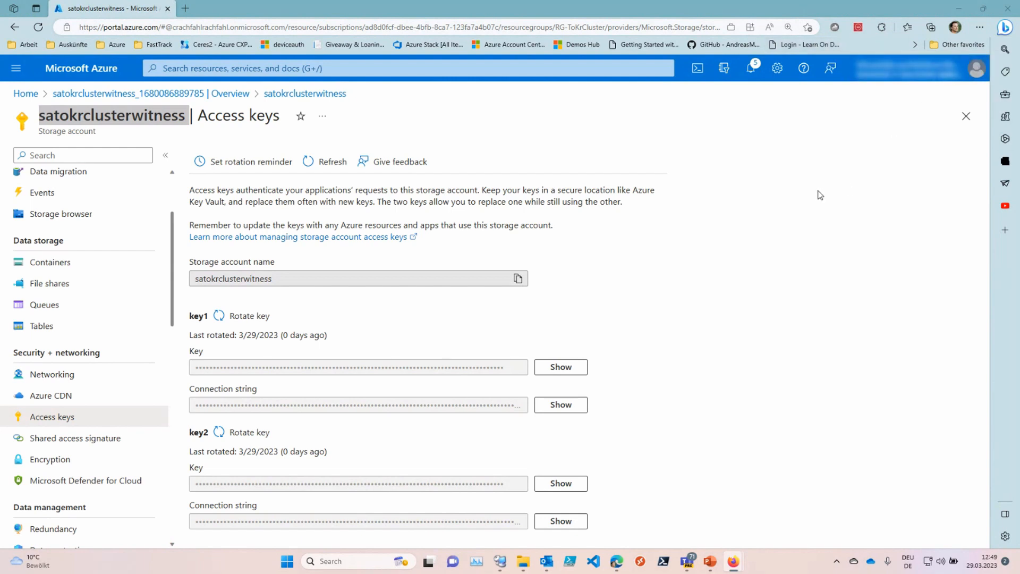
pyautogui.moveTo(470, 256)
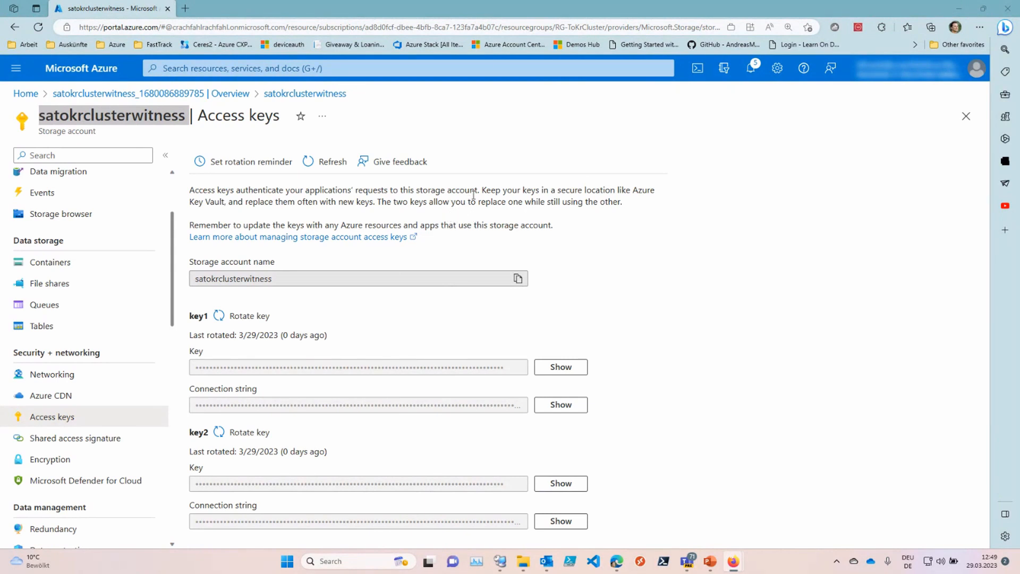
pyautogui.moveTo(584, 250)
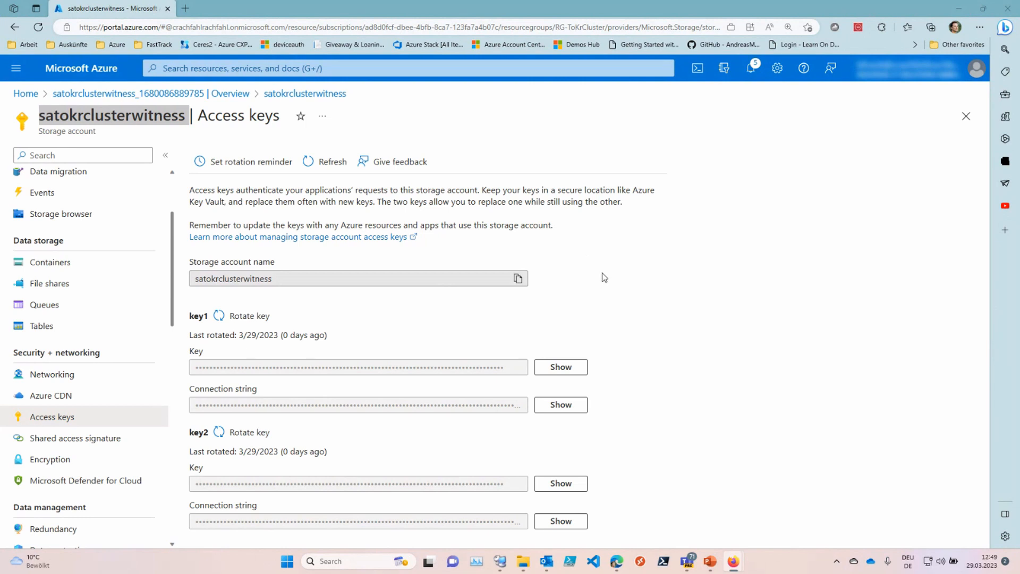
pyautogui.moveTo(583, 261)
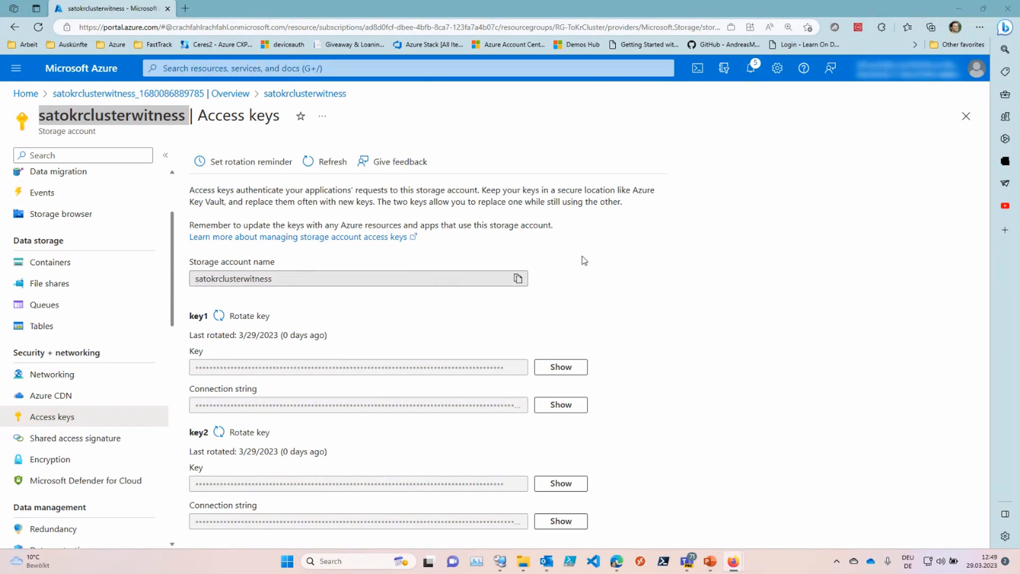
pyautogui.moveTo(567, 263)
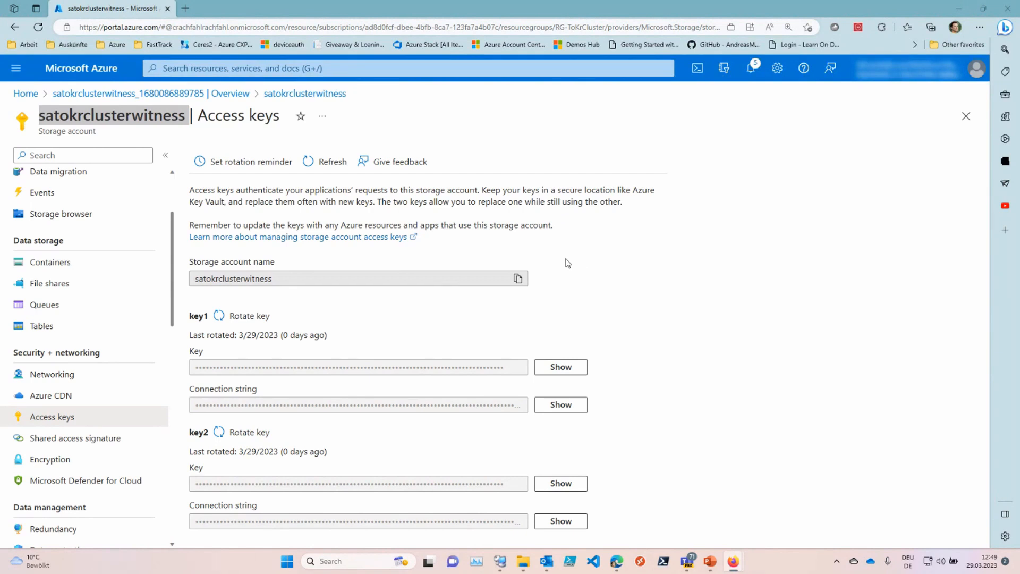
pyautogui.moveTo(638, 335)
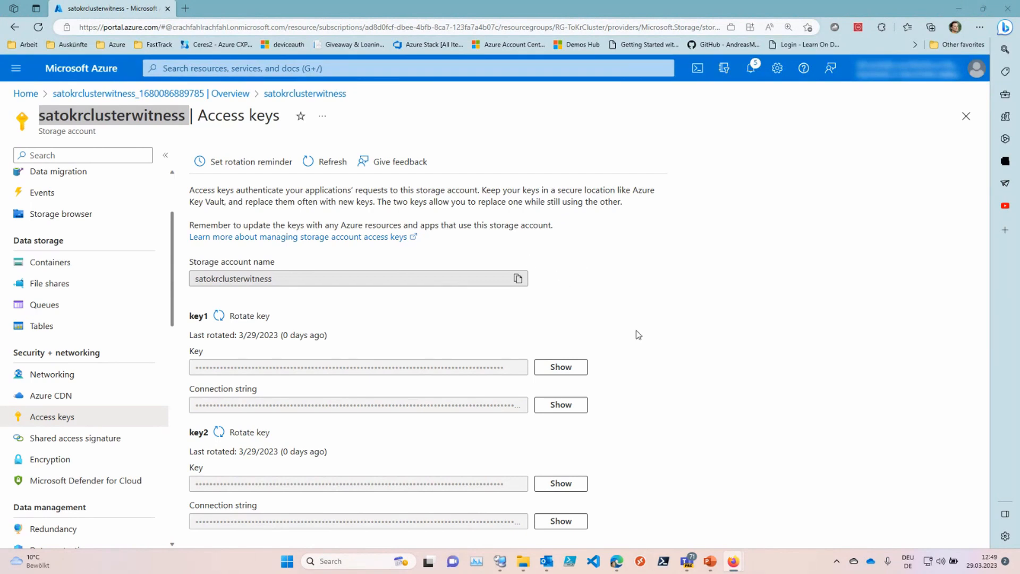
pyautogui.moveTo(635, 335)
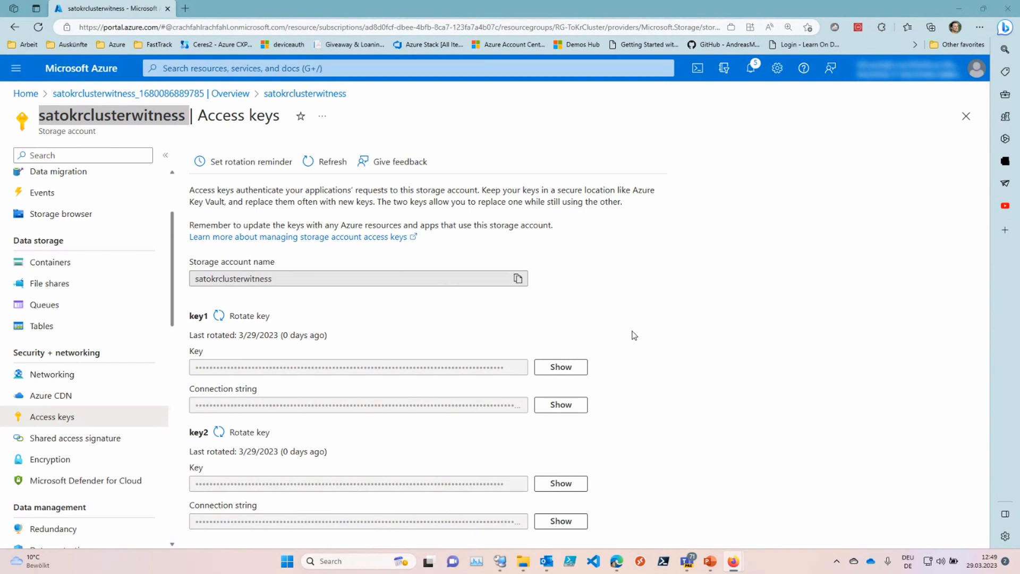
pyautogui.moveTo(210, 334)
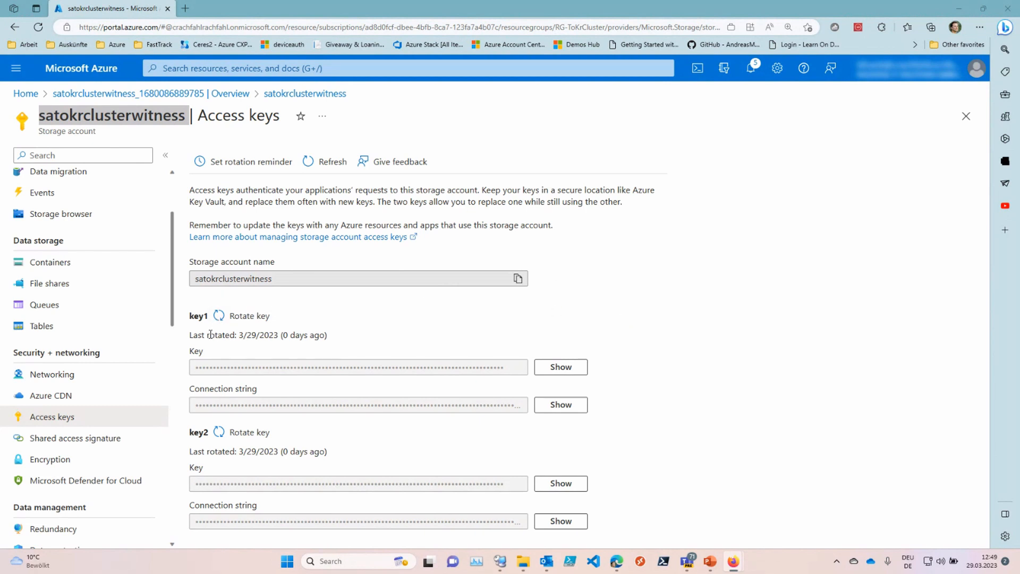
pyautogui.moveTo(284, 446)
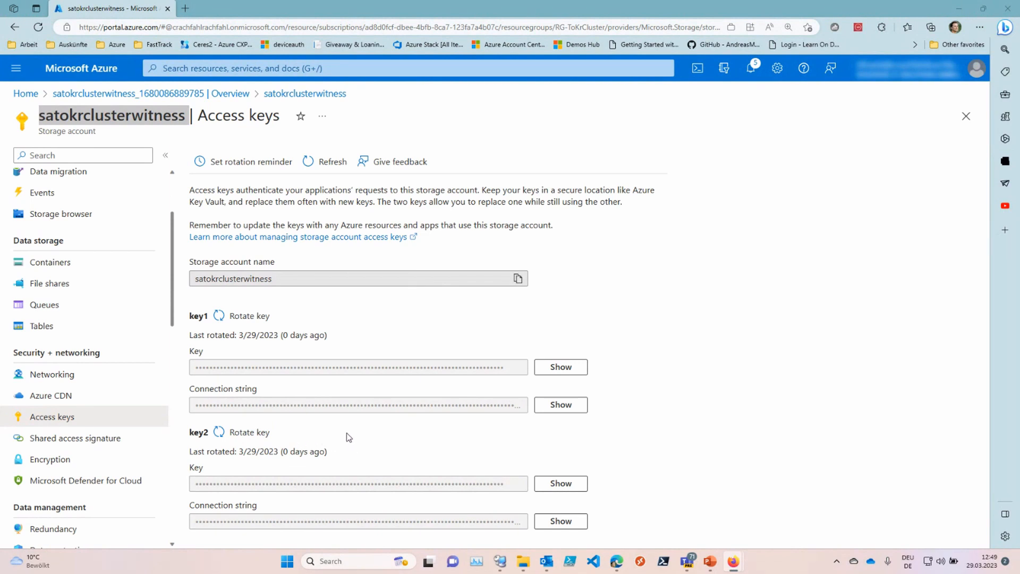
pyautogui.moveTo(349, 438)
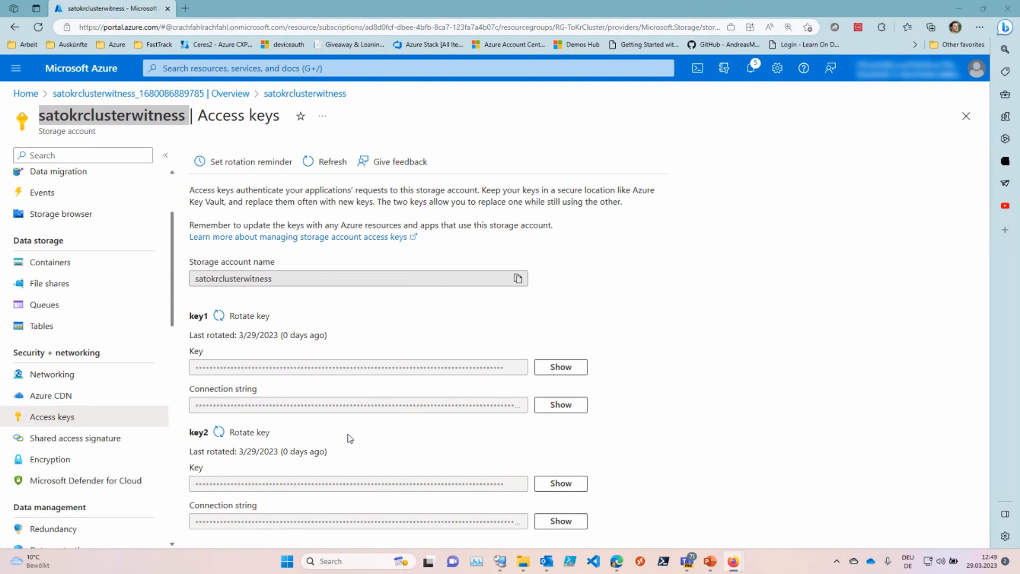
pyautogui.moveTo(507, 362)
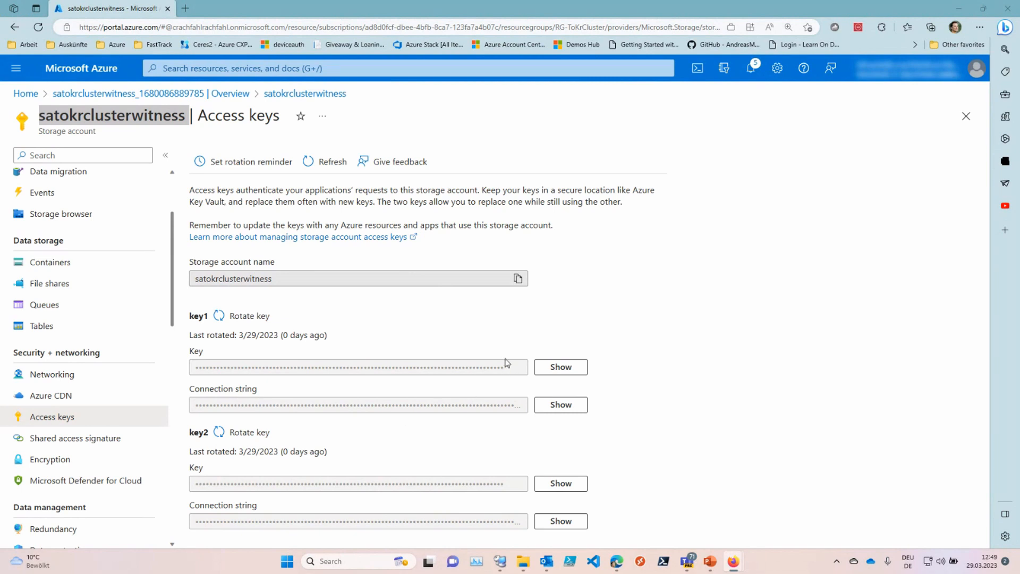
pyautogui.moveTo(560, 367)
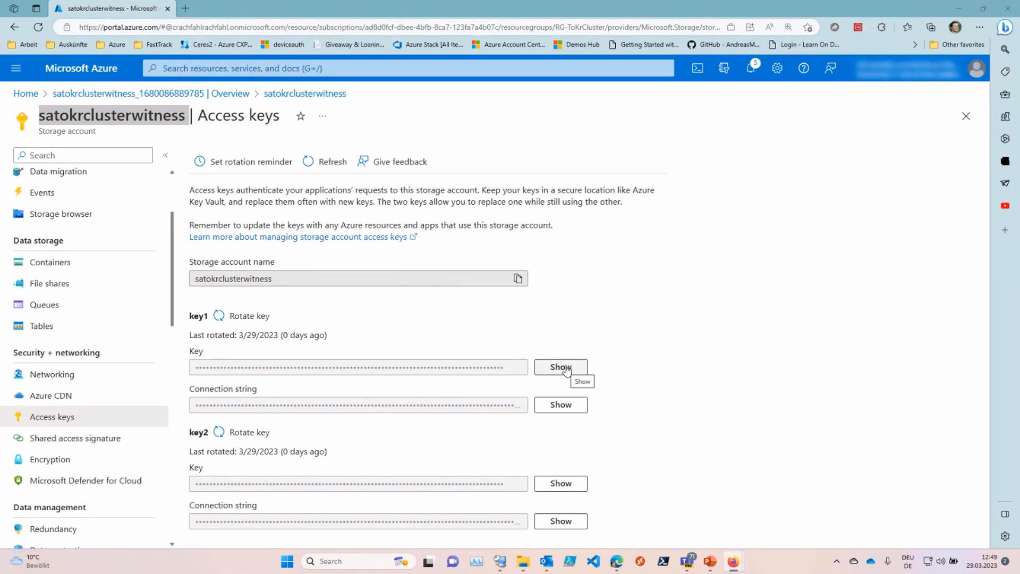
# Step: Reveal the value of key1 so it can be copied
pyautogui.click(561, 367)
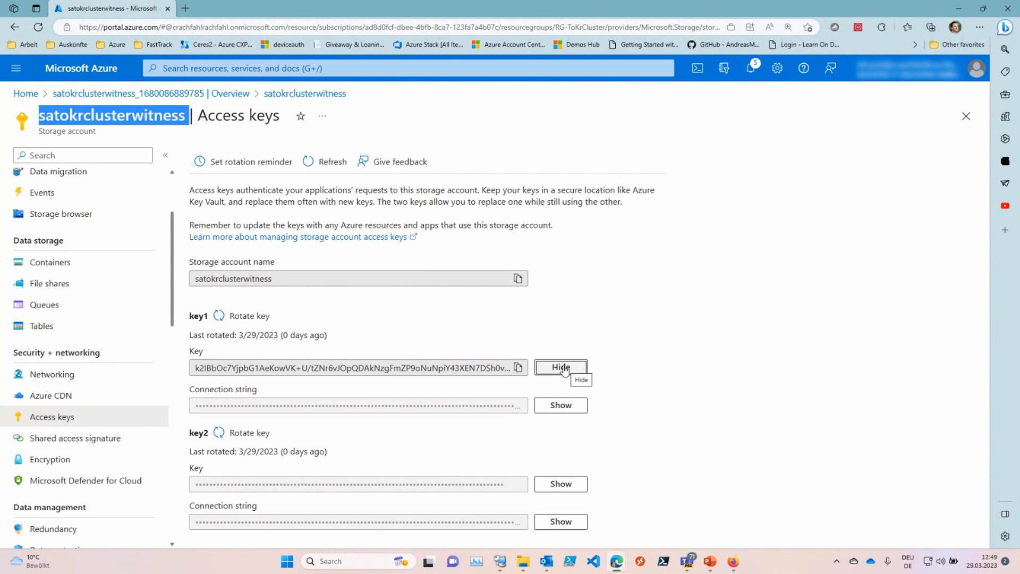
pyautogui.moveTo(518, 368)
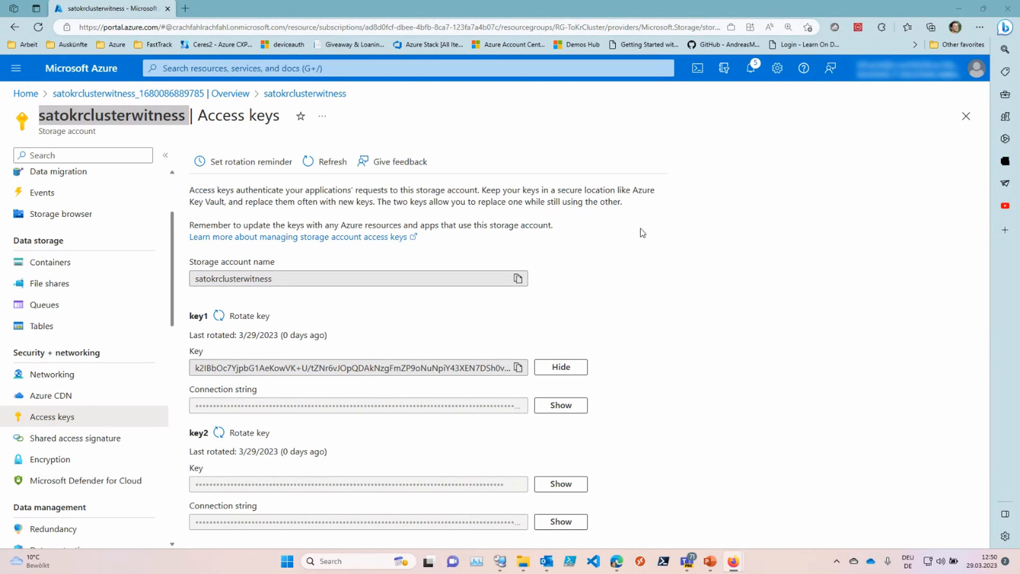
pyautogui.moveTo(649, 256)
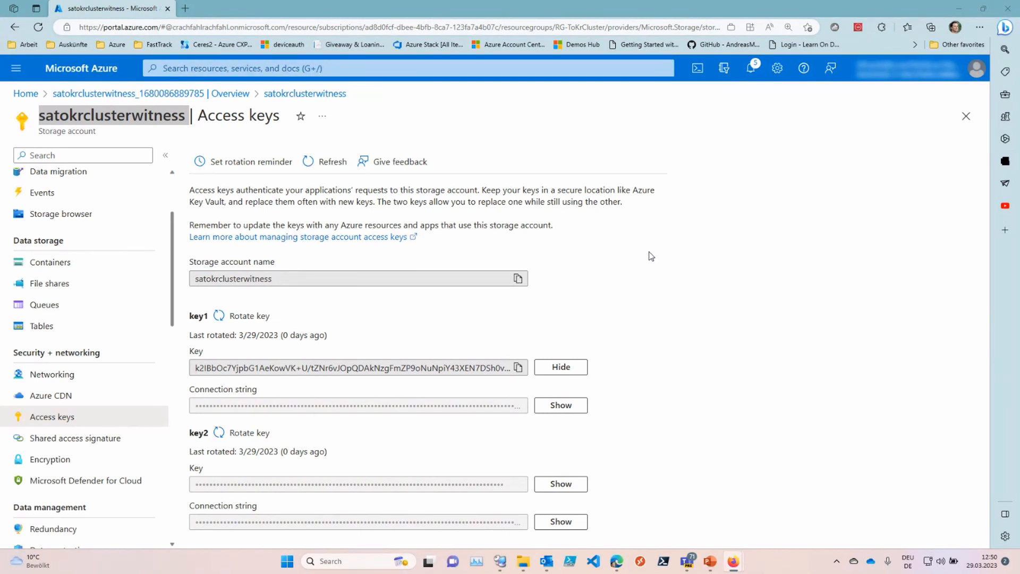
pyautogui.moveTo(605, 245)
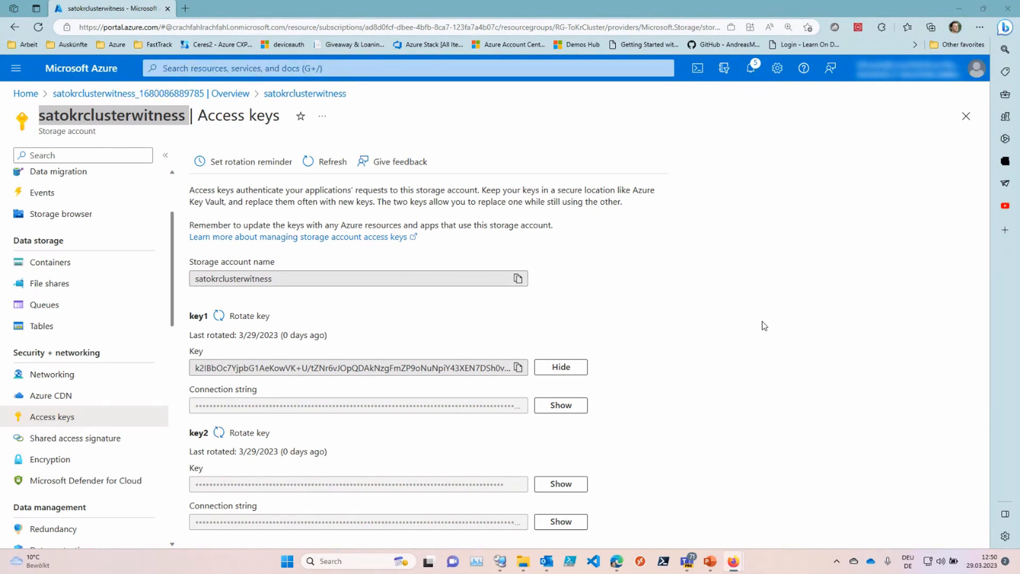
pyautogui.moveTo(697, 363)
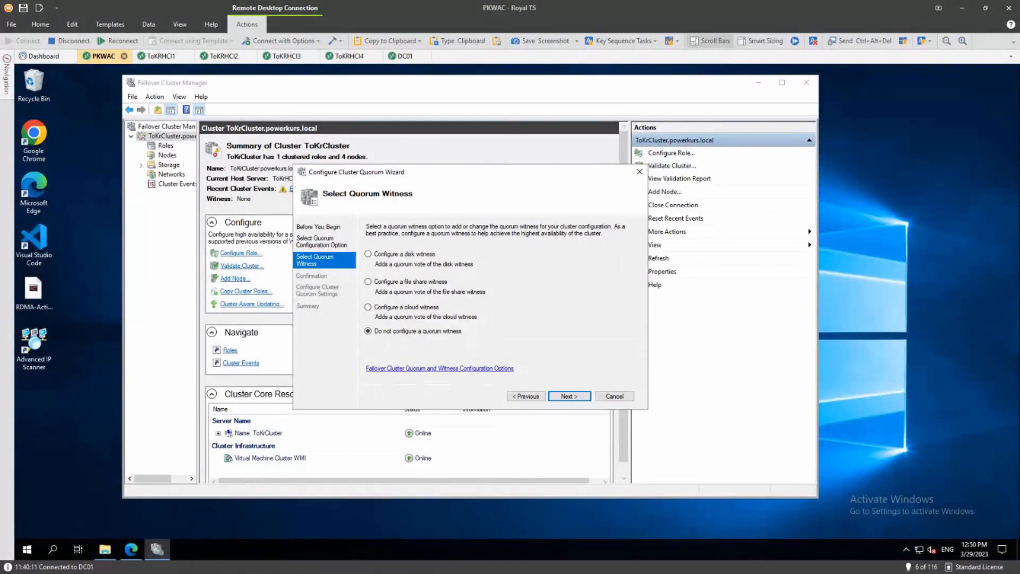
pyautogui.moveTo(501, 431)
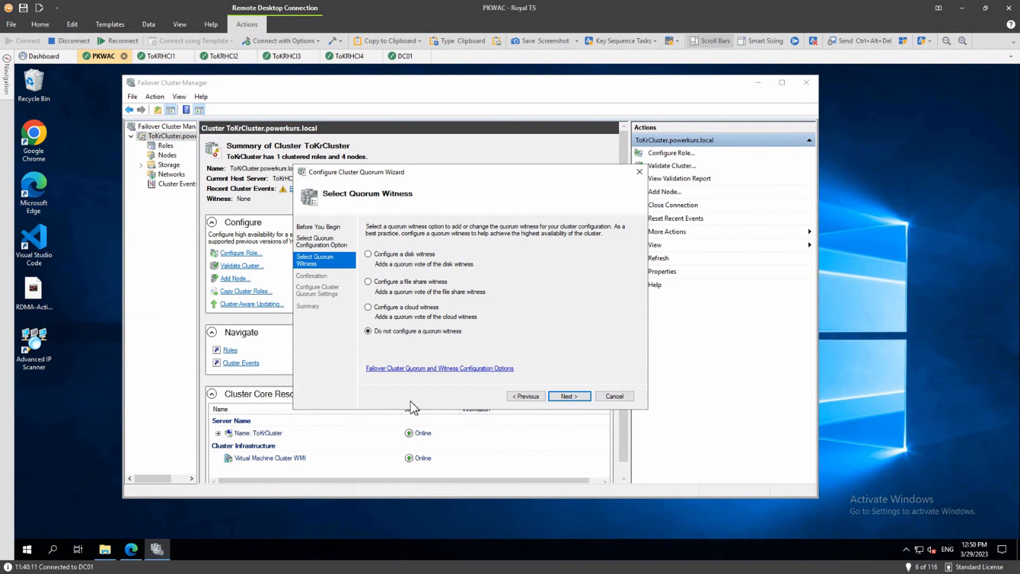
pyautogui.moveTo(413, 301)
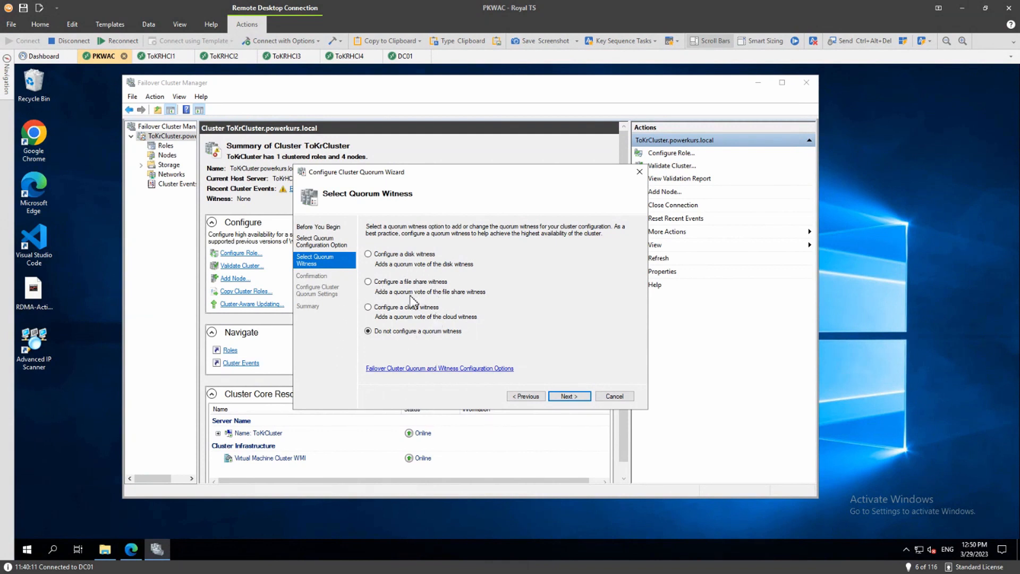
pyautogui.moveTo(416, 202)
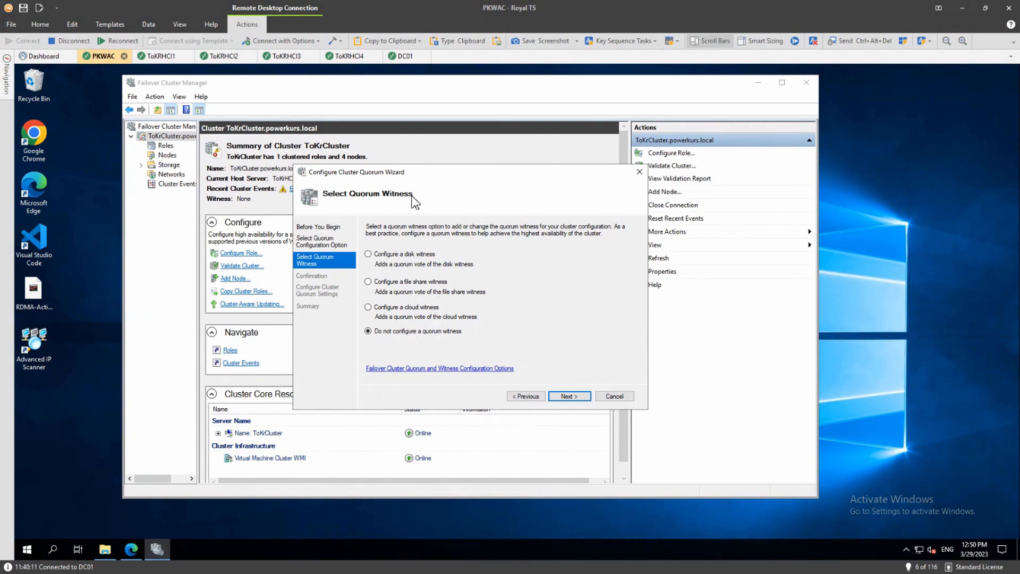
pyautogui.moveTo(402, 270)
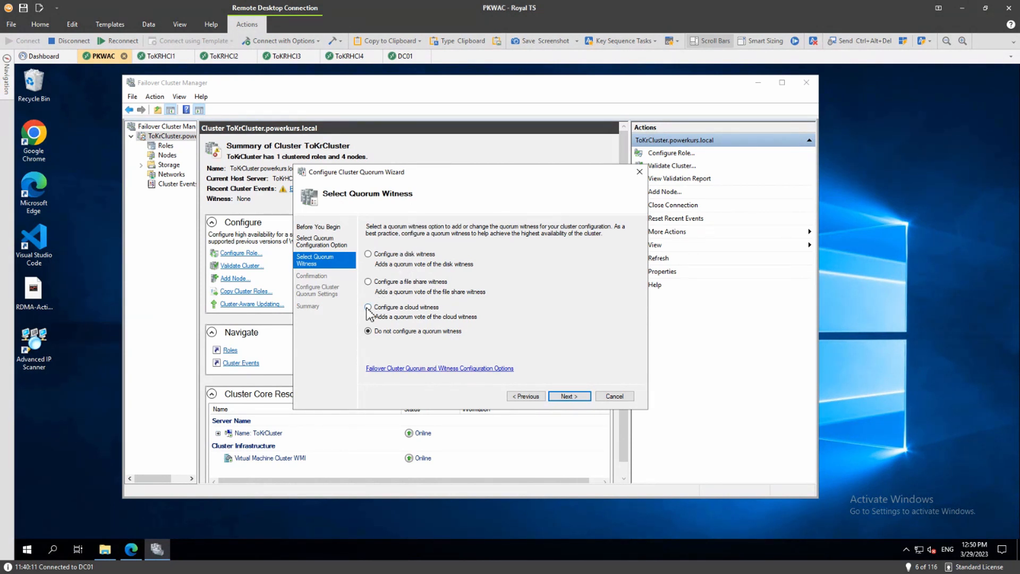
# Step: Choose a cloud witness and enter storage account satokrclusterwitness with its access key
pyautogui.click(567, 395)
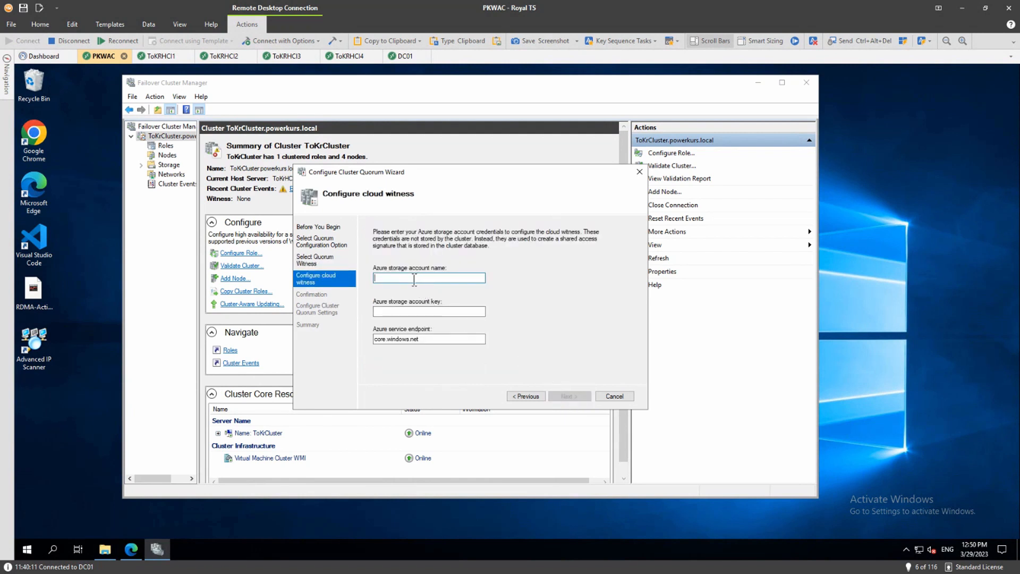
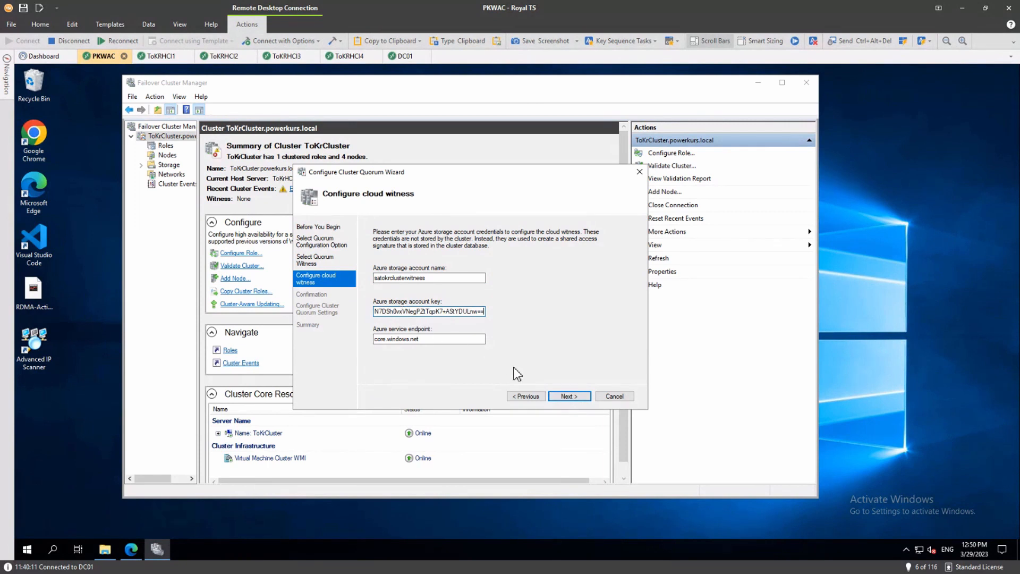
# Step: Confirm and apply the cloud witness quorum configuration
pyautogui.click(568, 396)
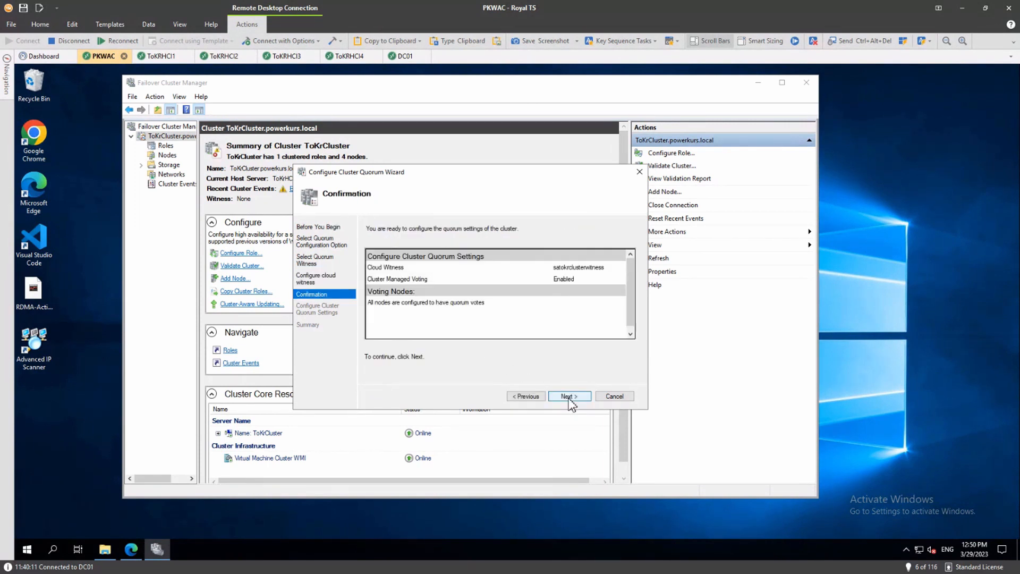
pyautogui.moveTo(472, 320)
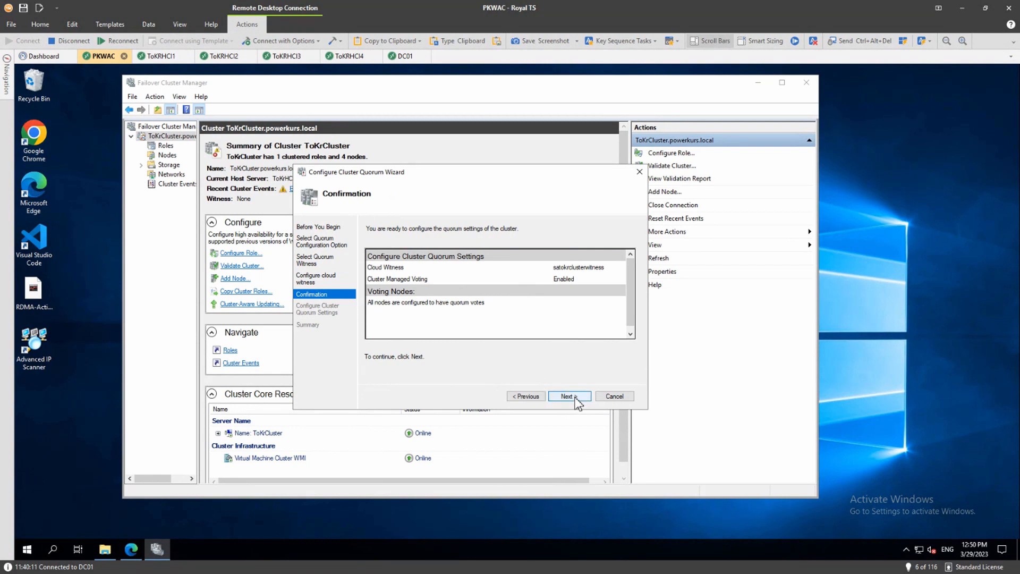
pyautogui.click(568, 396)
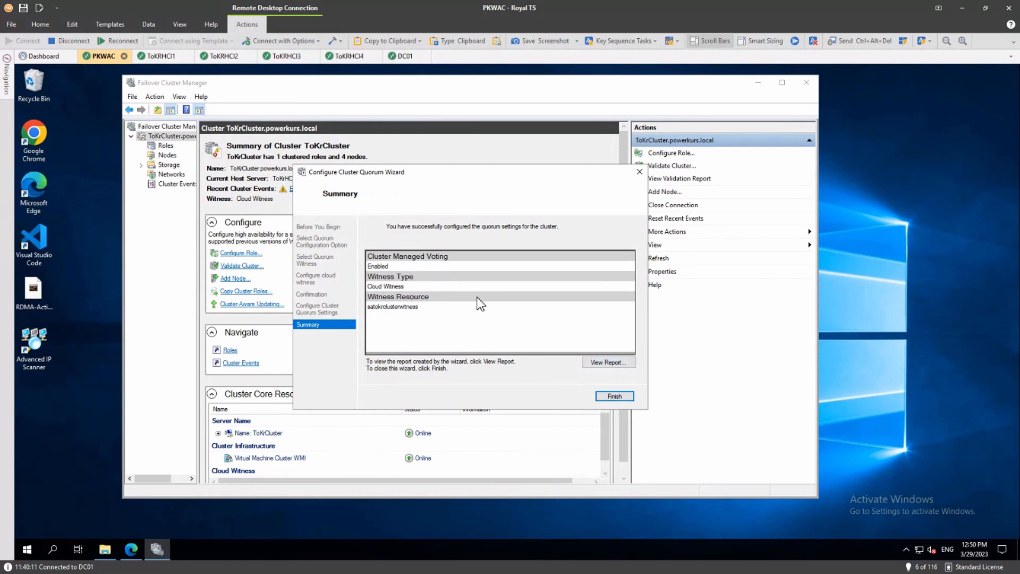
# Step: View the quorum report, then check the votes of nodes ToKrHCI1 through ToKrHCI4
pyautogui.click(613, 397)
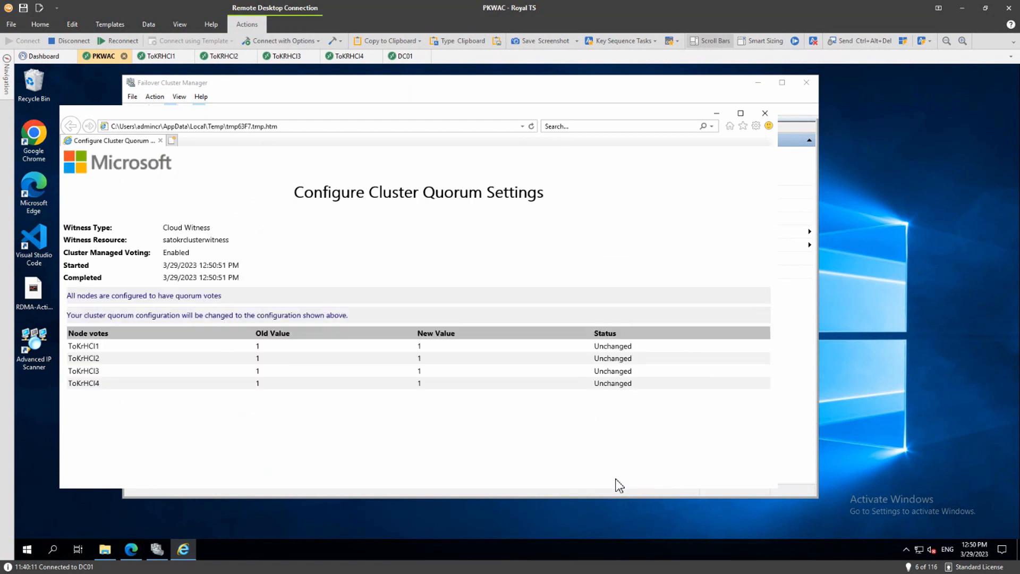
pyautogui.moveTo(279, 350)
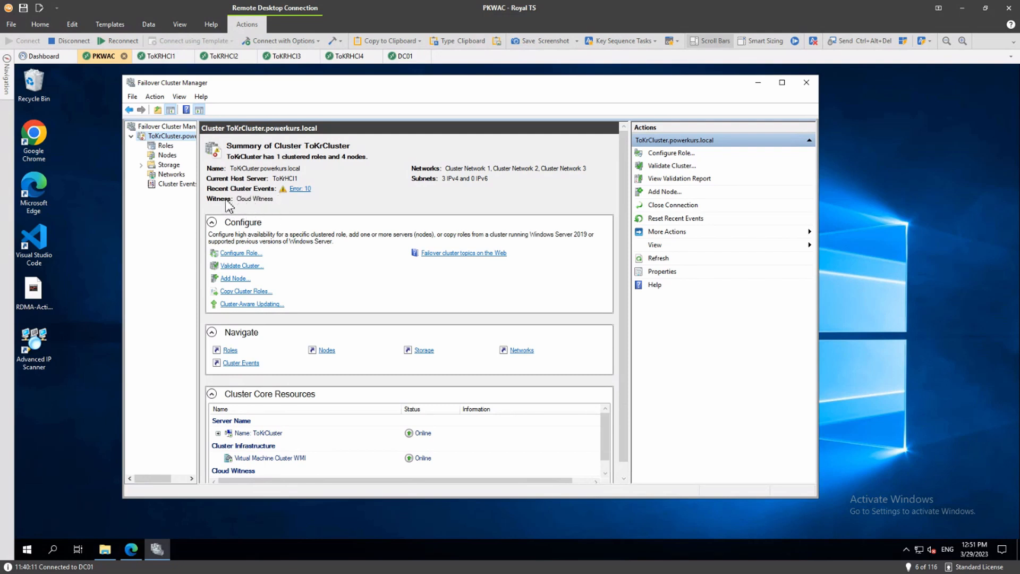
pyautogui.moveTo(169, 157)
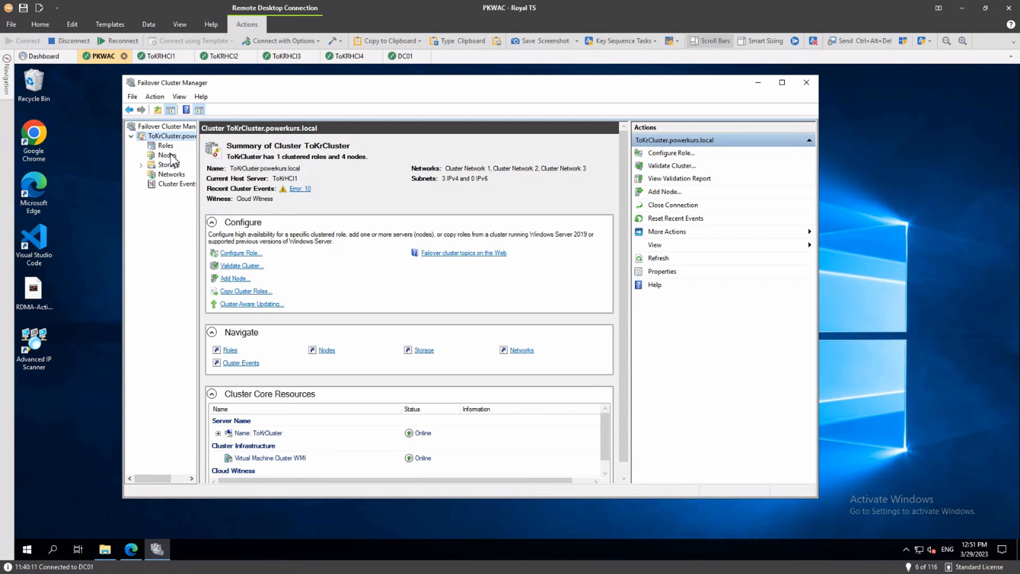
pyautogui.click(167, 155)
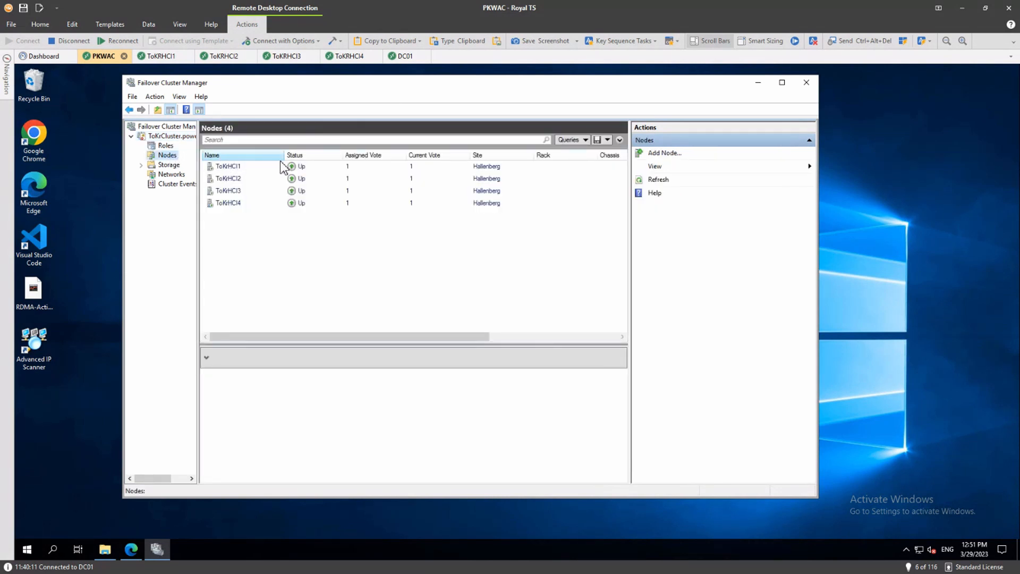
pyautogui.click(227, 166)
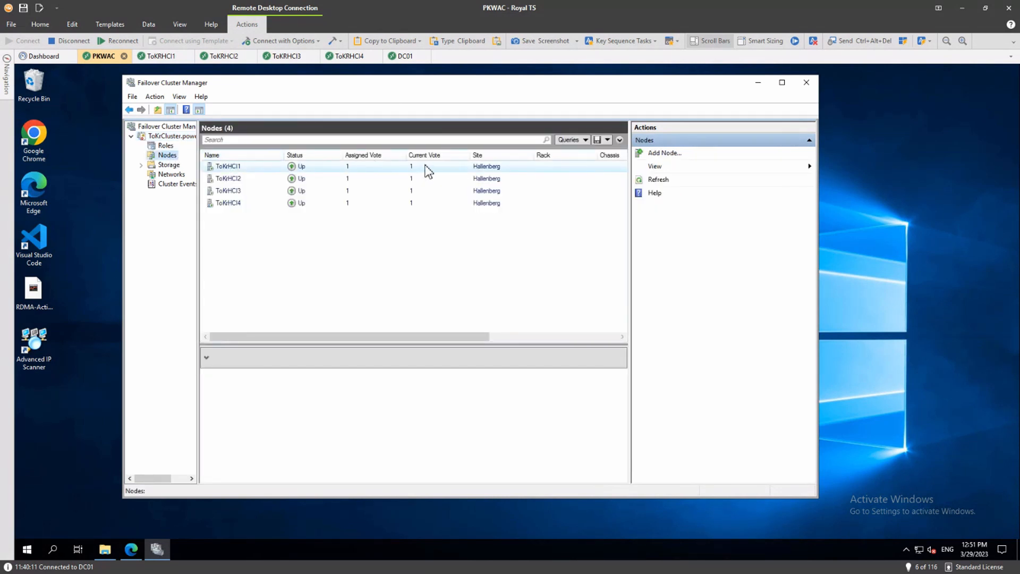
pyautogui.click(228, 202)
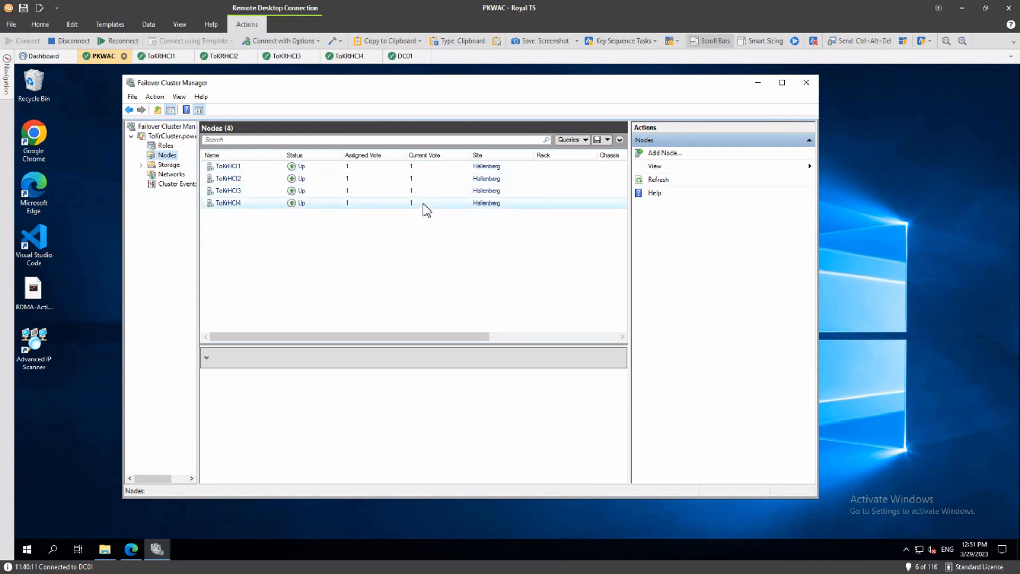
pyautogui.click(300, 303)
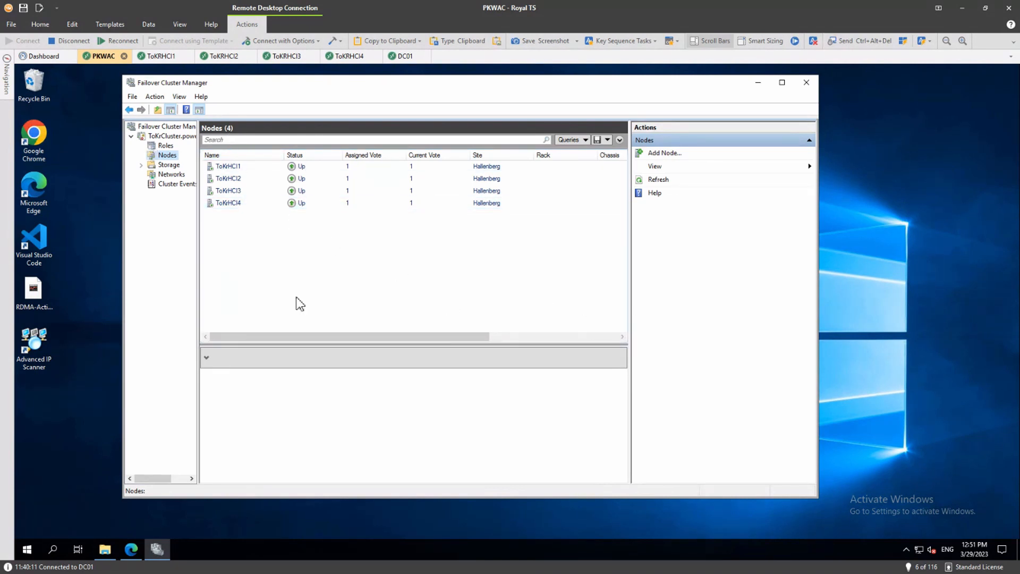
pyautogui.moveTo(196, 321)
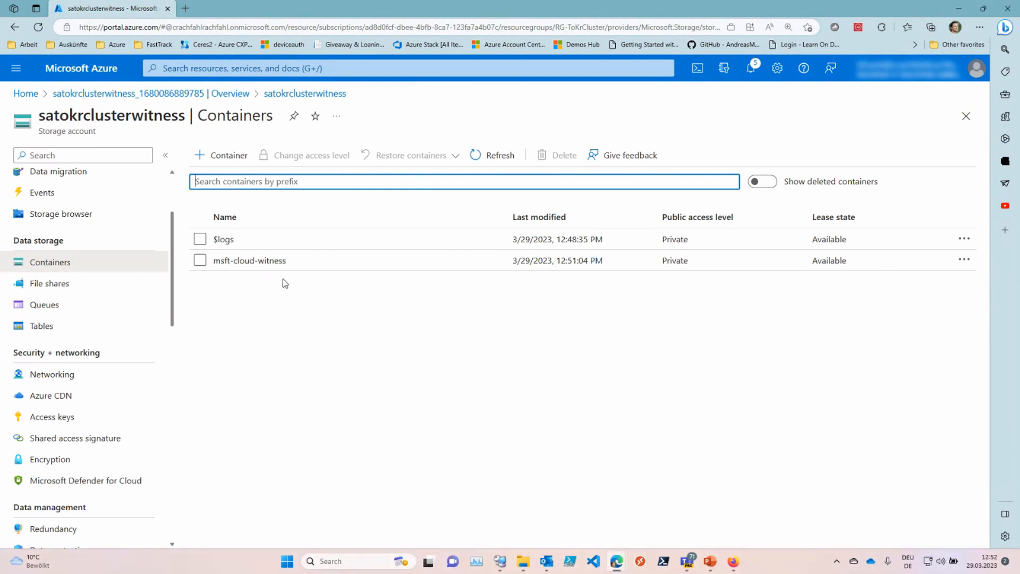
# Step: Open the msft-cloud-witness container holding the 0 B witness blob
pyautogui.click(249, 260)
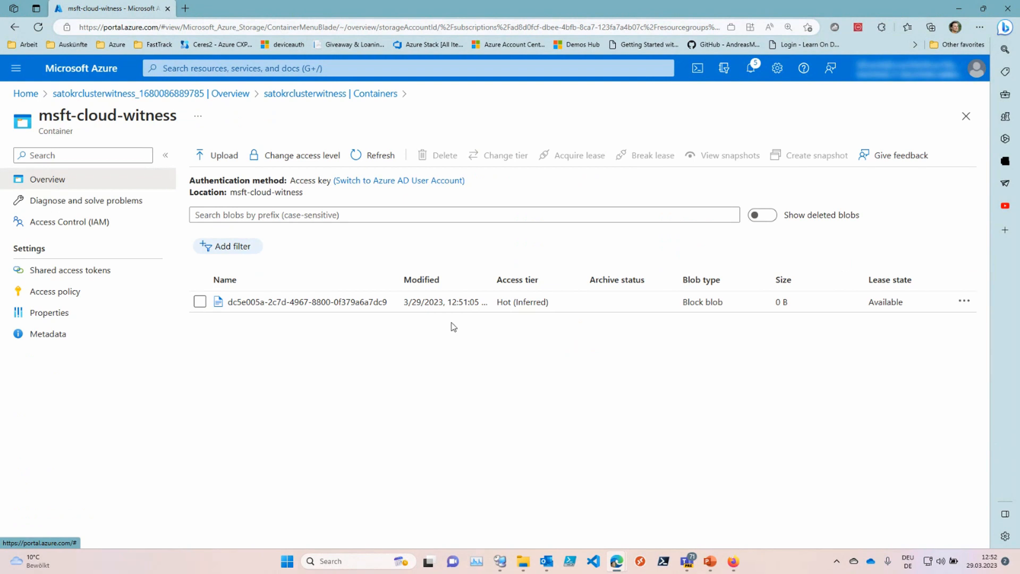
pyautogui.moveTo(726, 275)
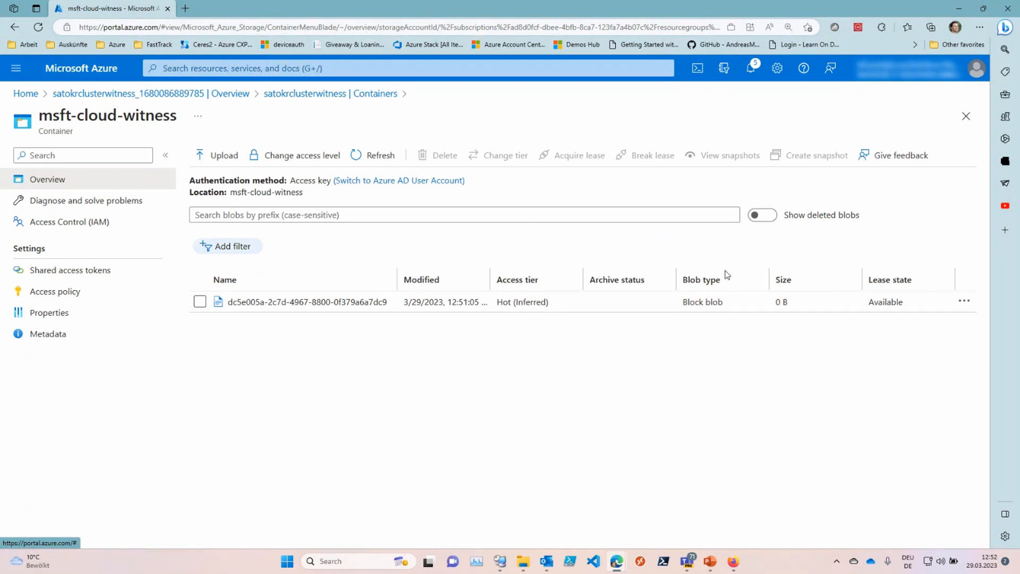
pyautogui.moveTo(551, 383)
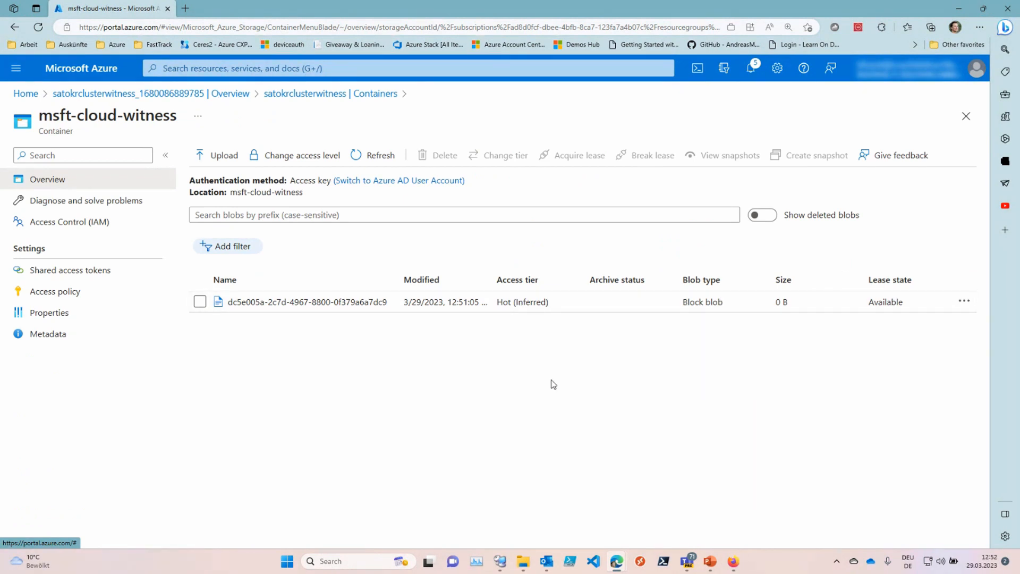
pyautogui.moveTo(503, 446)
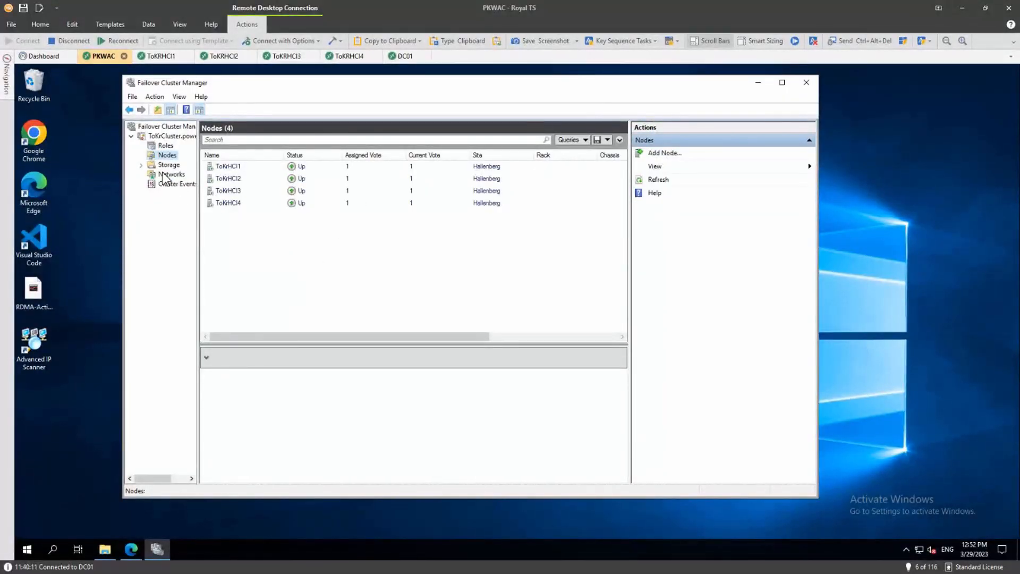
# Step: Inspect Cluster Network 3's four MGMT vEthernet adapters and their IPv4 addresses
pyautogui.click(171, 174)
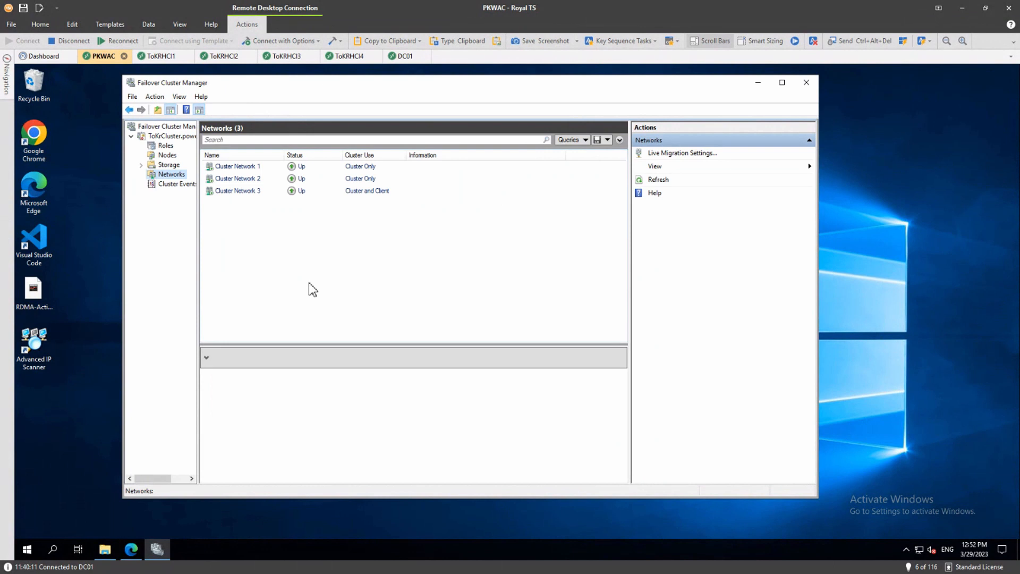
pyautogui.click(237, 191)
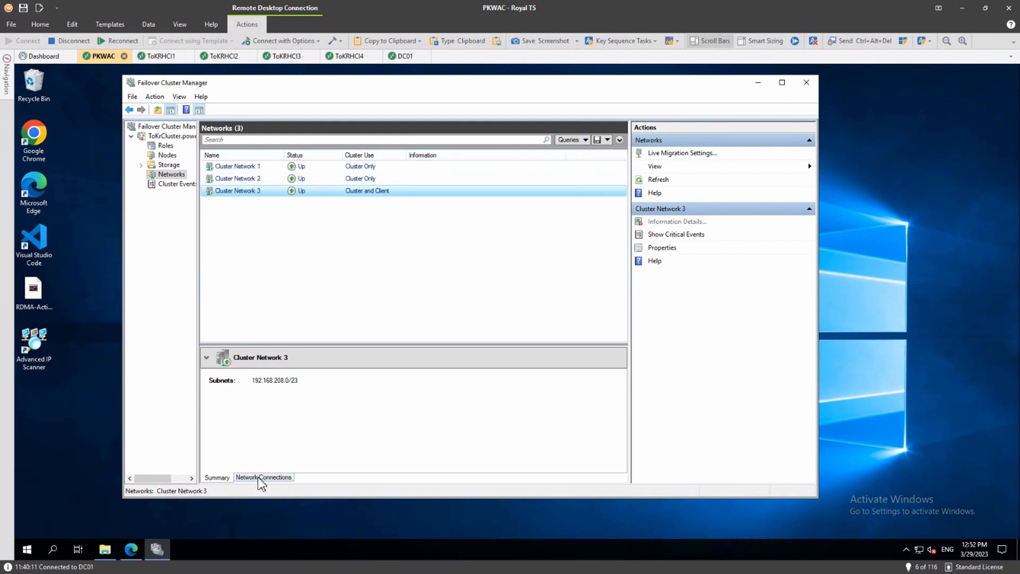
pyautogui.click(263, 478)
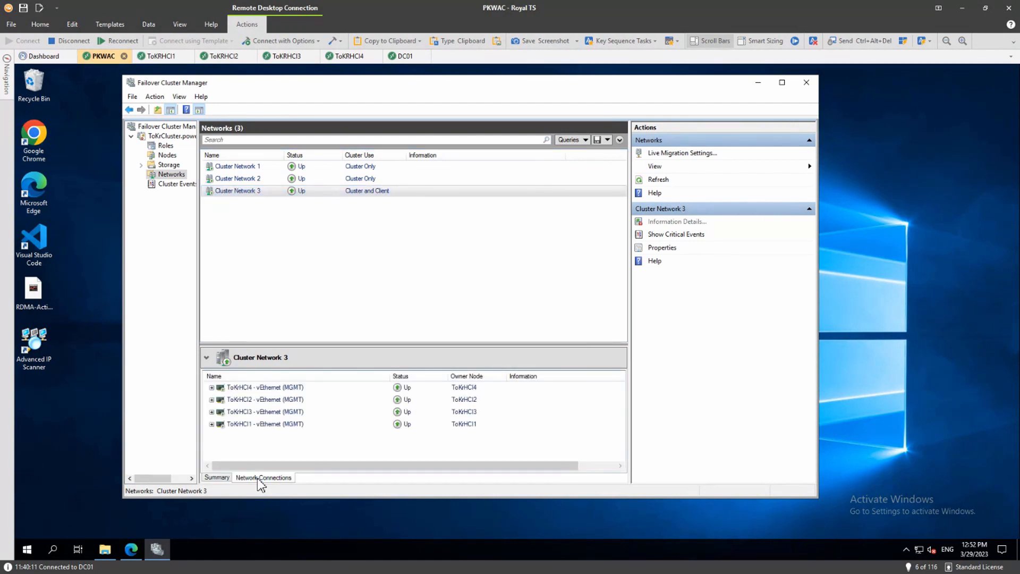
pyautogui.click(264, 399)
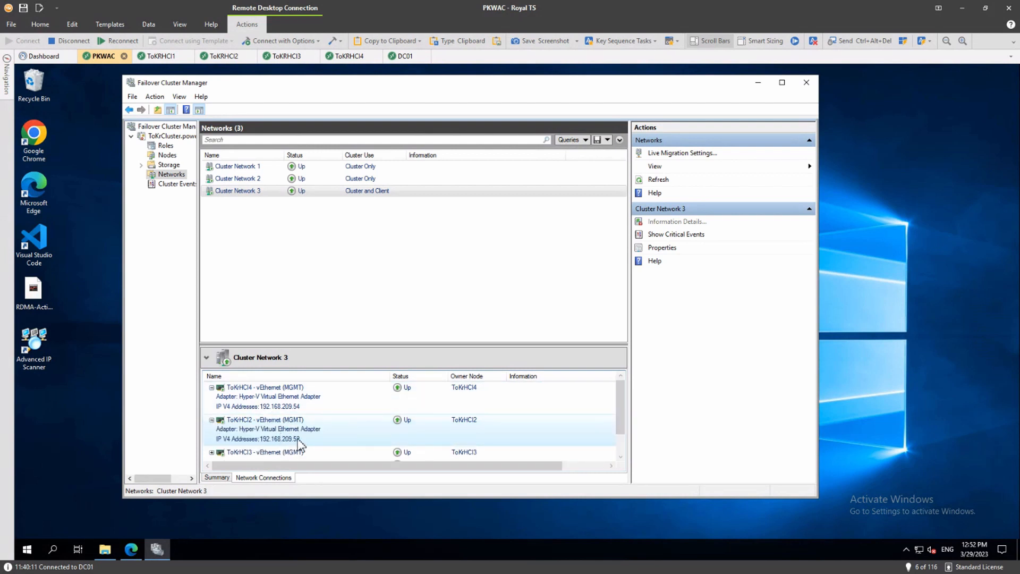
pyautogui.click(237, 190)
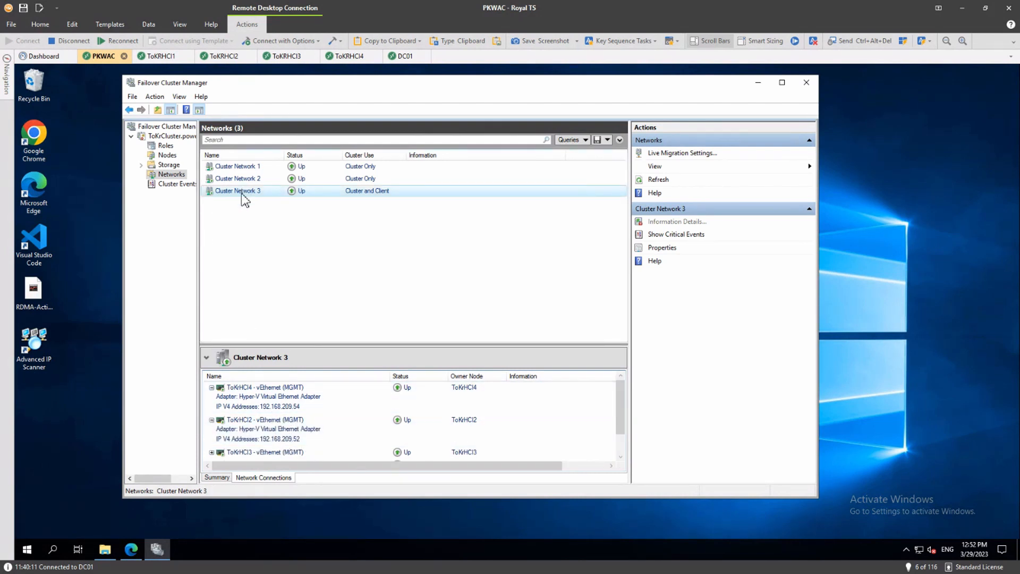
# Step: Rename Cluster Network 3 to MGMT via its properties
pyautogui.rightClick(237, 191)
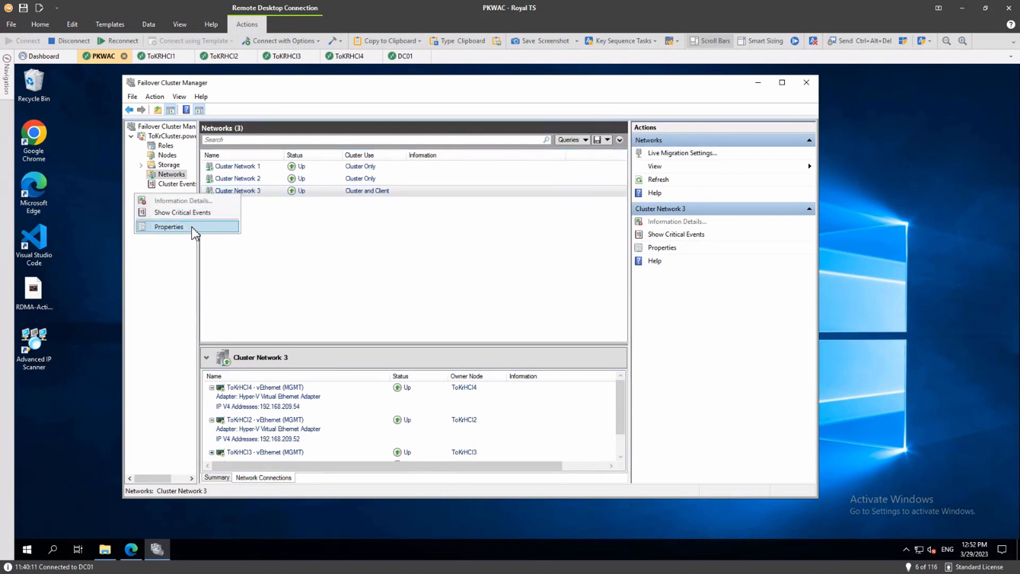
pyautogui.click(169, 227)
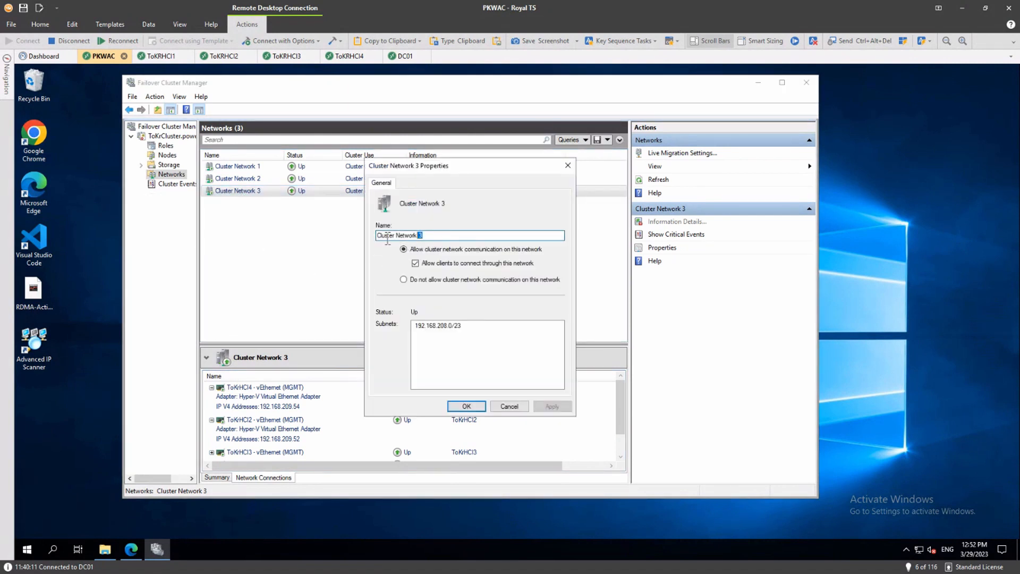
pyautogui.write('MGMT')
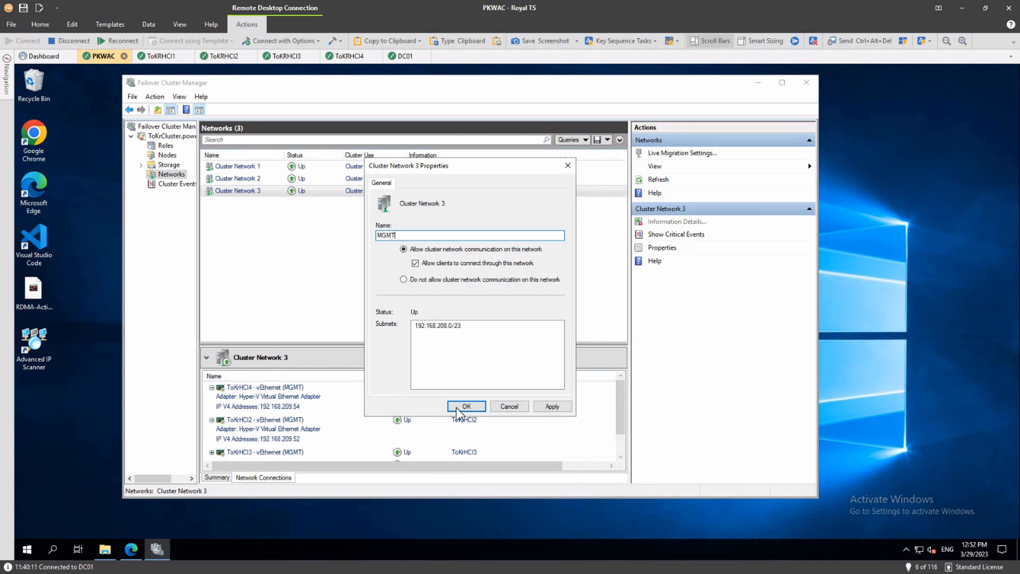
pyautogui.click(466, 406)
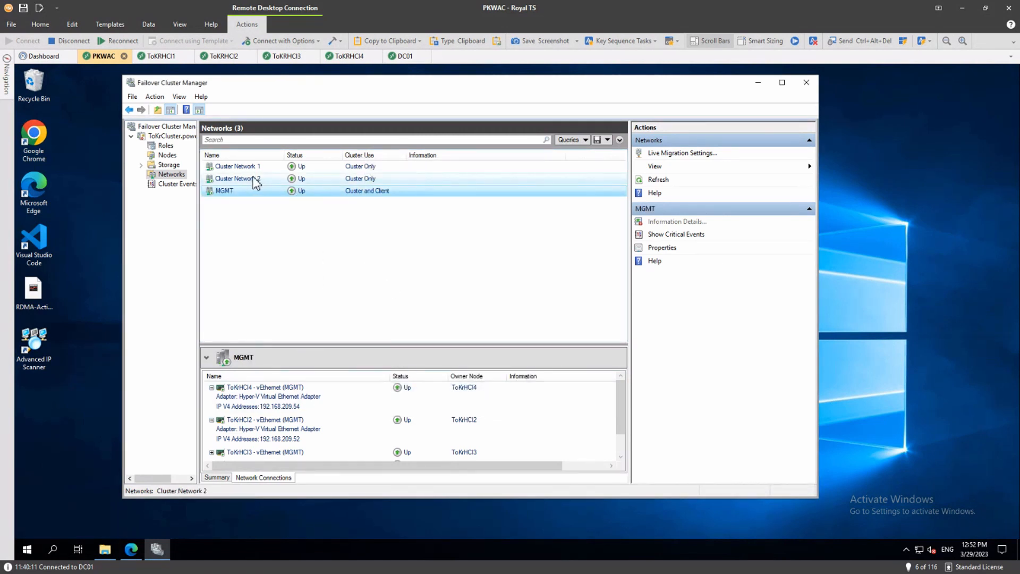
# Step: Inspect Cluster Network 2's MLNX100NIC1 adapters, expanding ToKRHCI4's details
pyautogui.click(236, 179)
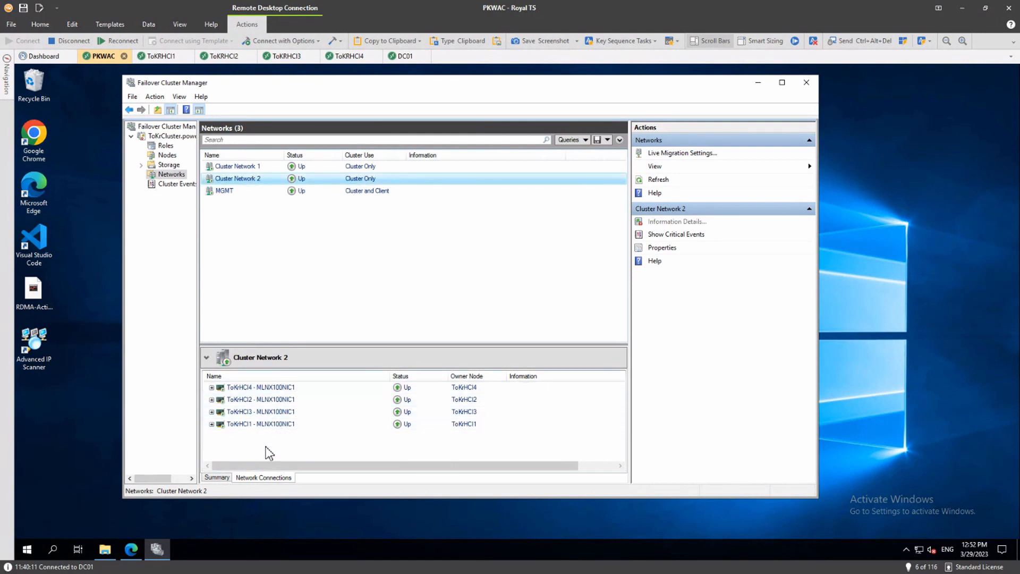
pyautogui.moveTo(294, 305)
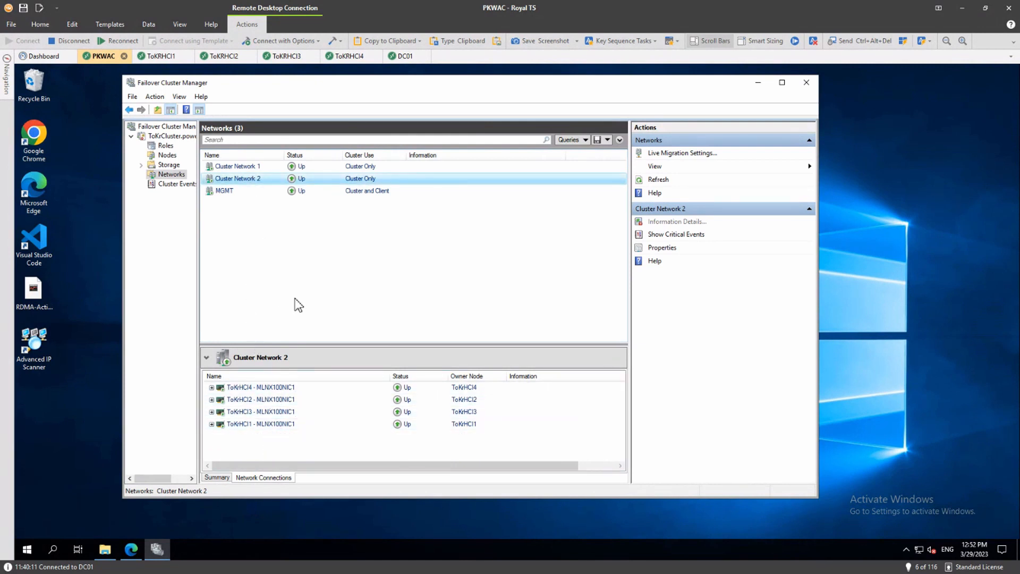
pyautogui.click(212, 387)
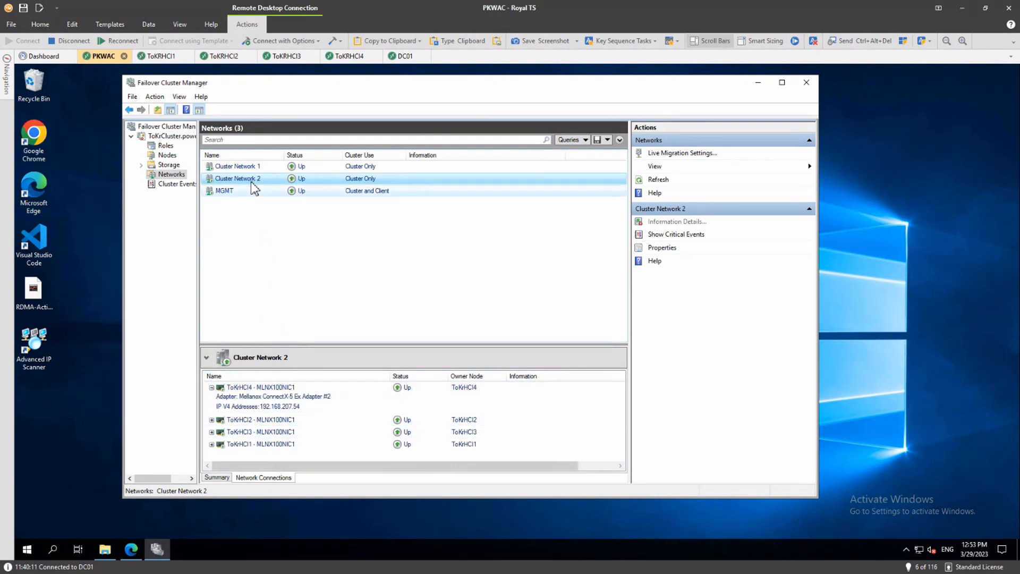
# Step: Rename Cluster Network 2 to SMB1 in its properties
pyautogui.click(662, 248)
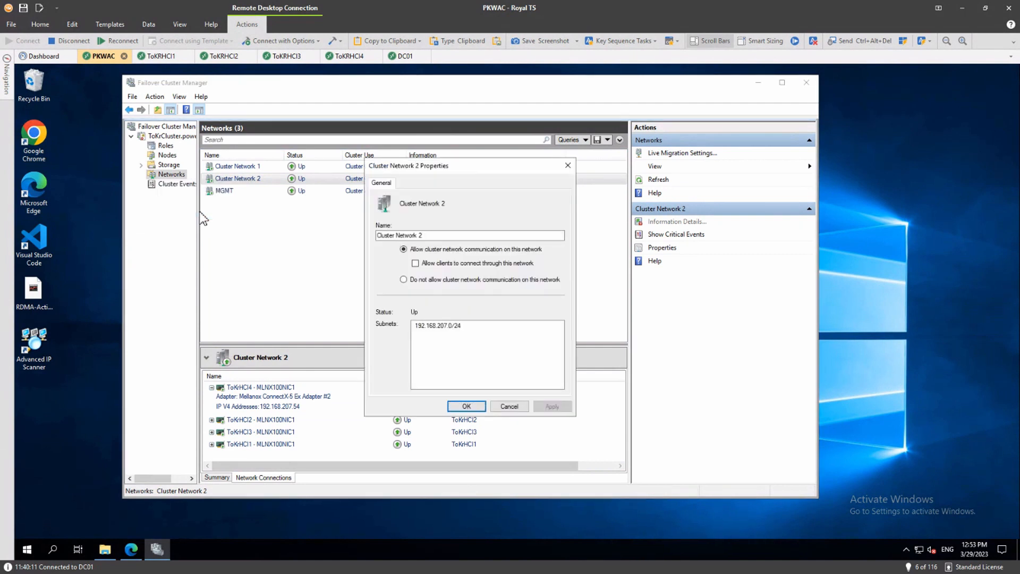
pyautogui.tripleClick(469, 235)
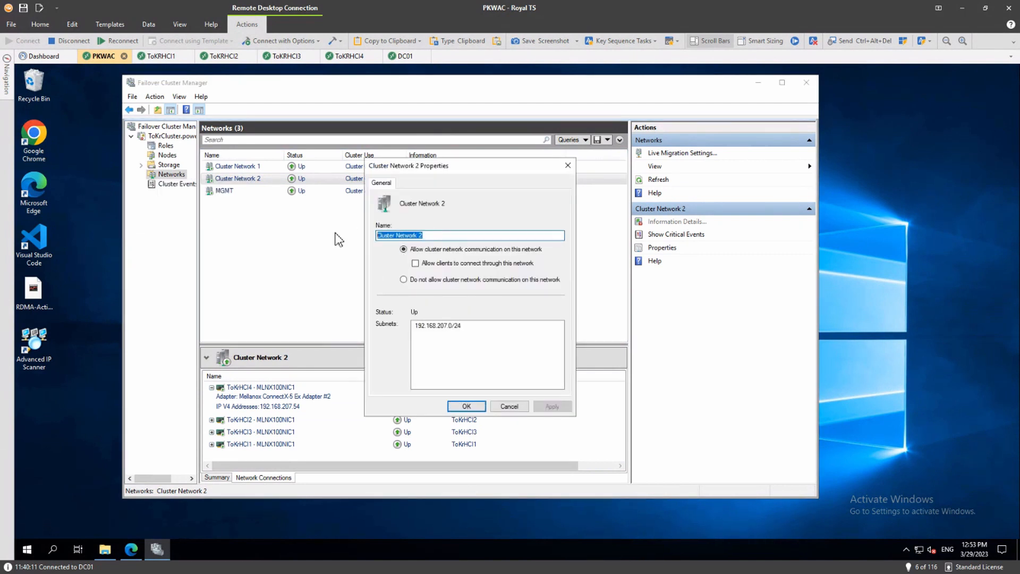
pyautogui.write('SMB1')
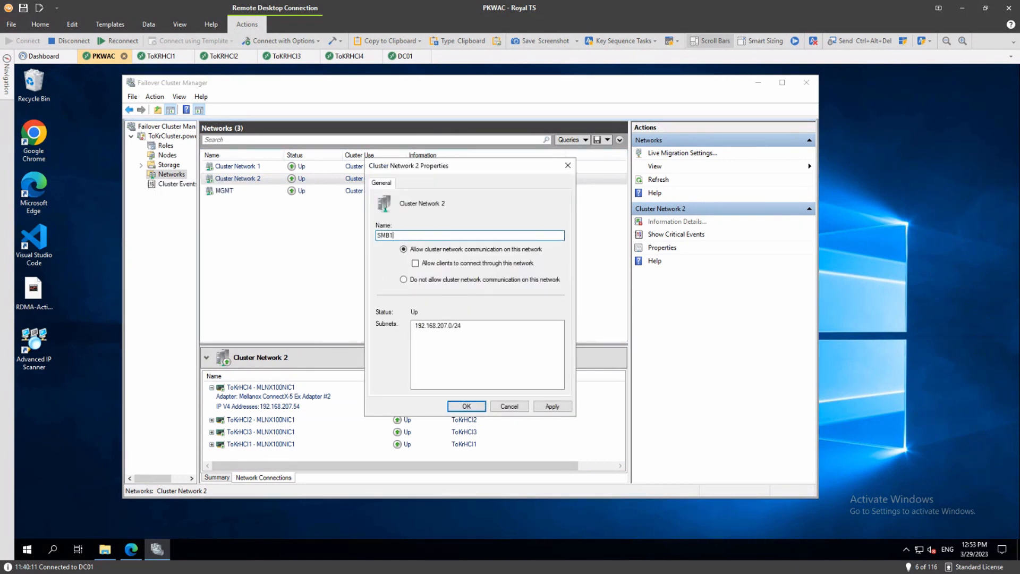
pyautogui.click(466, 406)
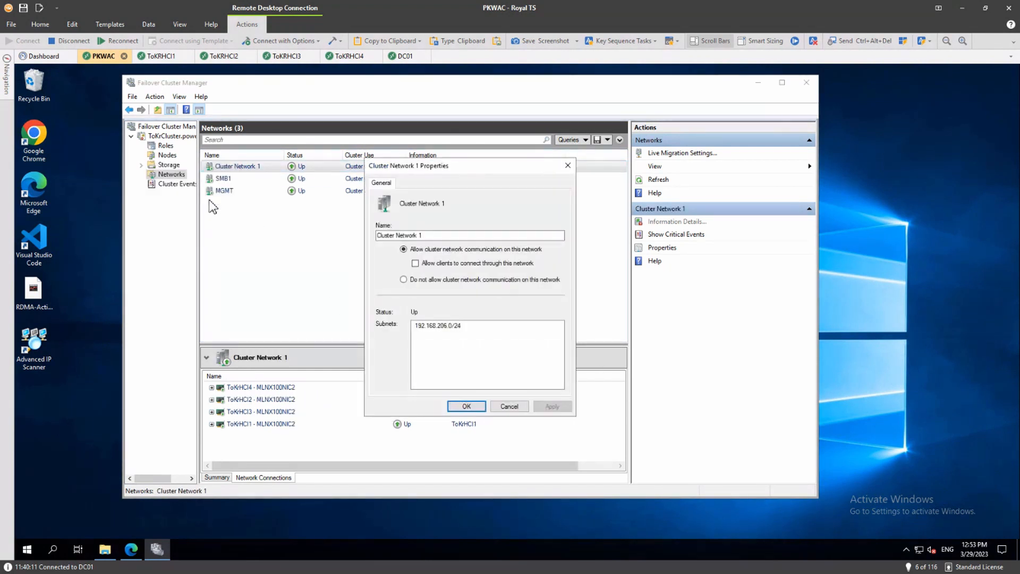
# Step: Rename Cluster Network 1 to SMB2 in its properties
pyautogui.tripleClick(469, 235)
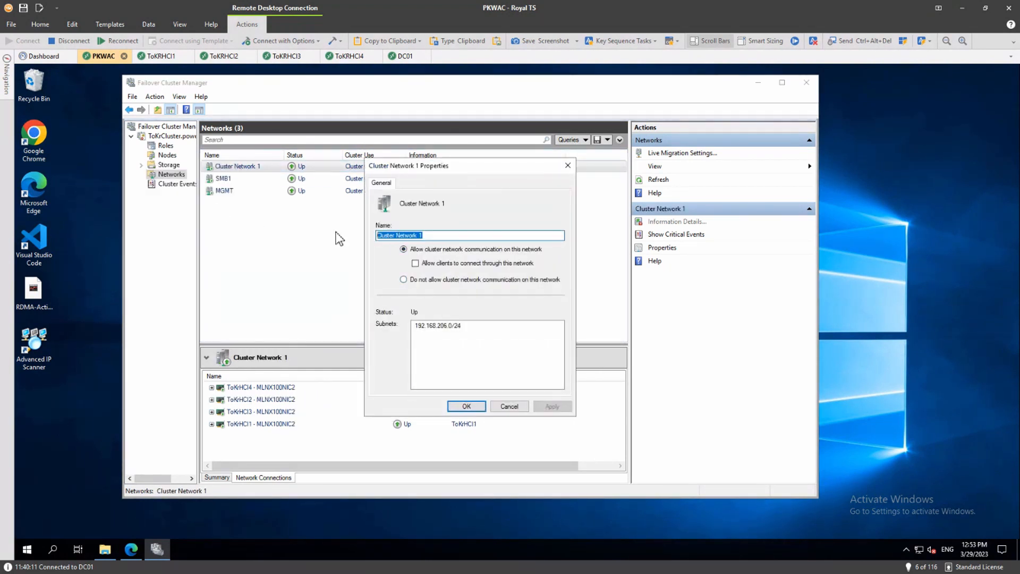
pyautogui.write('SMB')
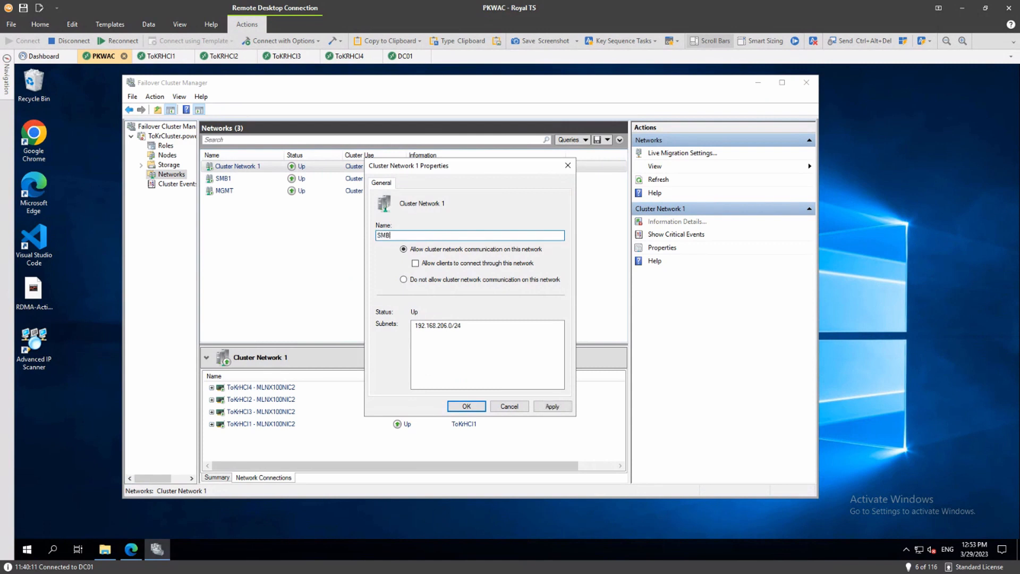
pyautogui.write('2')
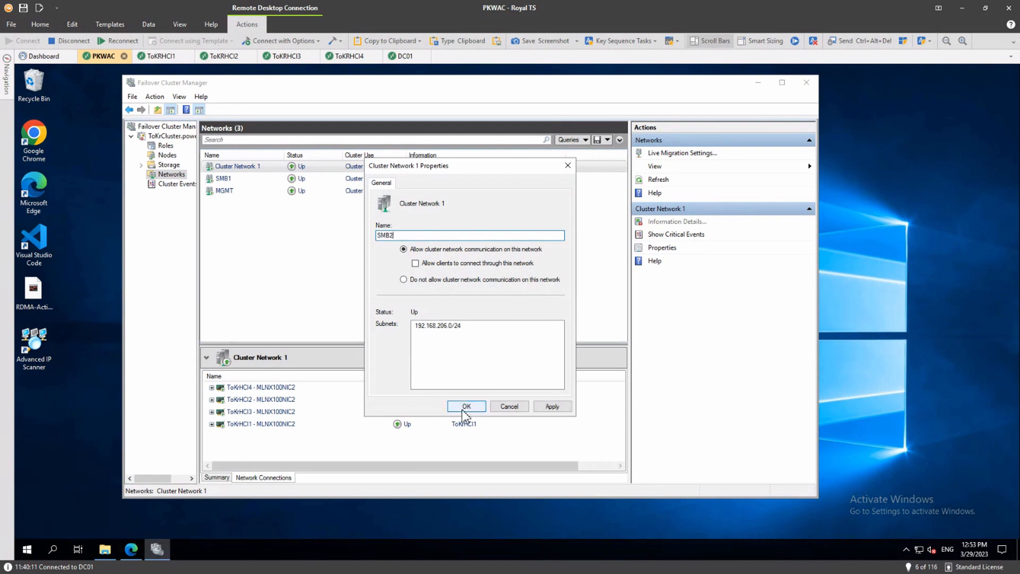
pyautogui.click(466, 406)
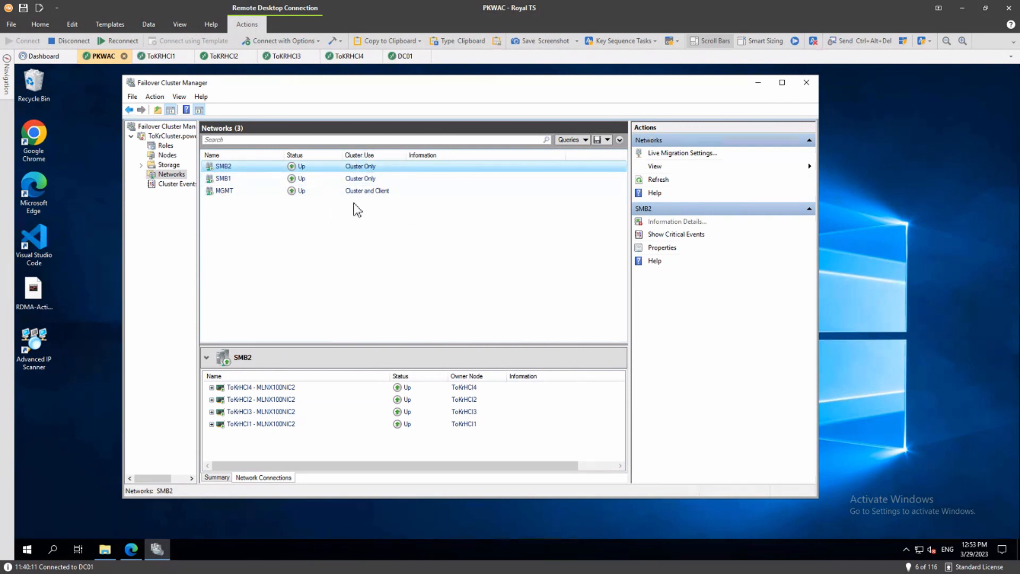
pyautogui.moveTo(399, 199)
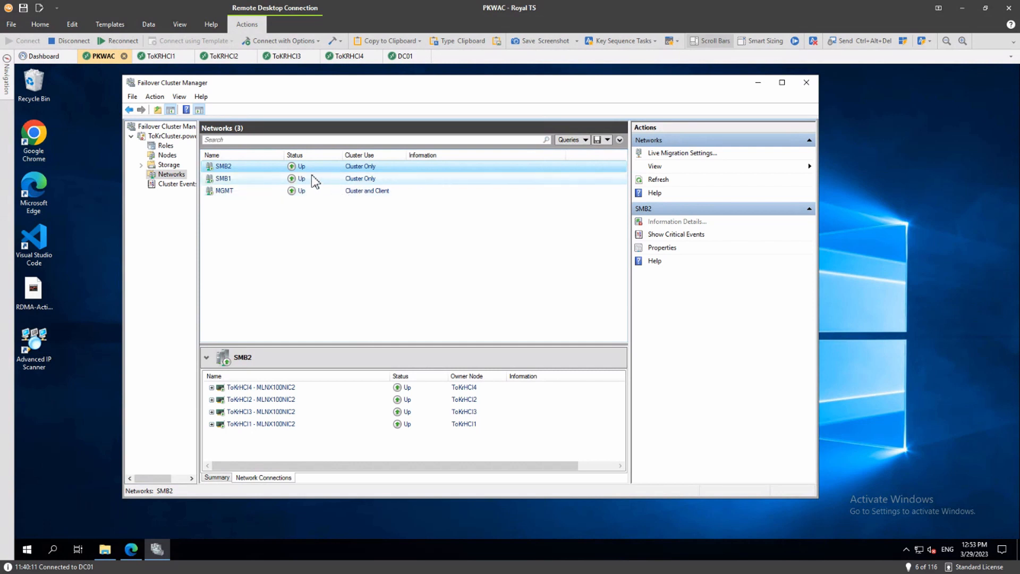
pyautogui.moveTo(361, 183)
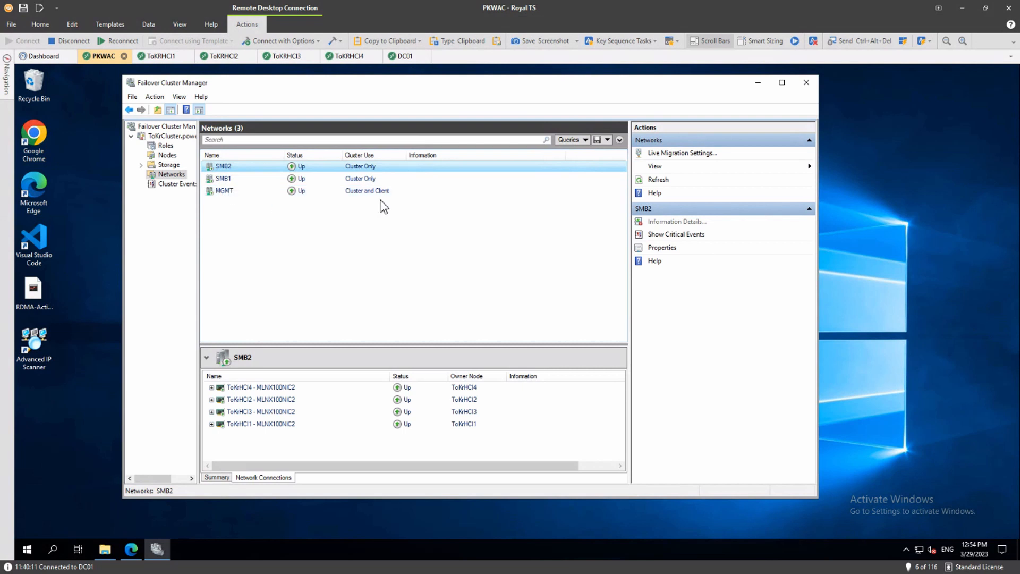
pyautogui.moveTo(344, 272)
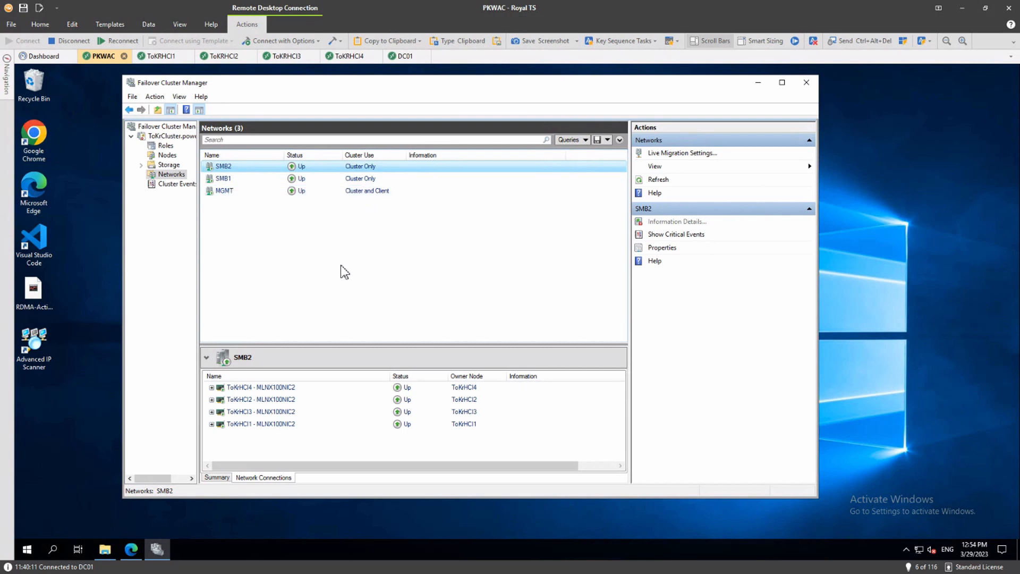
pyautogui.moveTo(376, 261)
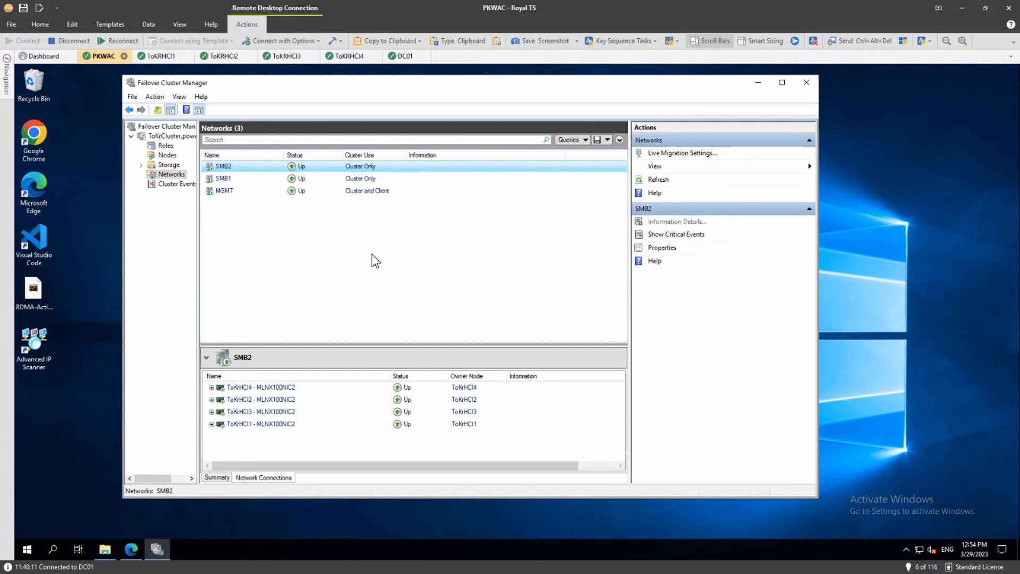